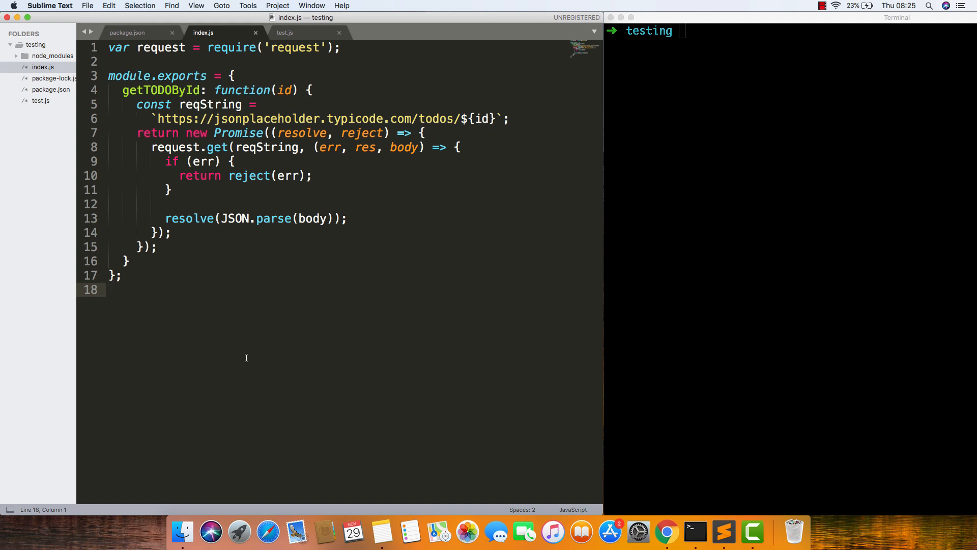
{"action": "mouse_move", "coordinate": [148, 83]}
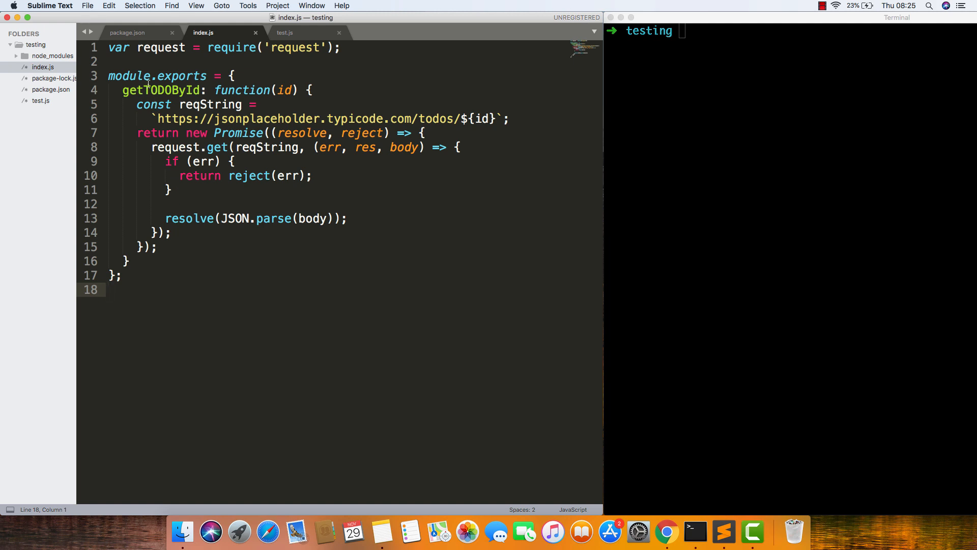
{"action": "mouse_move", "coordinate": [149, 89]}
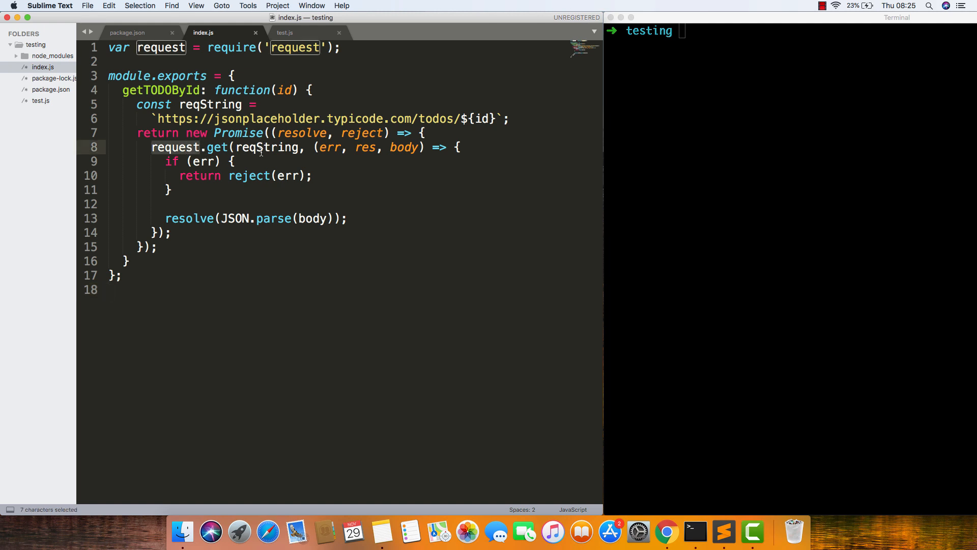
{"action": "mouse_move", "coordinate": [449, 121]}
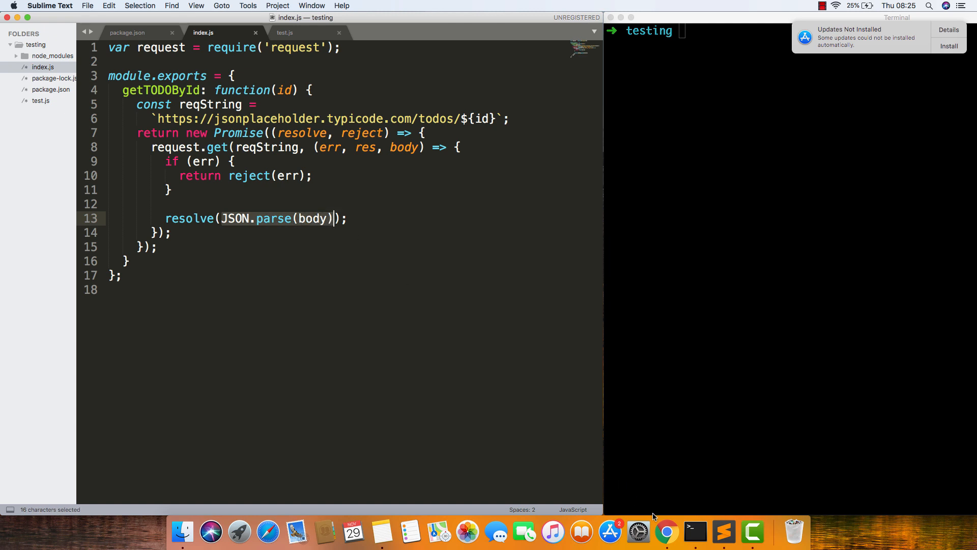
- Check the sample todo JSON and index.js, then bring up test.js with its 'todo has id of 1' test
{"action": "left_click", "coordinate": [666, 532]}
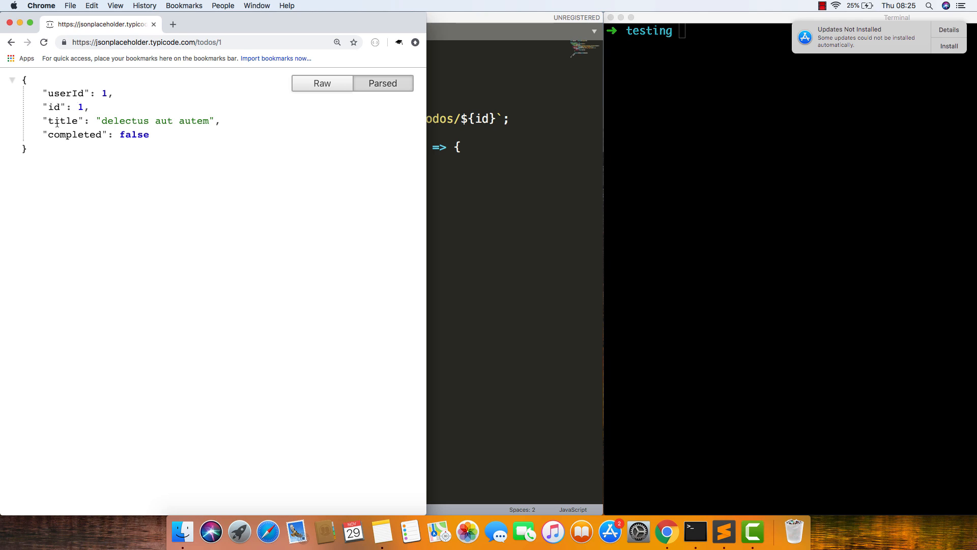
{"action": "left_click", "coordinate": [723, 531]}
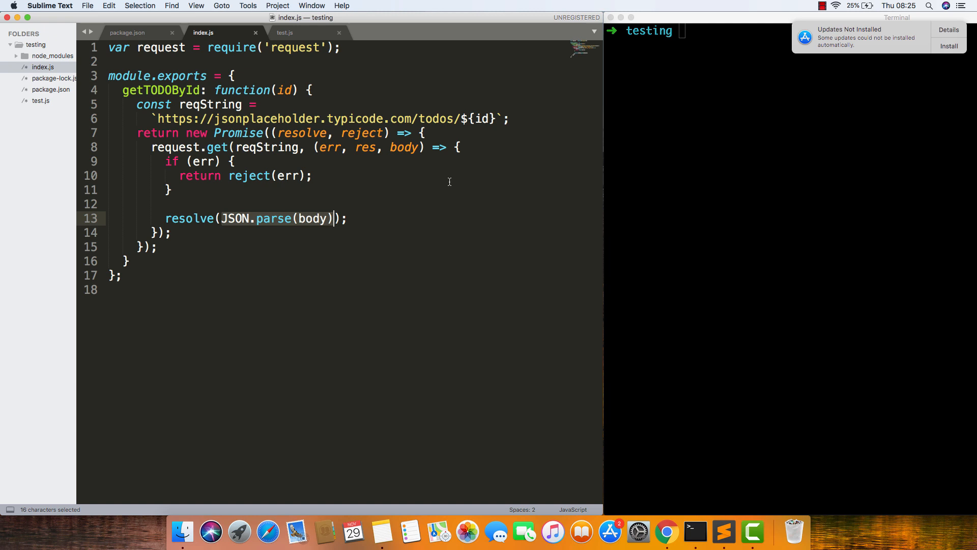
{"action": "left_click", "coordinate": [285, 33]}
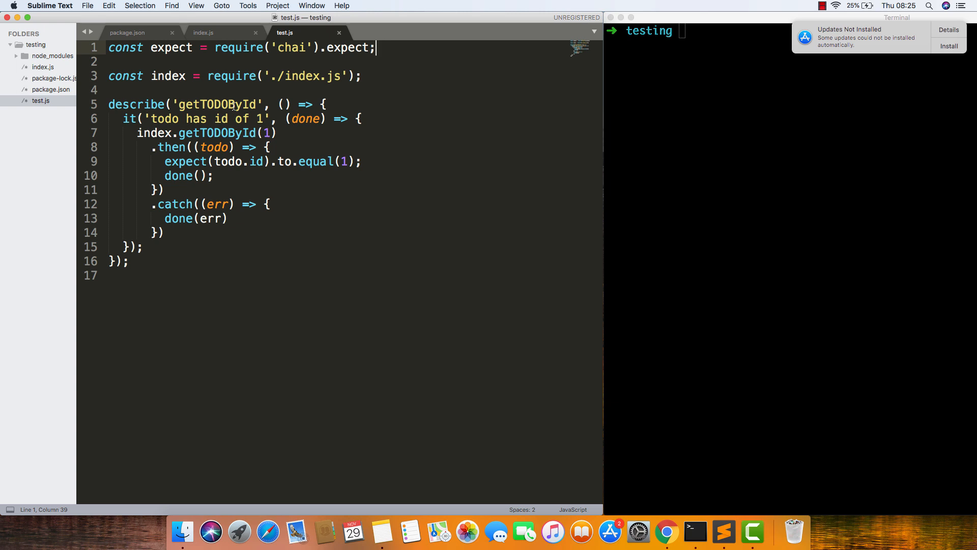
{"action": "mouse_move", "coordinate": [224, 133]}
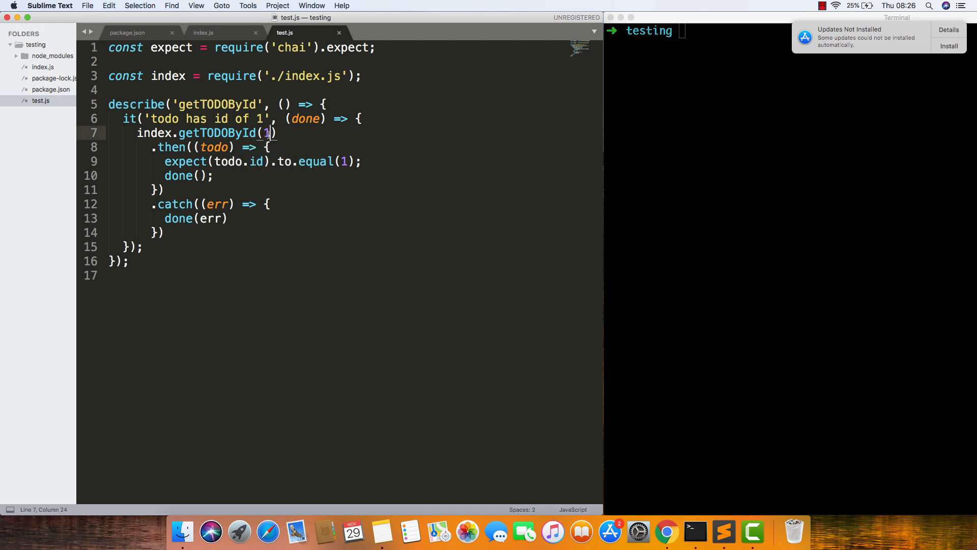
{"action": "mouse_move", "coordinate": [286, 154]}
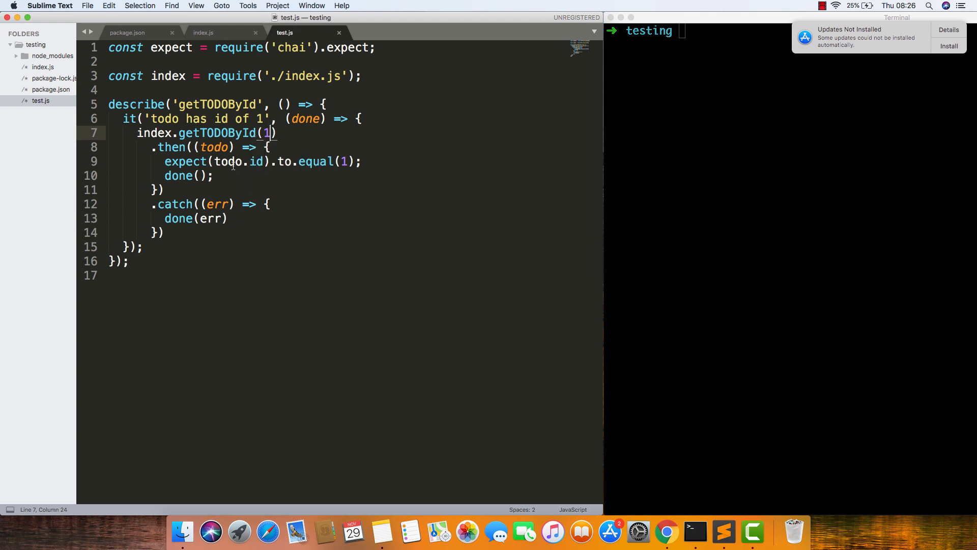
{"action": "mouse_move", "coordinate": [539, 127]}
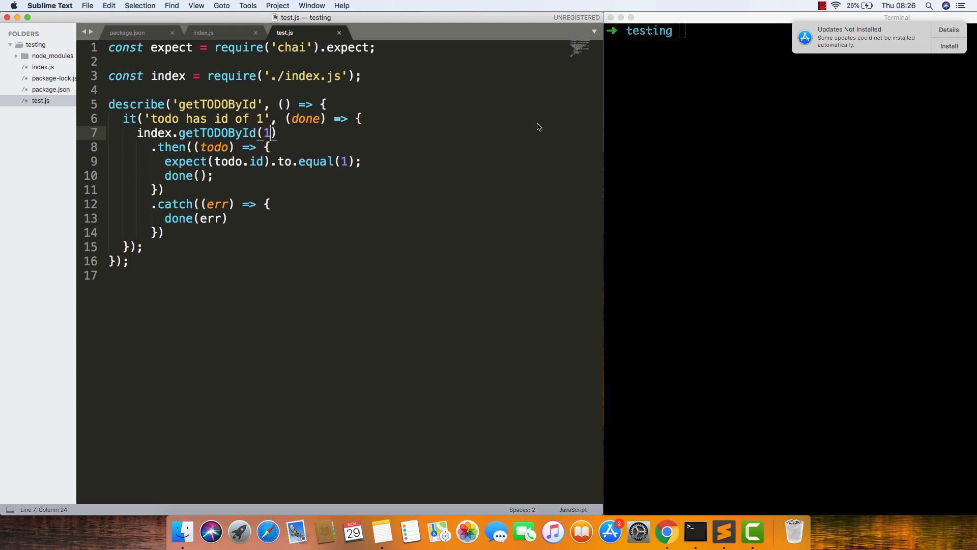
- Clear the terminal, run the passing 'todo has id of 1' test, and open package.json
{"action": "type", "text": "clear"}
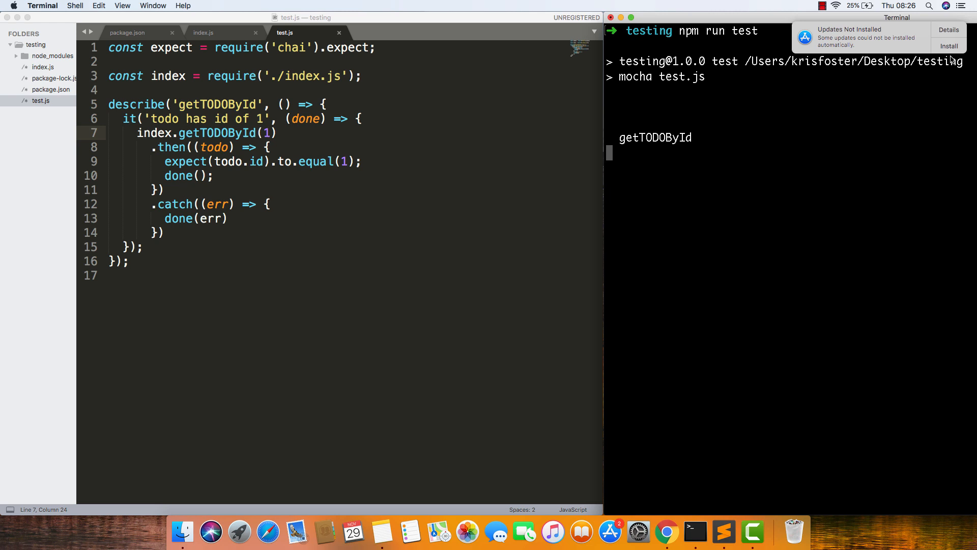
{"action": "left_click", "coordinate": [950, 45]}
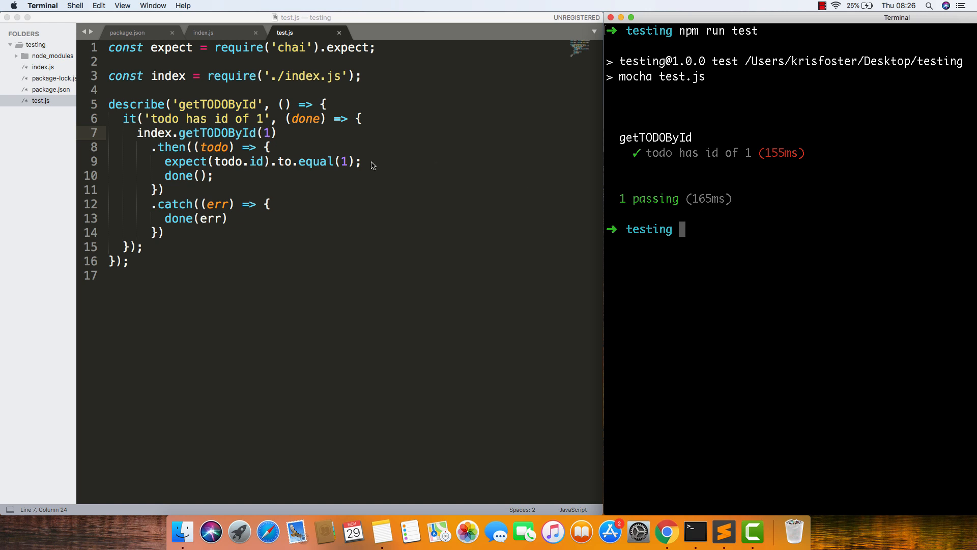
{"action": "left_click", "coordinate": [127, 32]}
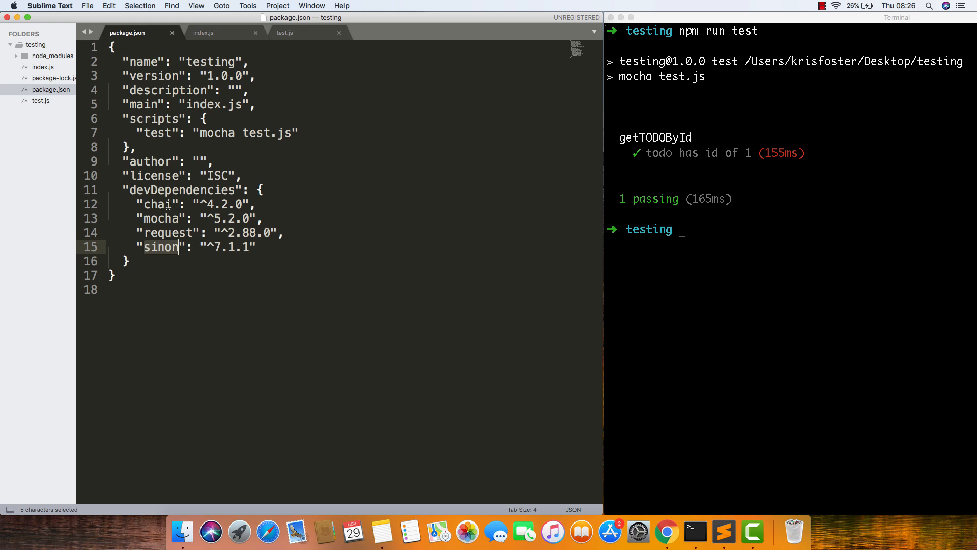
{"action": "mouse_move", "coordinate": [192, 136]}
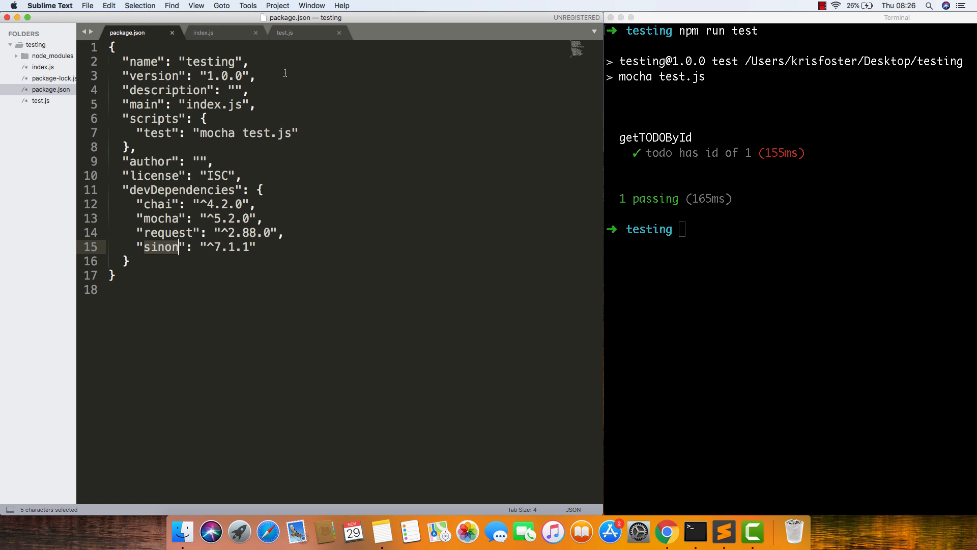
- Revisit test.js, return to index.js, and type npm run test at the prompt
{"action": "left_click", "coordinate": [285, 33]}
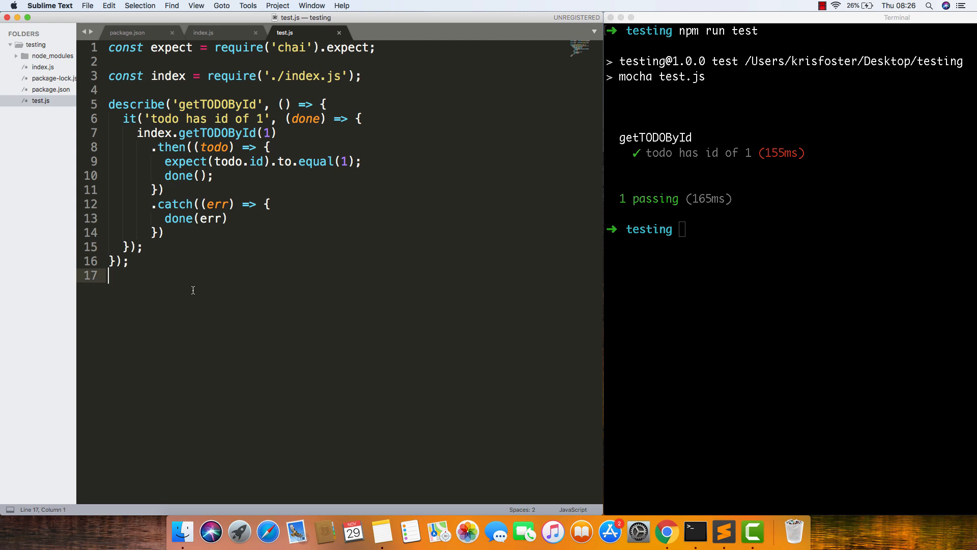
{"action": "mouse_move", "coordinate": [817, 77]}
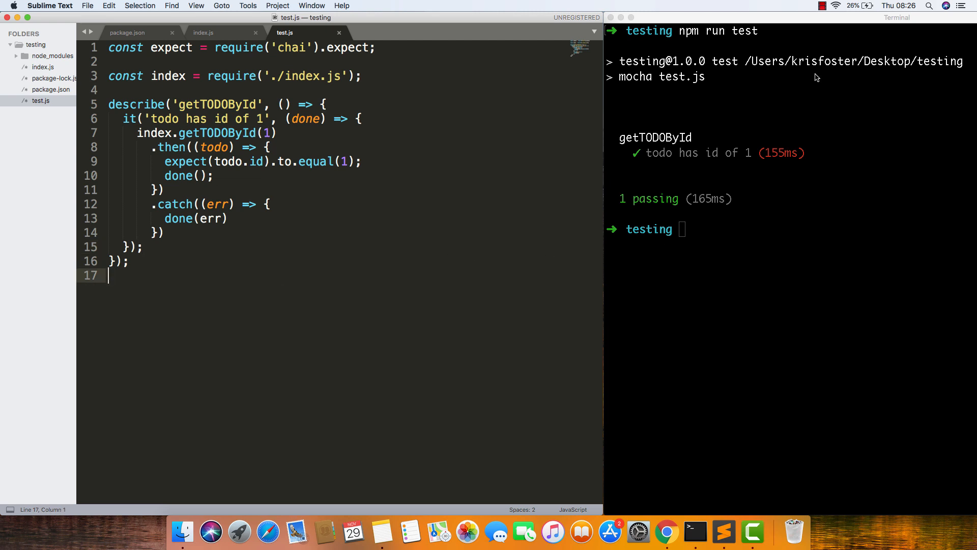
{"action": "mouse_move", "coordinate": [224, 41]}
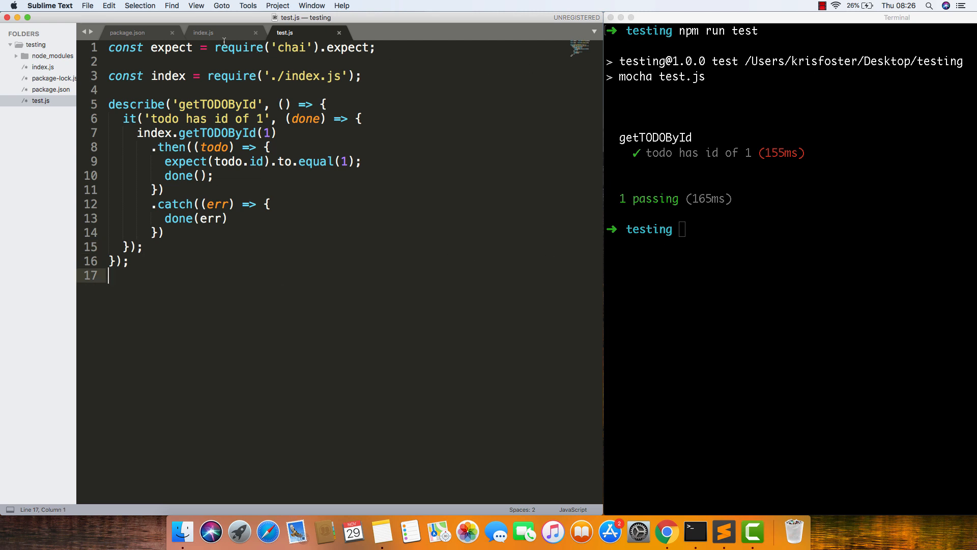
{"action": "left_click", "coordinate": [203, 33]}
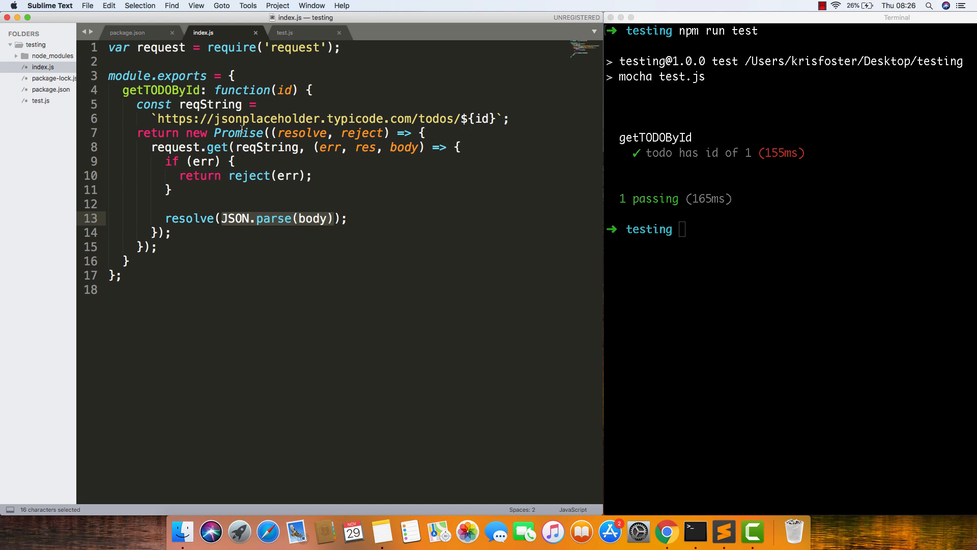
{"action": "mouse_move", "coordinate": [398, 118]}
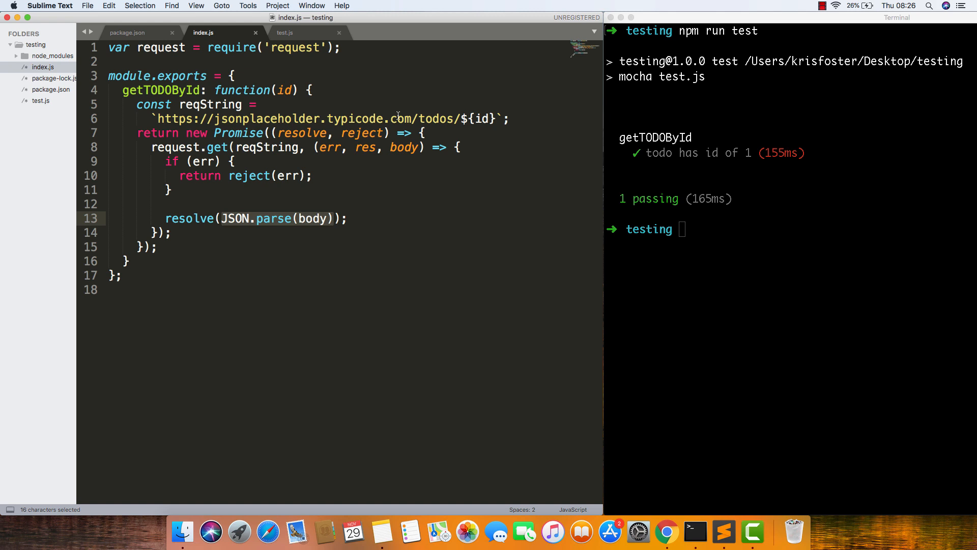
{"action": "mouse_move", "coordinate": [783, 61]}
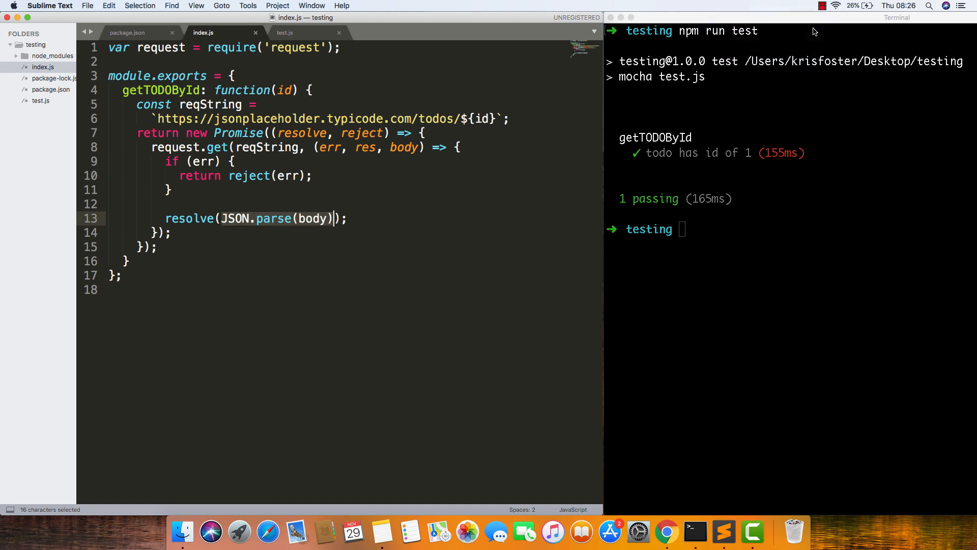
{"action": "type", "text": "npm run test"}
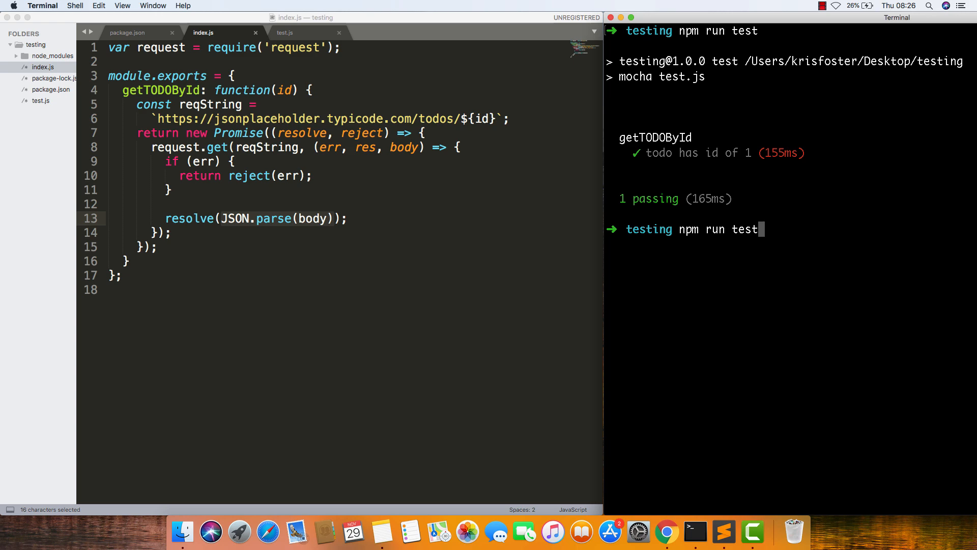
- Rerun the tests, see the ENOTFOUND failure, and compare index.js with test.js
{"action": "key", "text": "Return"}
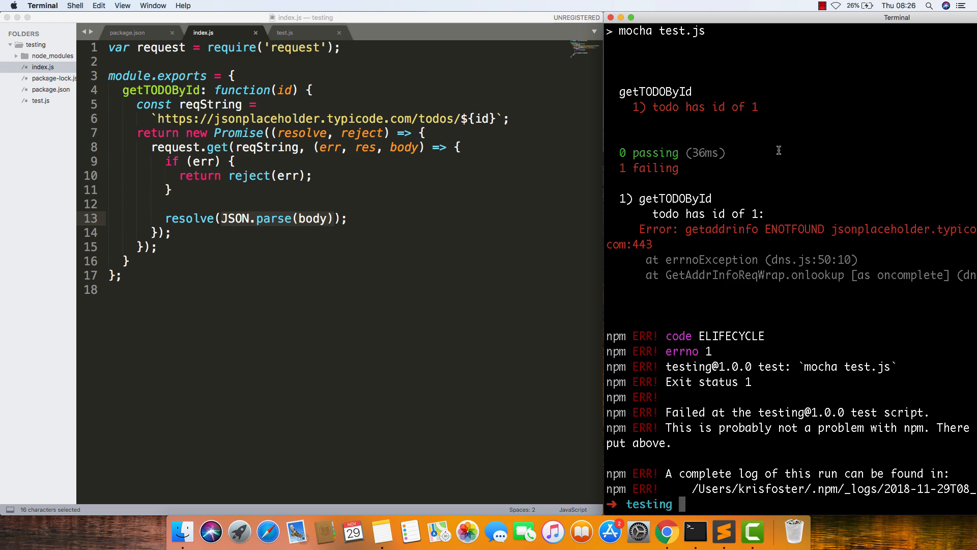
{"action": "mouse_move", "coordinate": [770, 228]}
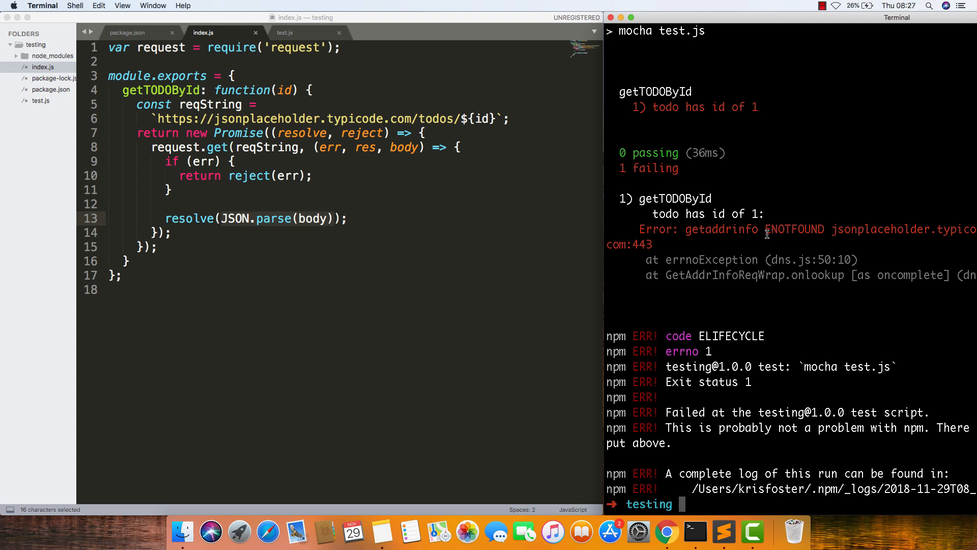
{"action": "mouse_move", "coordinate": [455, 127]}
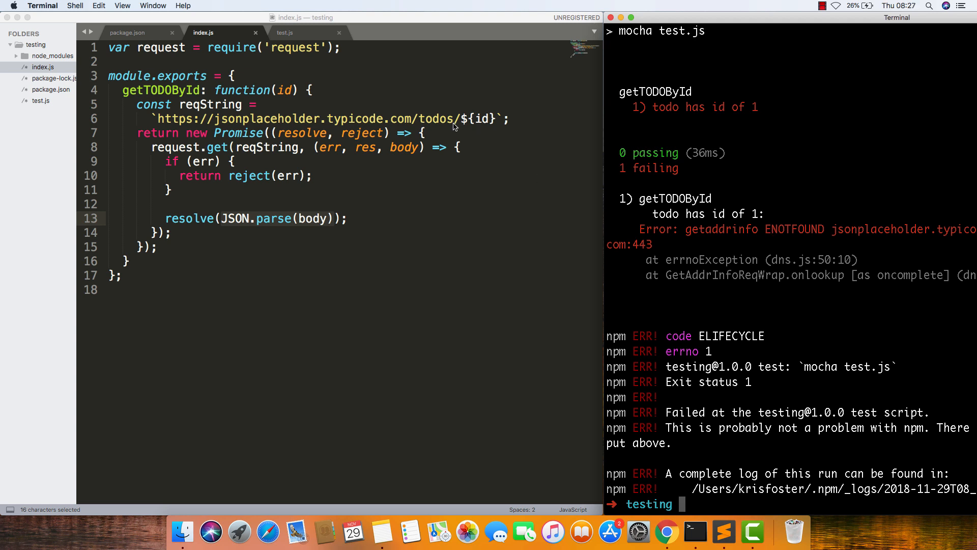
{"action": "mouse_move", "coordinate": [320, 52]}
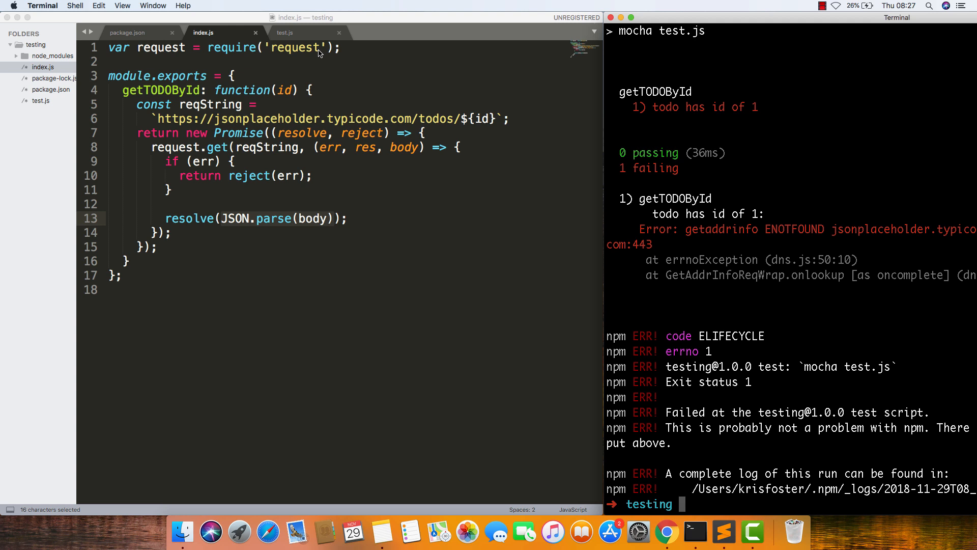
{"action": "mouse_move", "coordinate": [308, 108]}
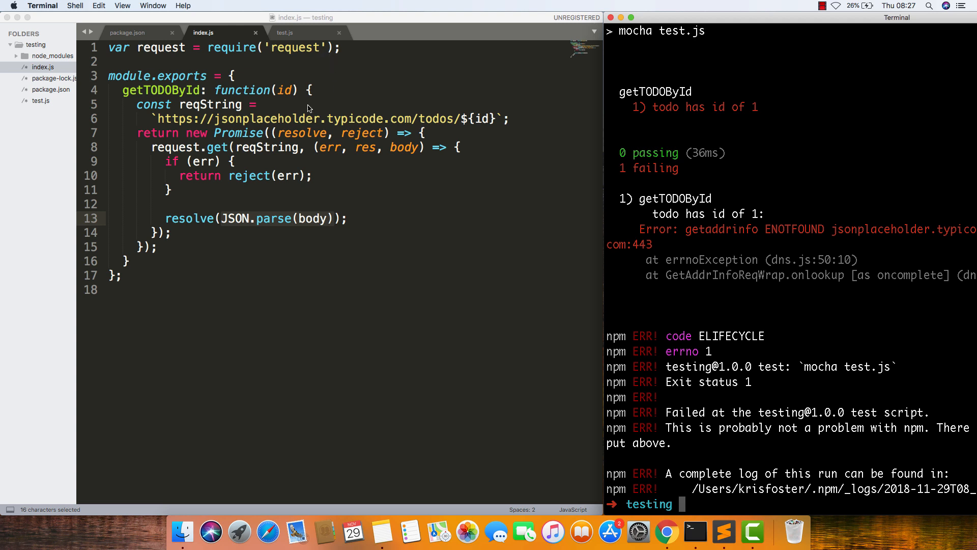
{"action": "mouse_move", "coordinate": [184, 93]}
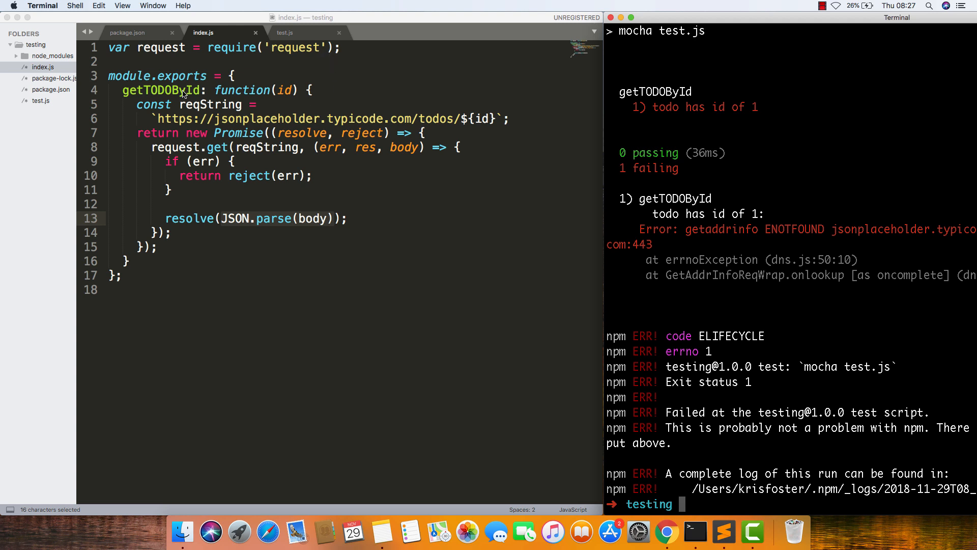
{"action": "mouse_move", "coordinate": [152, 121]}
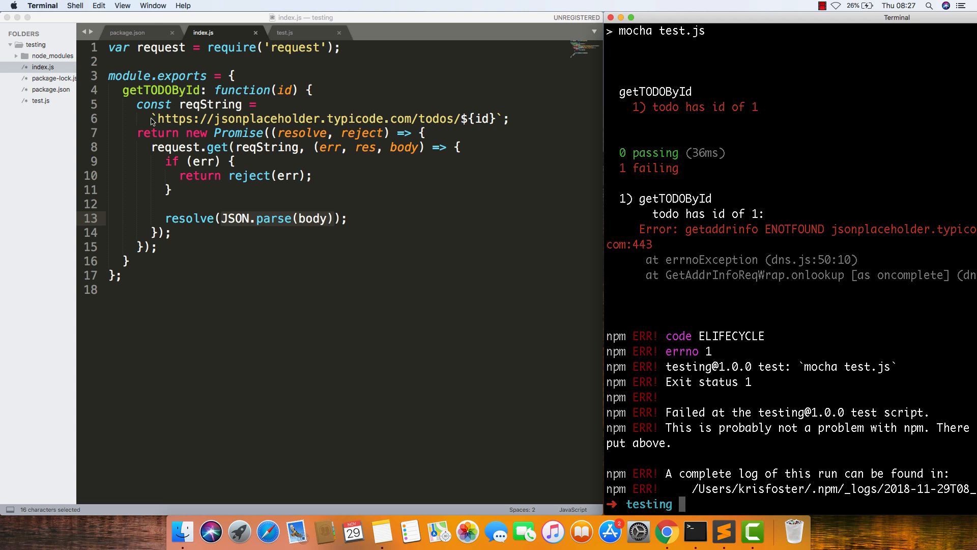
{"action": "mouse_move", "coordinate": [488, 120]}
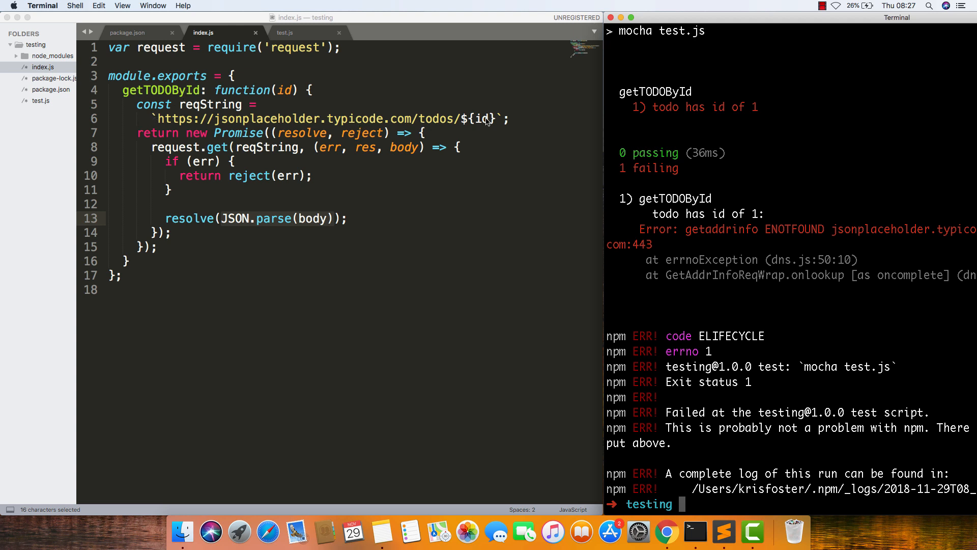
{"action": "mouse_move", "coordinate": [227, 104]}
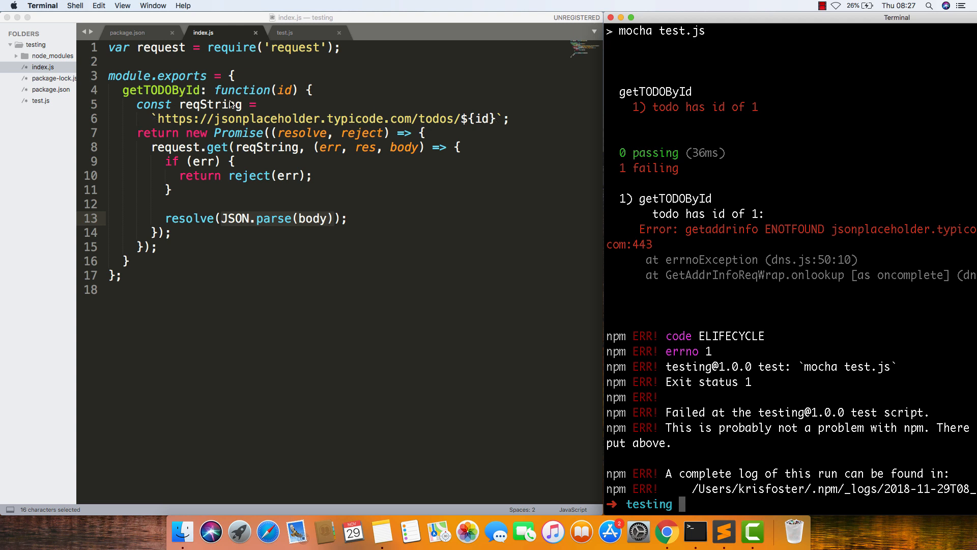
{"action": "mouse_move", "coordinate": [295, 35]}
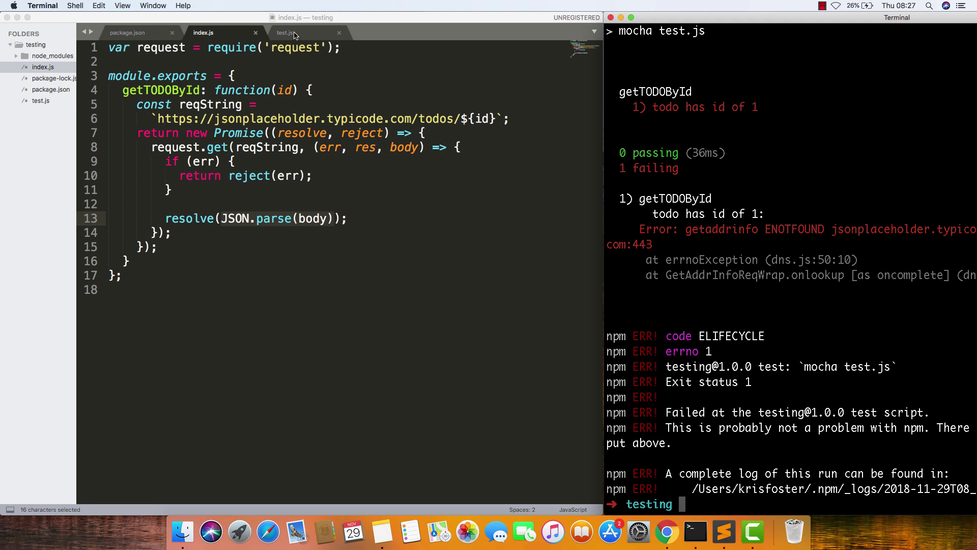
{"action": "left_click", "coordinate": [285, 32]}
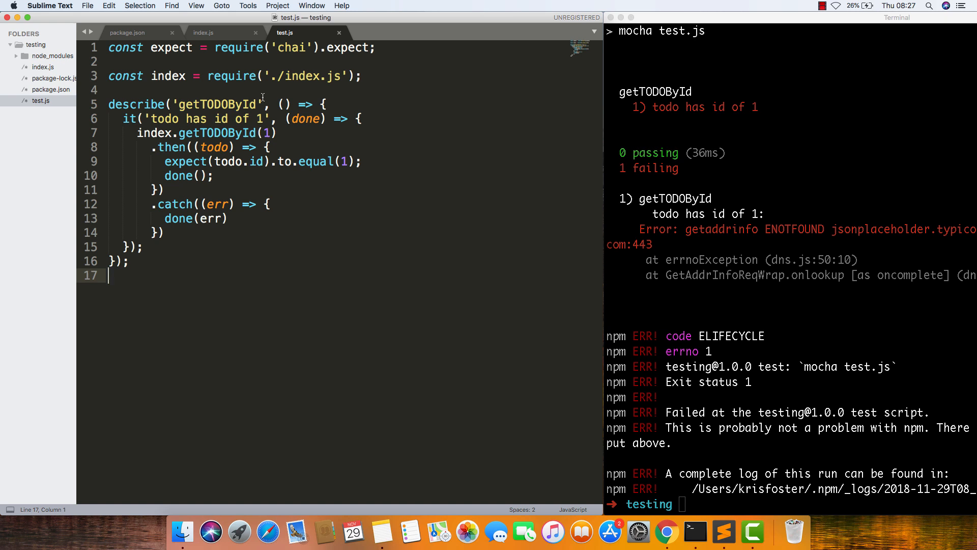
{"action": "left_click", "coordinate": [203, 33]}
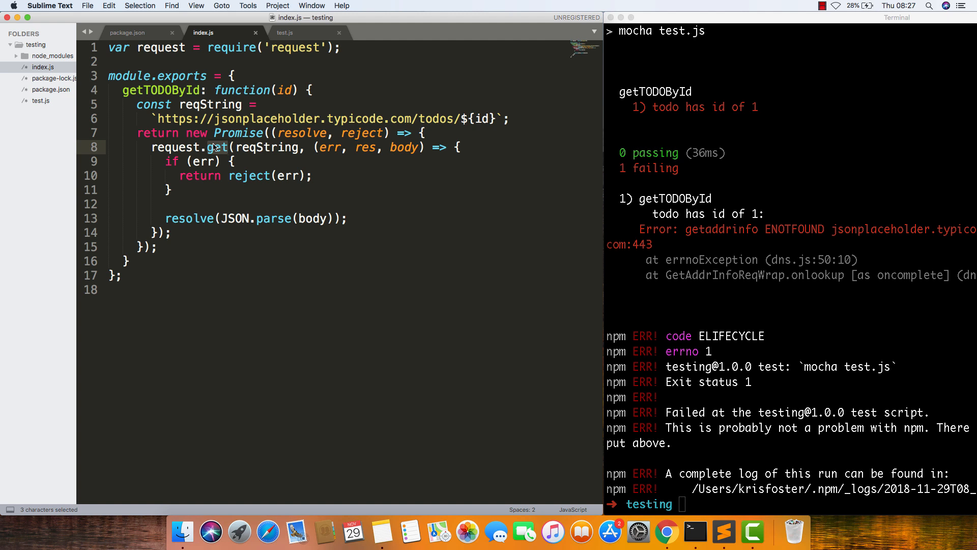
{"action": "left_click", "coordinate": [285, 32]}
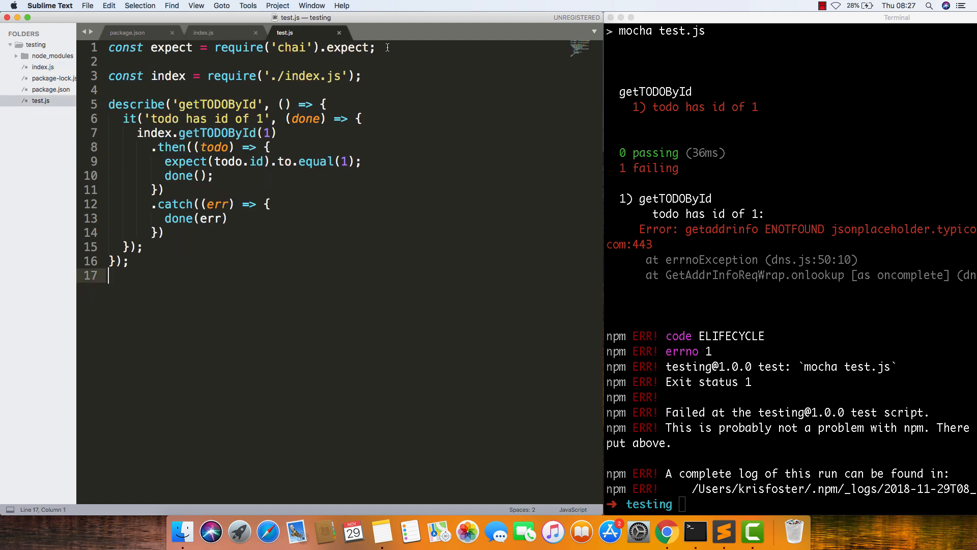
- Add const sinon = require('sinon') and const request = require('request') to test.js
{"action": "type", "text": "co"}
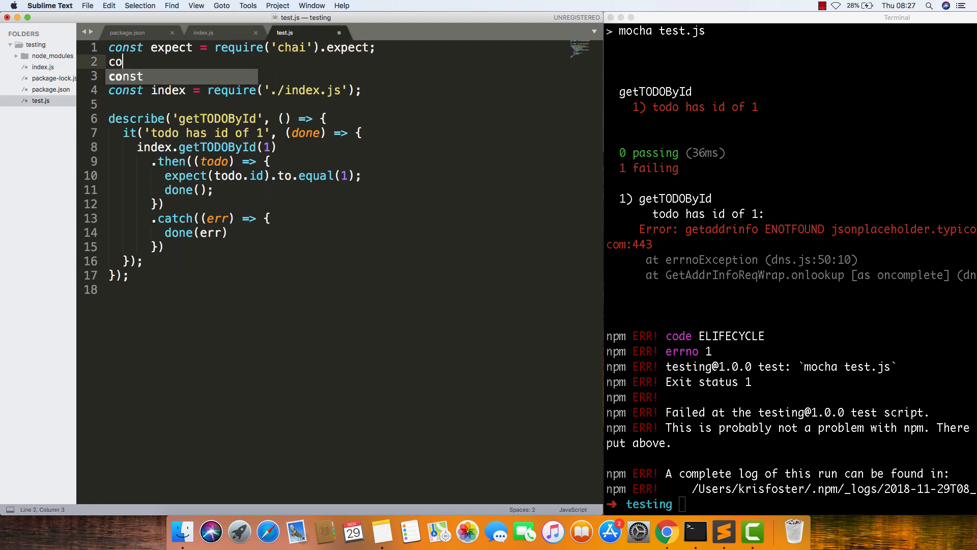
{"action": "type", "text": "nst sinon"}
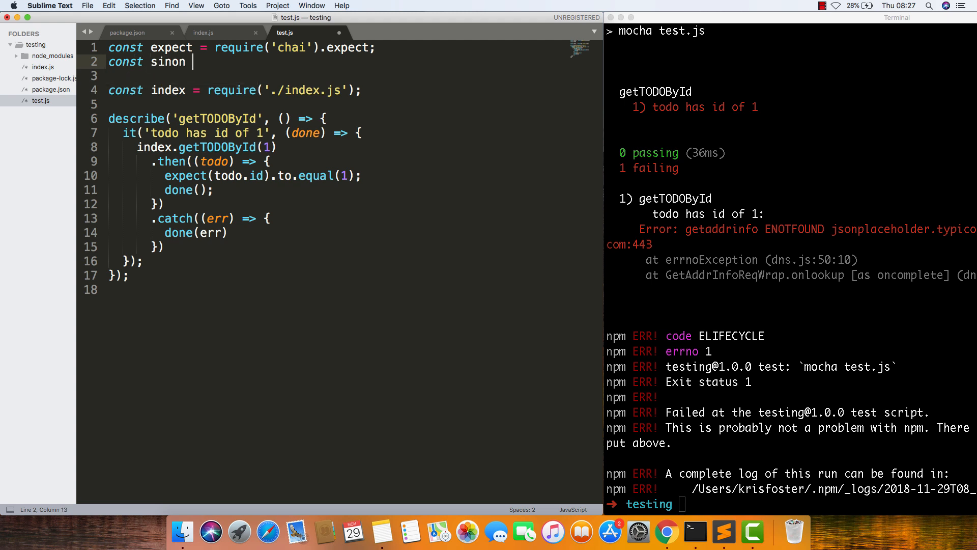
{"action": "type", "text": "= require()"}
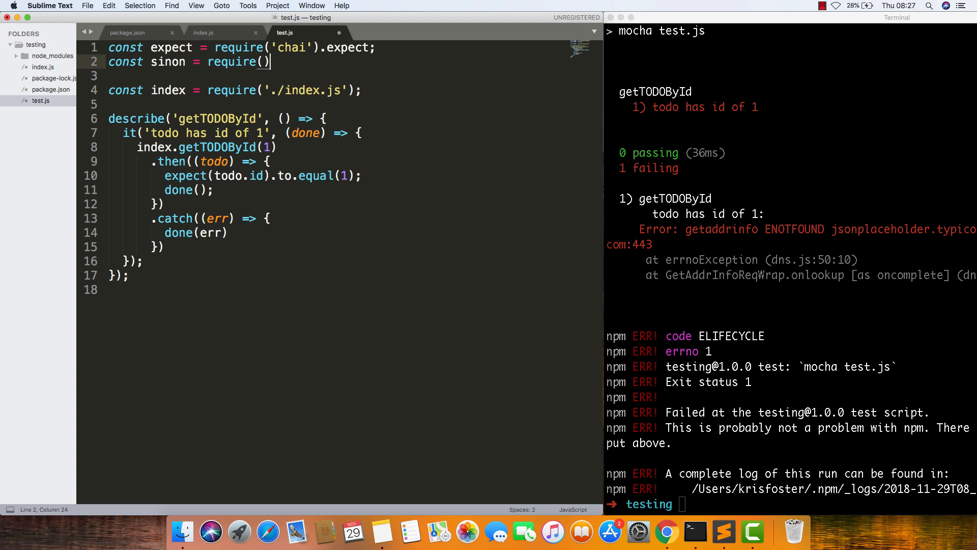
{"action": "type", "text": "'sinon"}
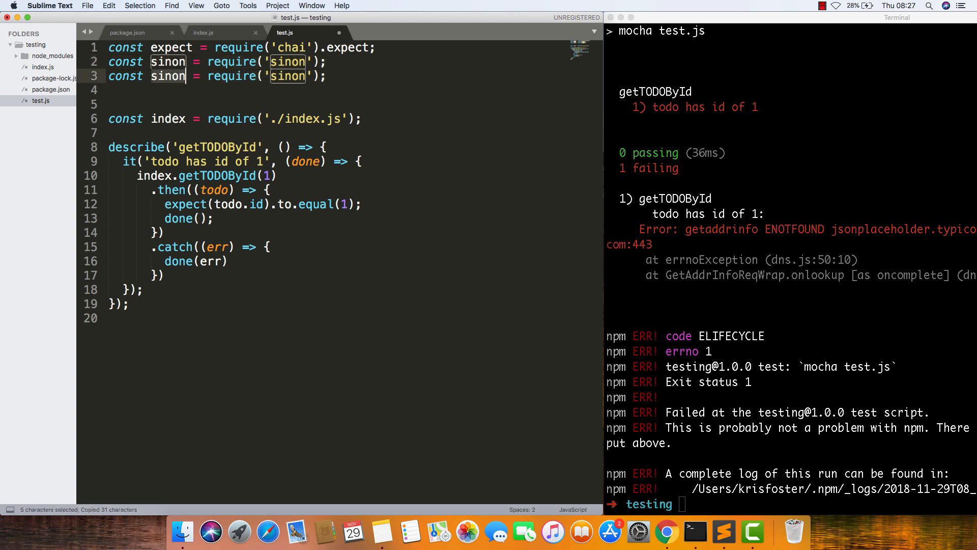
{"action": "type", "text": "request"}
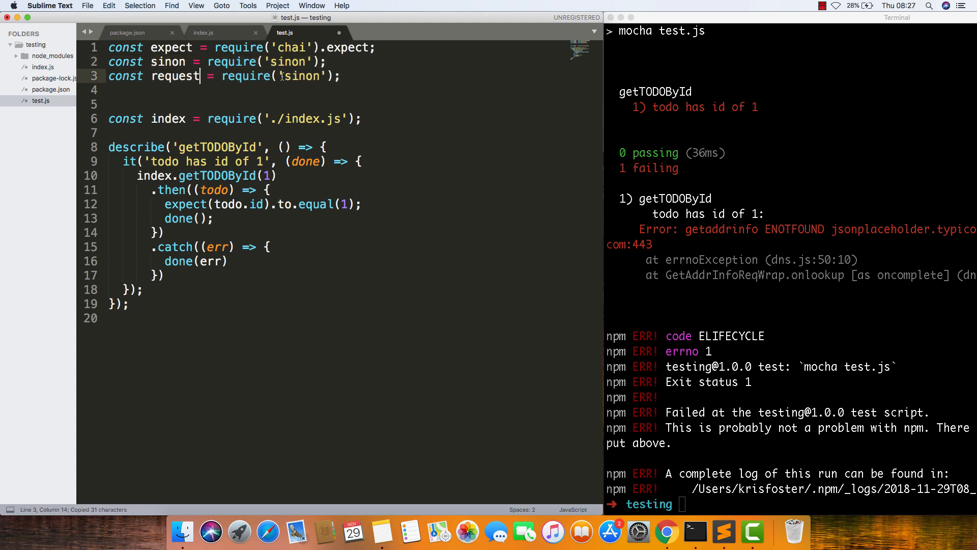
{"action": "type", "text": "request"}
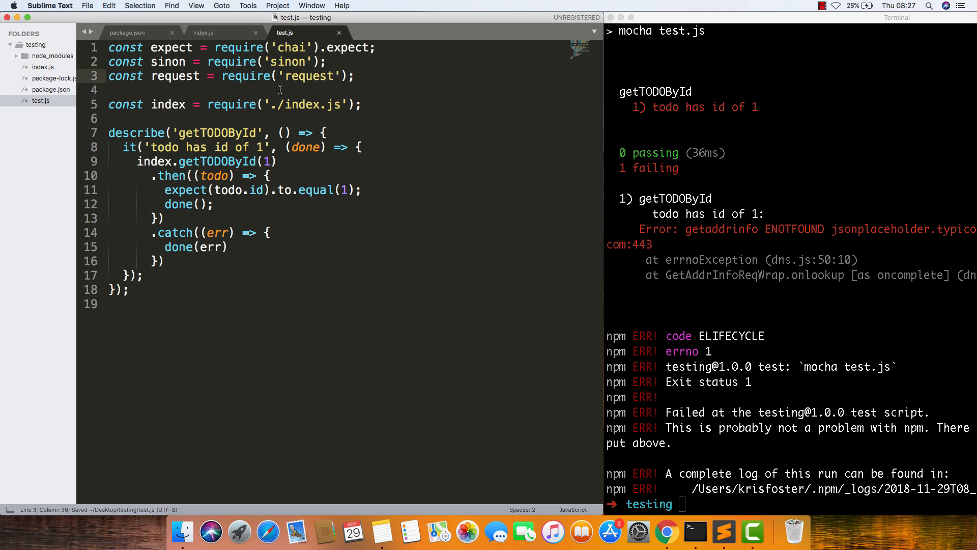
{"action": "mouse_move", "coordinate": [181, 74]}
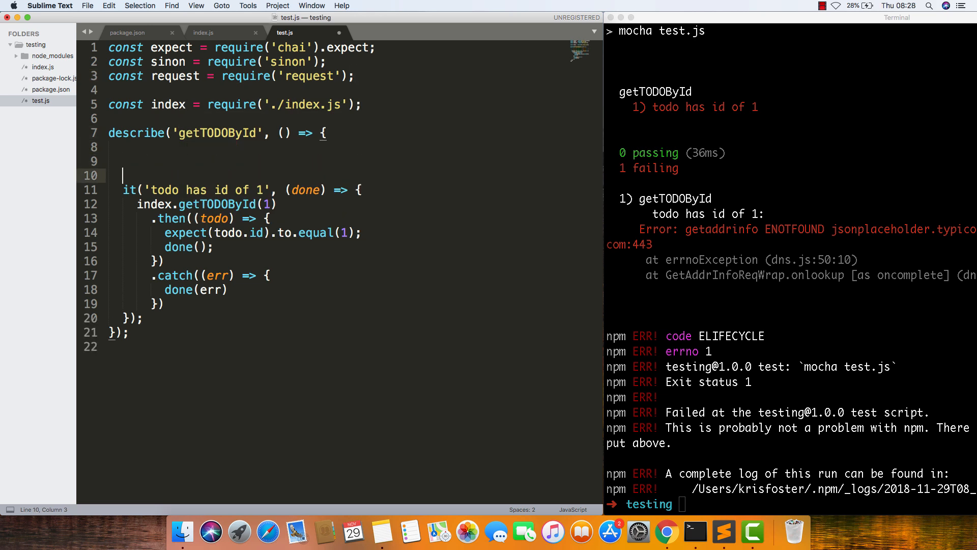
- Start a before hook calling sinon.stub(request, 'get') inside the describe block
{"action": "left_click", "coordinate": [122, 148]}
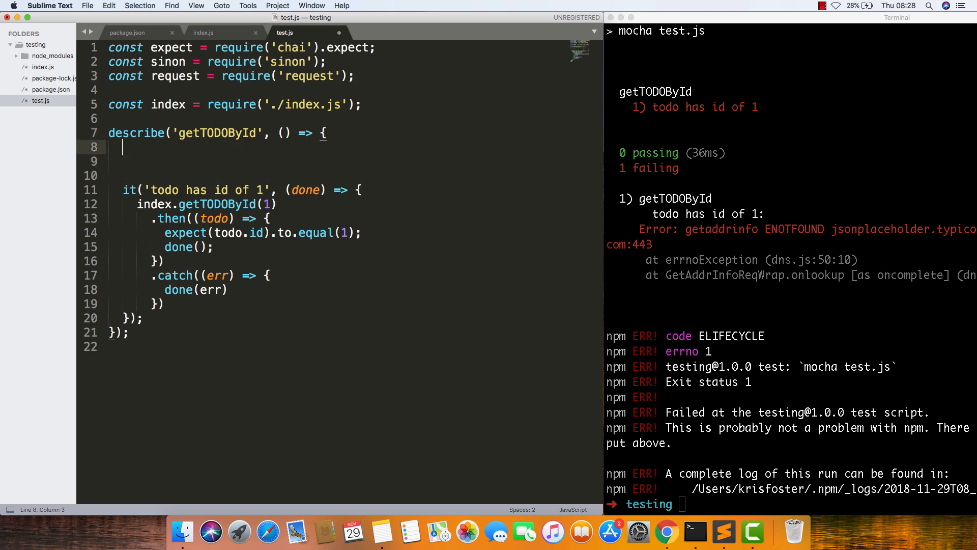
{"action": "type", "text": "before(() => {"}
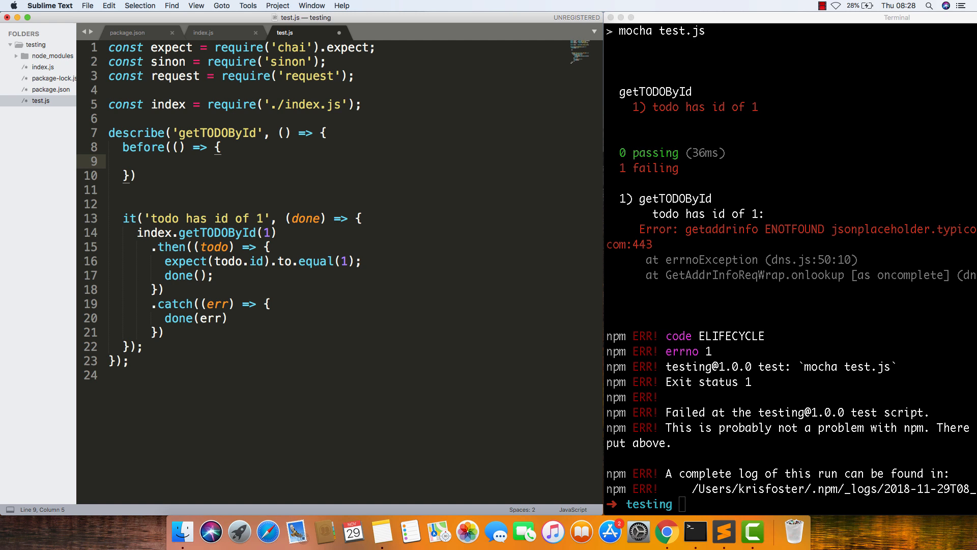
{"action": "type", "text": "sinon"}
{"action": "type", "text": "."}
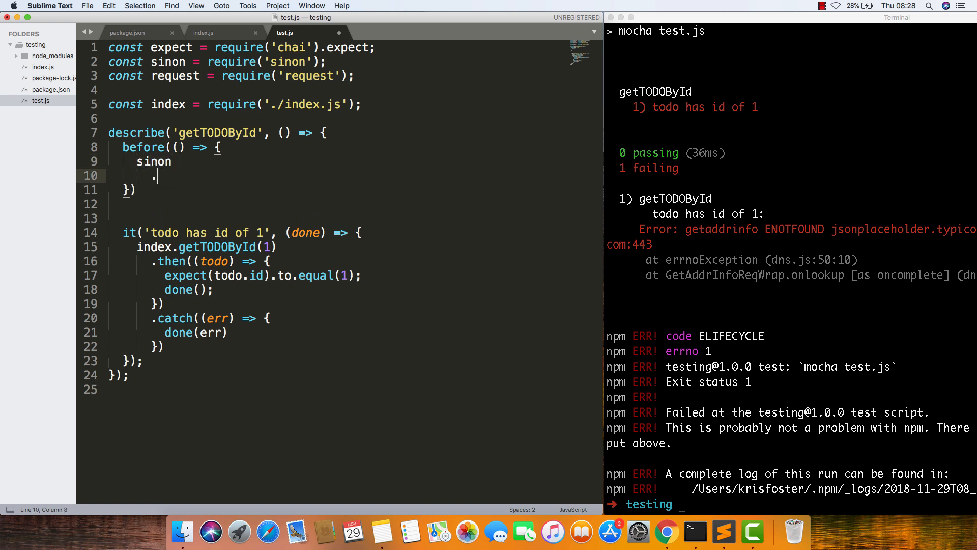
{"action": "type", "text": "stub()"}
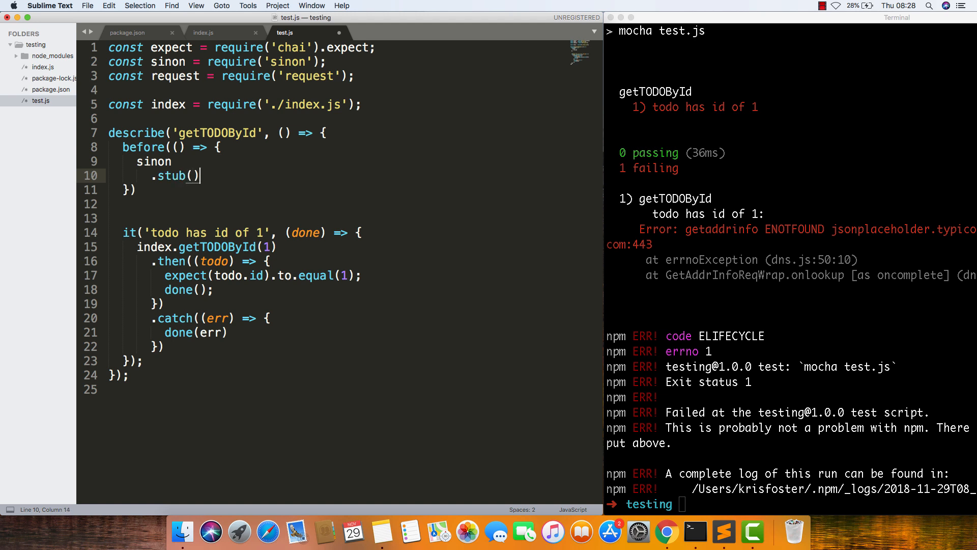
{"action": "type", "text": "request"}
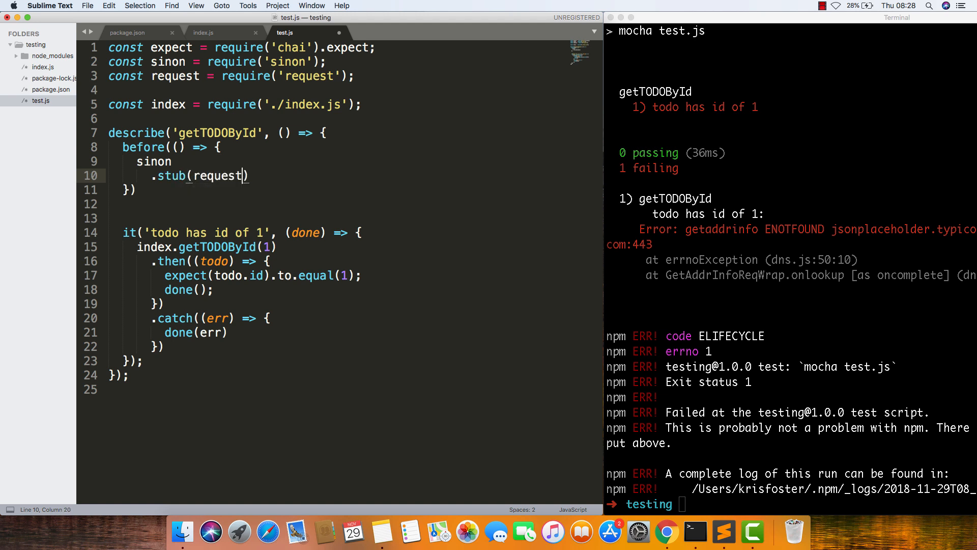
{"action": "type", "text": ", 'get"}
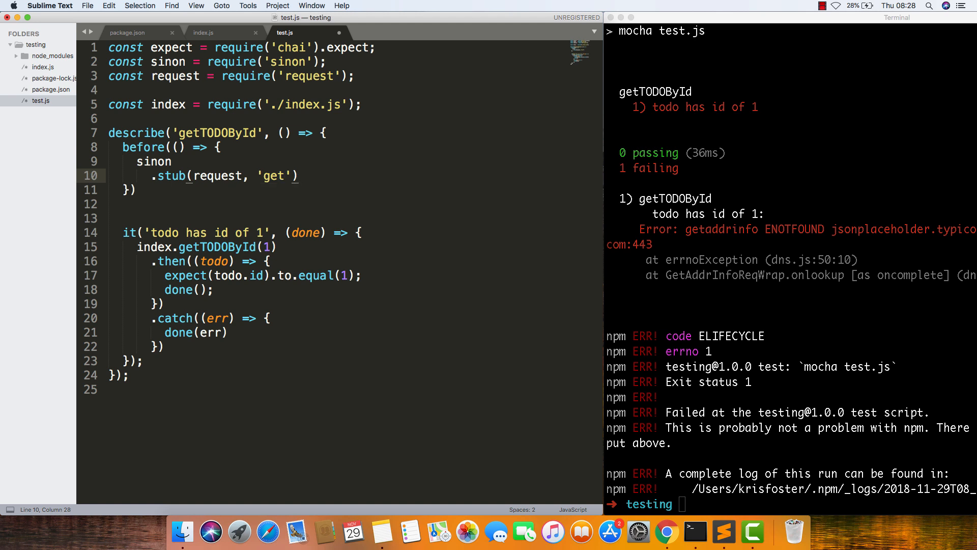
- Chain .yields(null, null, JSON.stringify({ id: 1 })) onto the request.get stub
{"action": "key", "text": "enter"}
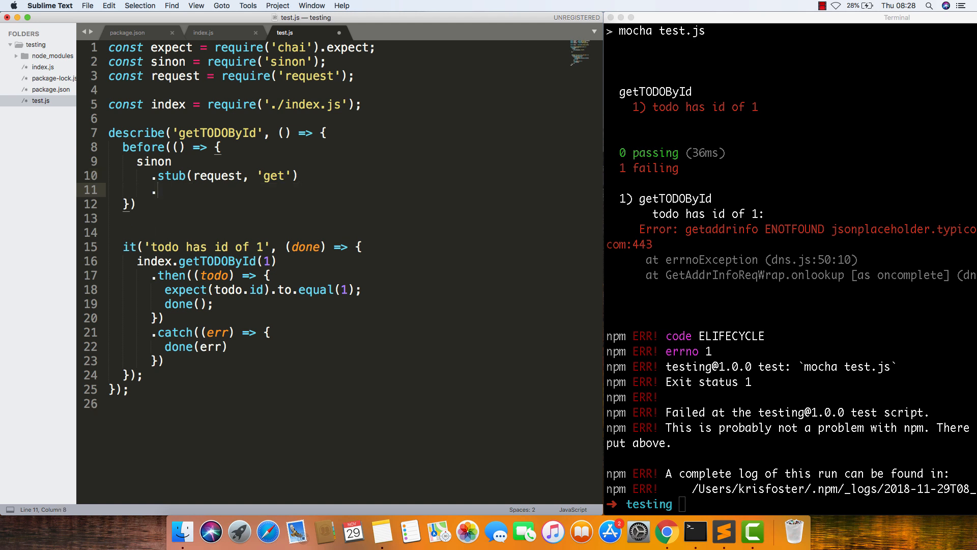
{"action": "type", "text": "yields"}
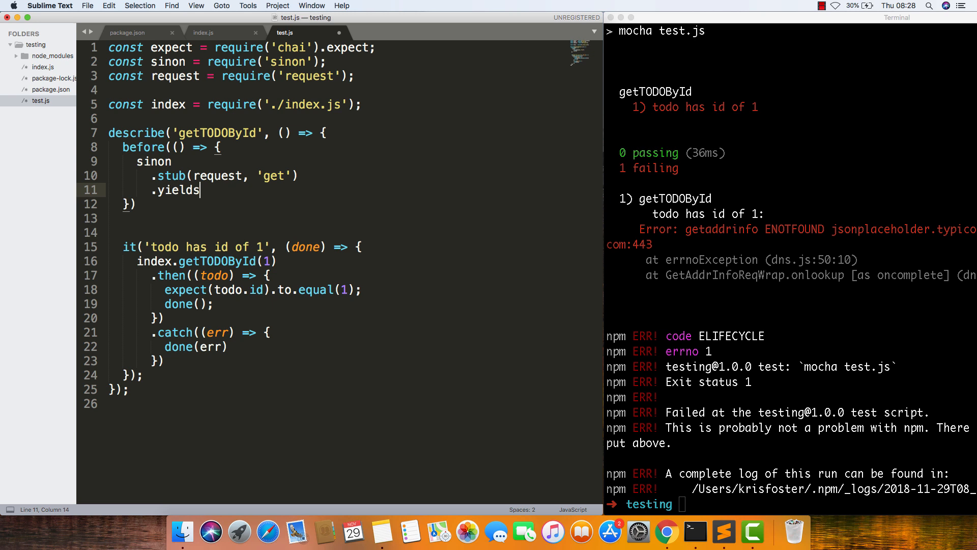
{"action": "type", "text": "(null)"}
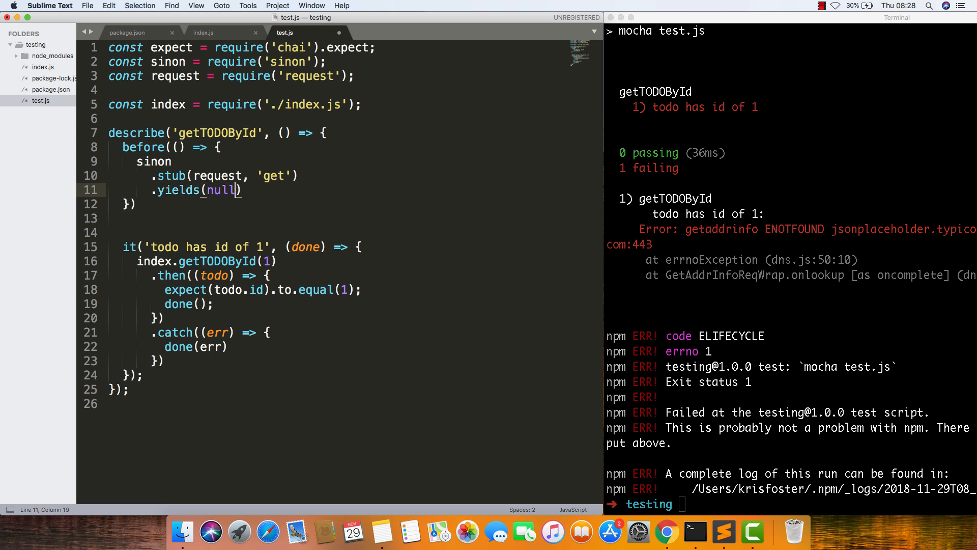
{"action": "type", "text": ", null,"}
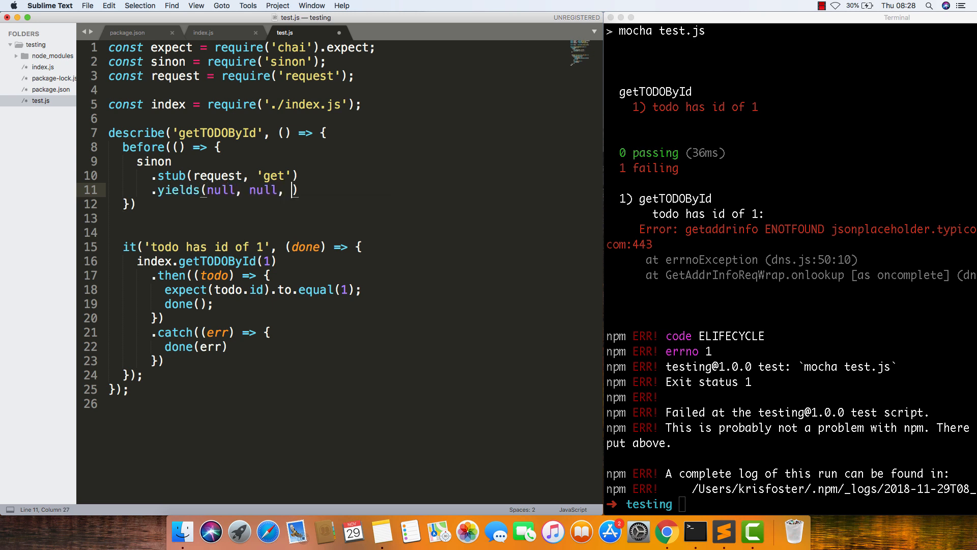
{"action": "type", "text": "JSON"}
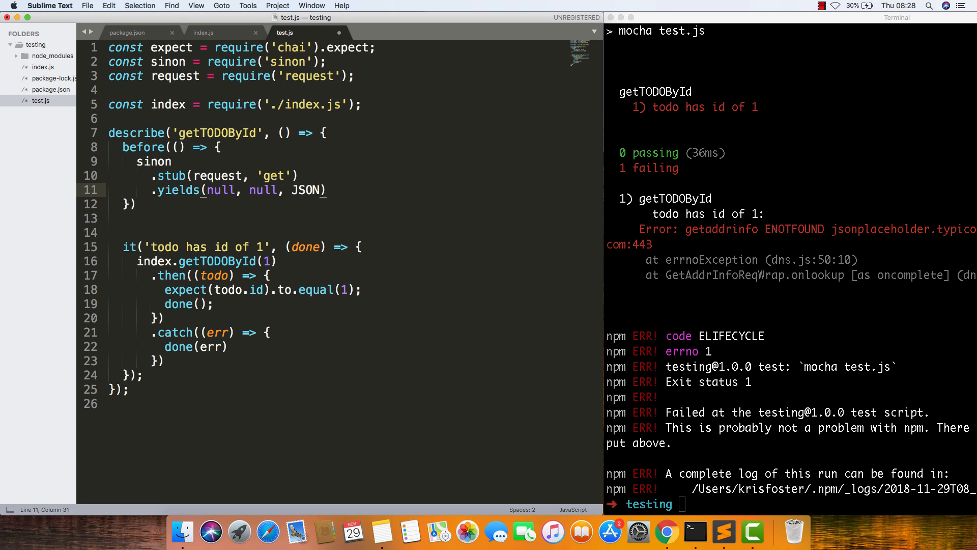
{"action": "type", "text": ".stringify( {"}
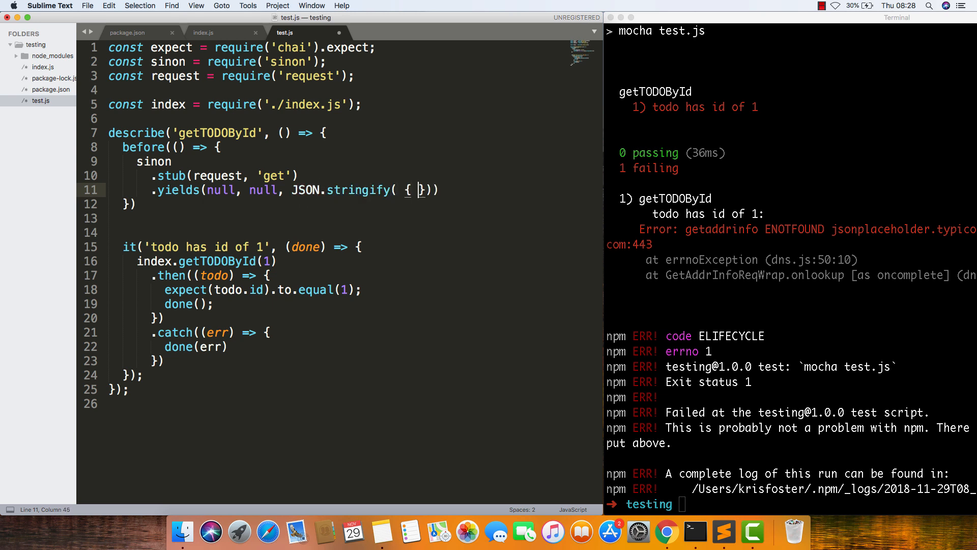
{"action": "key", "text": "backspace"}
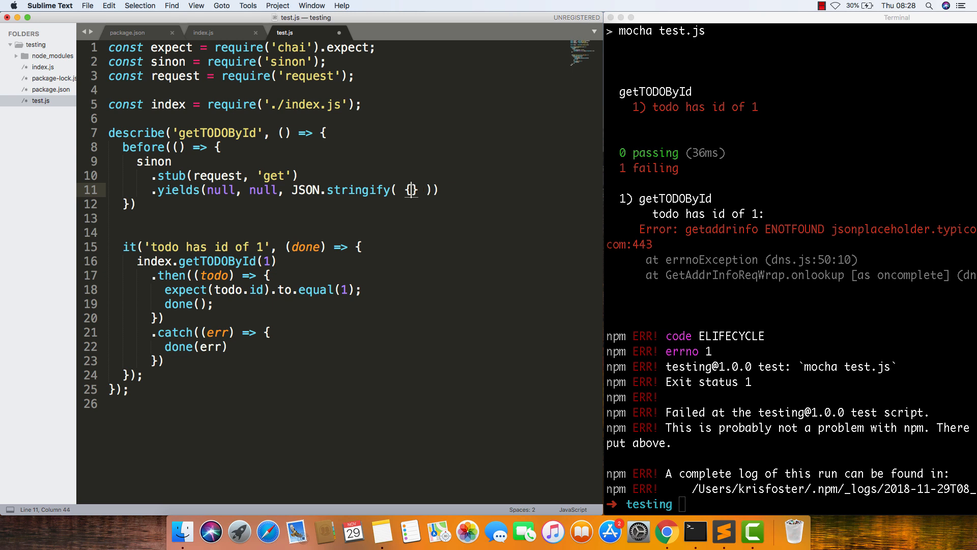
{"action": "type", "text": "id: 1"}
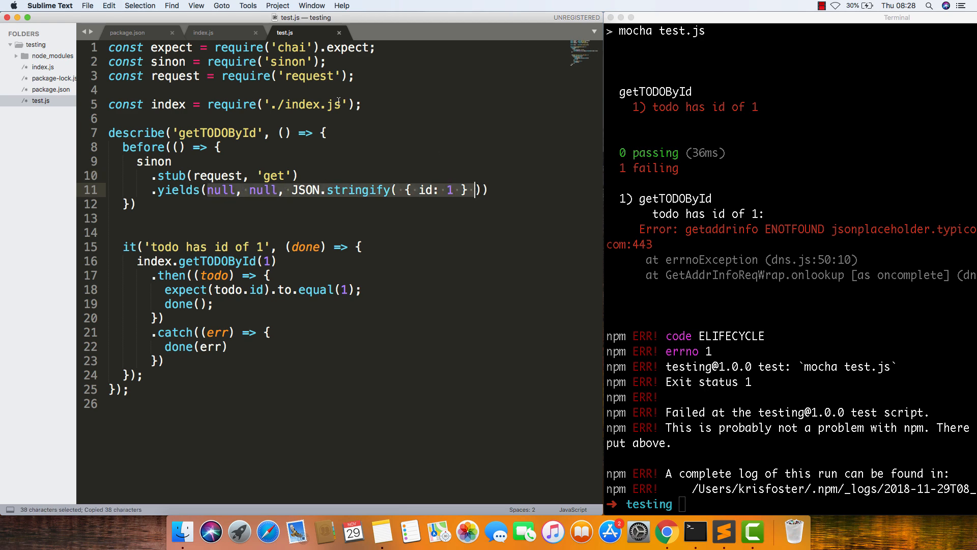
{"action": "left_click", "coordinate": [202, 32]}
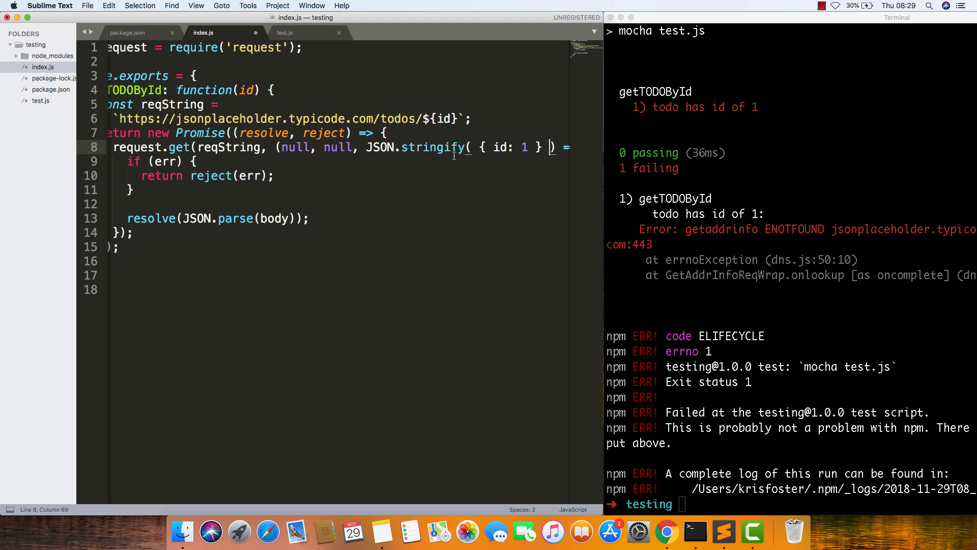
{"action": "mouse_move", "coordinate": [385, 170]}
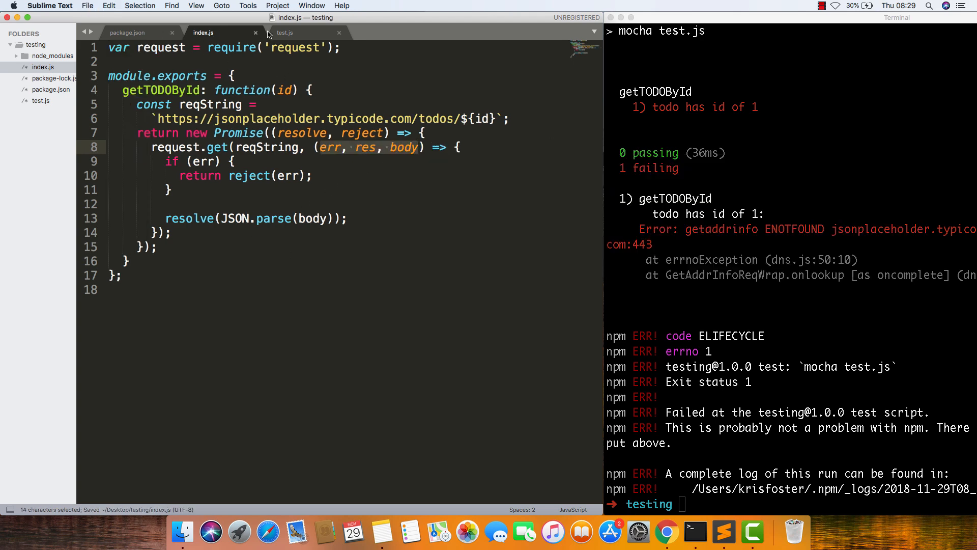
- End the stubbed .yields(...) line in test.js with a semicolon
{"action": "left_click", "coordinate": [284, 32]}
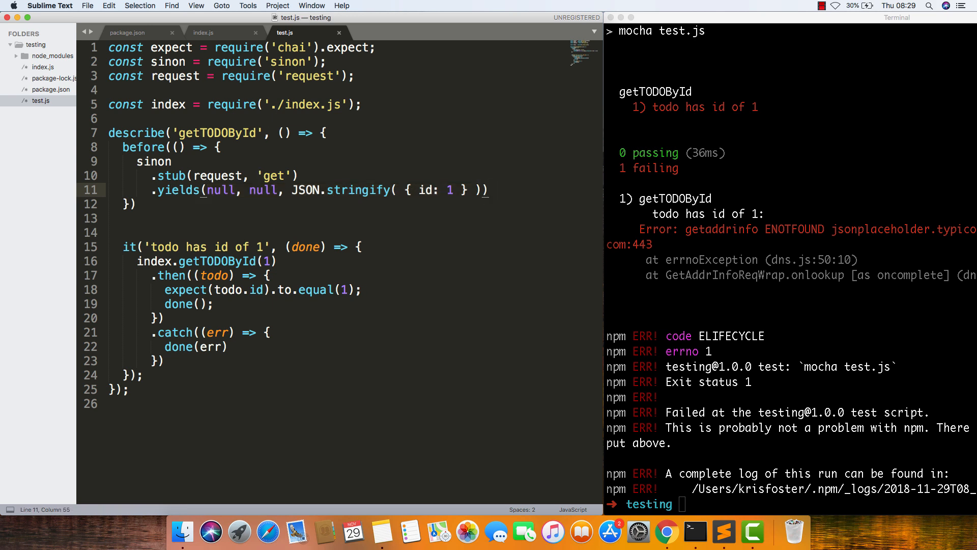
{"action": "type", "text": ";"}
{"action": "left_click", "coordinate": [791, 504]}
{"action": "type", "text": "npm run test"}
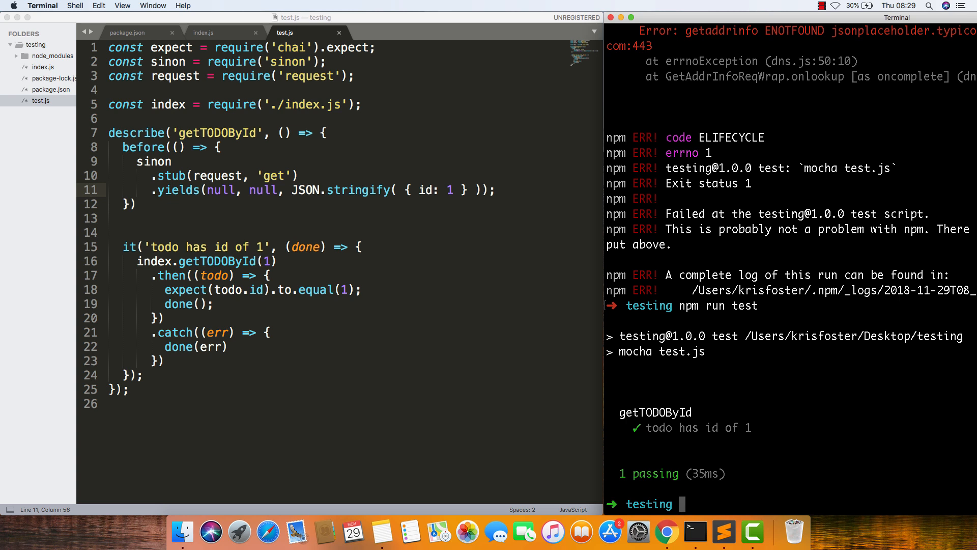
{"action": "mouse_move", "coordinate": [797, 53]}
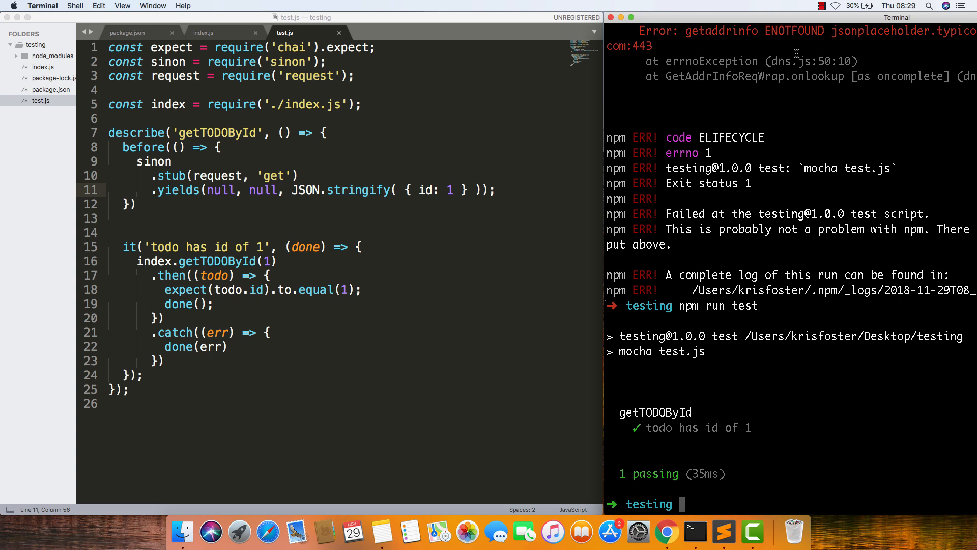
- Highlight the stubbed request and get names, then show todo 1's JSON in Chrome
{"action": "double_click", "coordinate": [217, 175]}
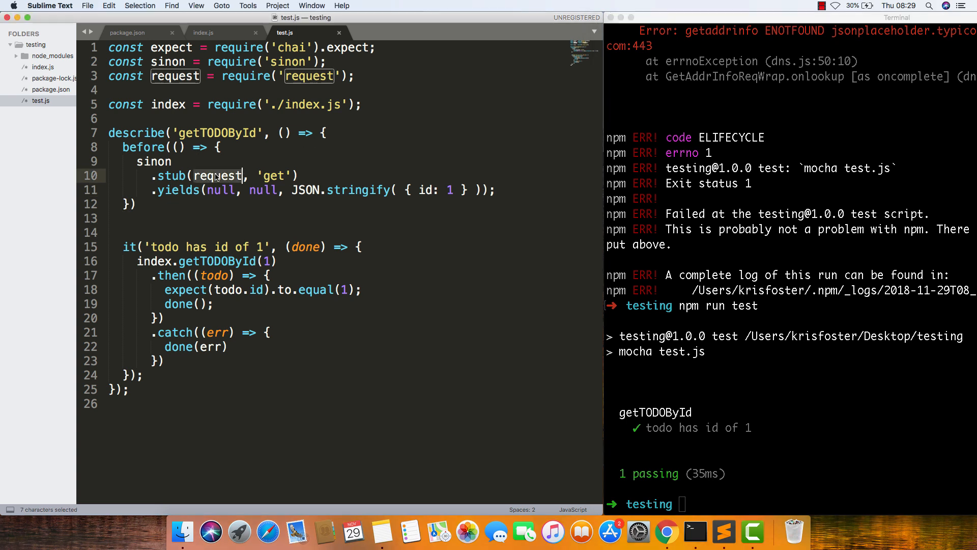
{"action": "double_click", "coordinate": [273, 175]}
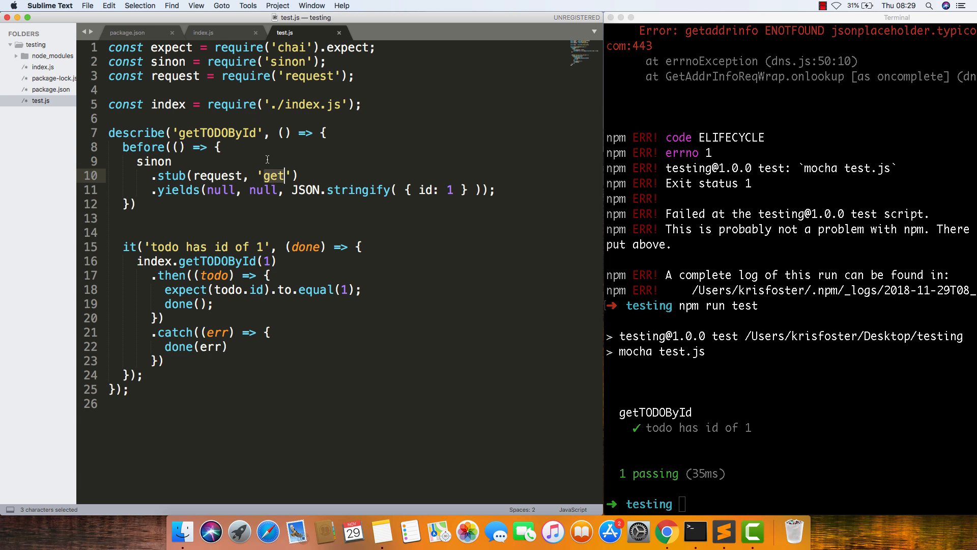
{"action": "mouse_move", "coordinate": [272, 172]}
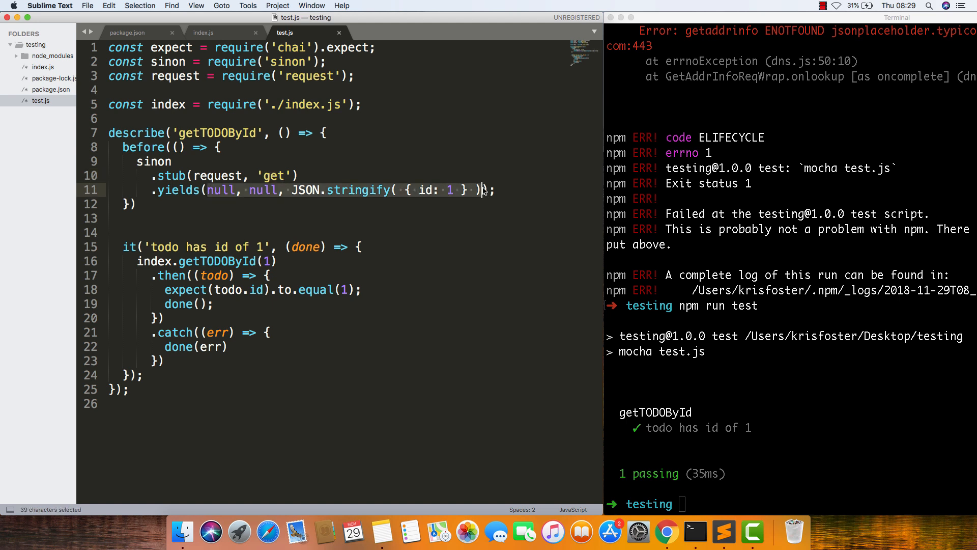
{"action": "mouse_move", "coordinate": [660, 489]}
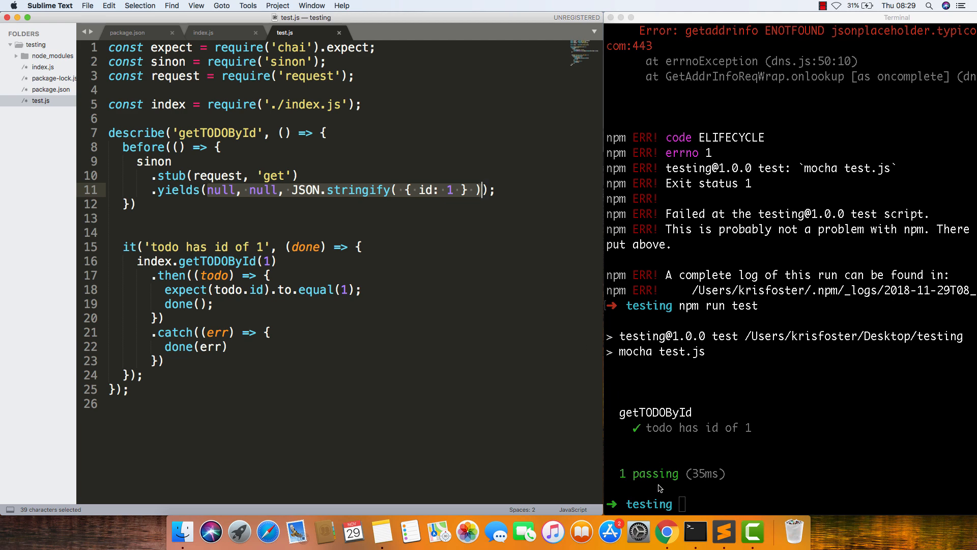
{"action": "left_click", "coordinate": [666, 531]}
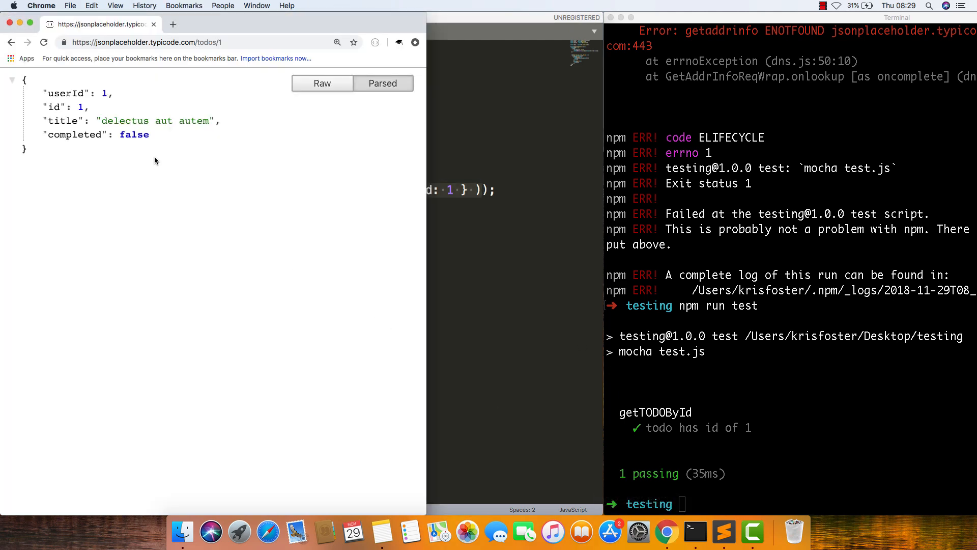
{"action": "mouse_move", "coordinate": [102, 134]}
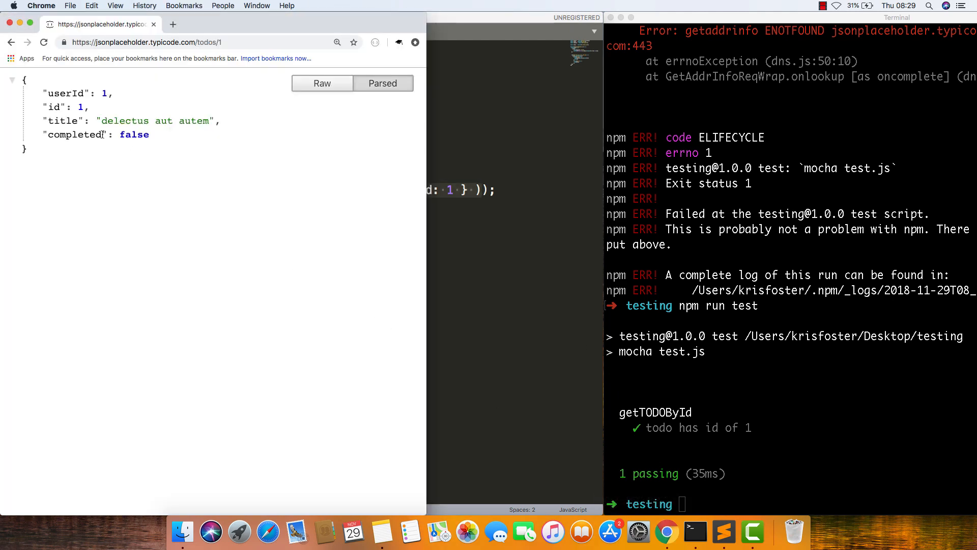
{"action": "mouse_move", "coordinate": [359, 204]}
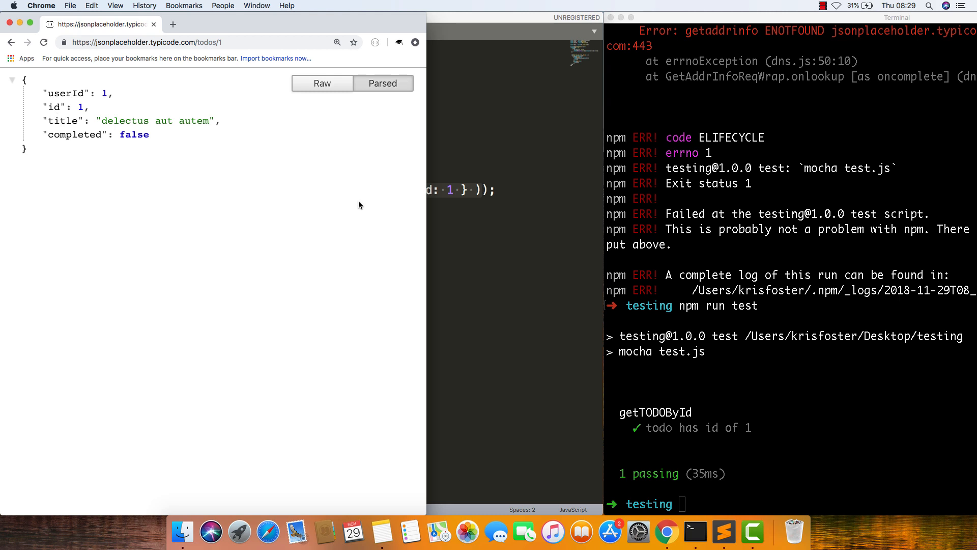
- Leave the JSONPlaceholder todo in Chrome and return to test.js in Sublime Text
{"action": "left_click", "coordinate": [723, 532]}
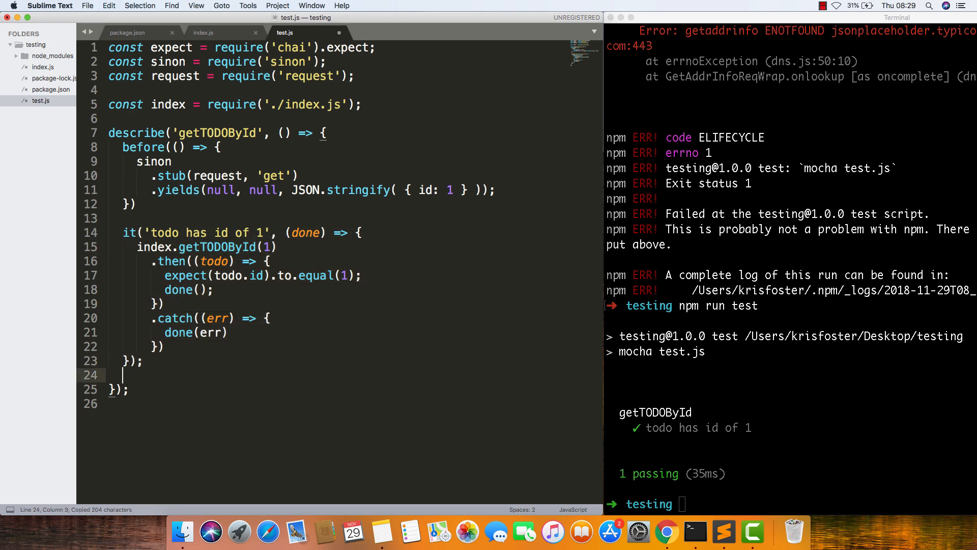
- Paste a test copy named 'todo has title and completed' expecting property 'title'
{"action": "key", "text": "cmd+v"}
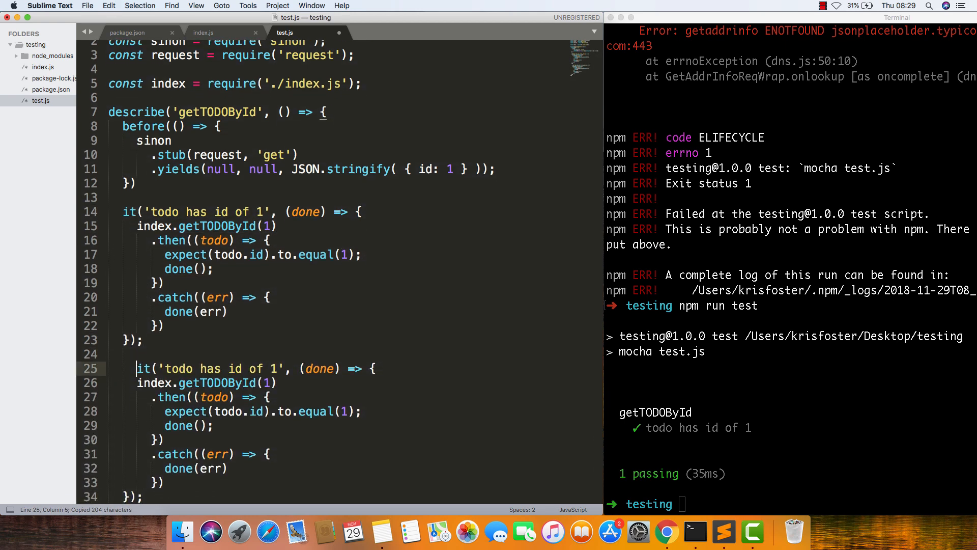
{"action": "double_click", "coordinate": [221, 369]}
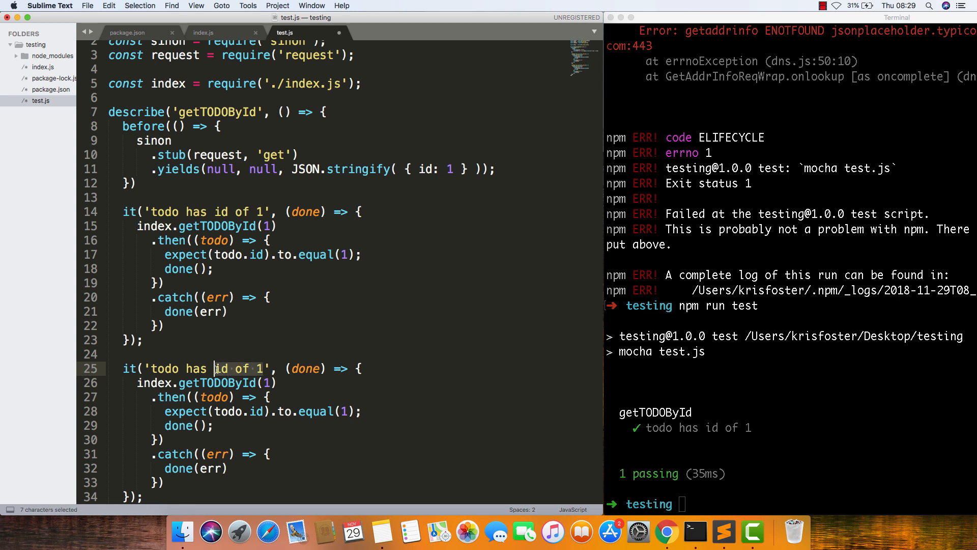
{"action": "type", "text": "title and completed"}
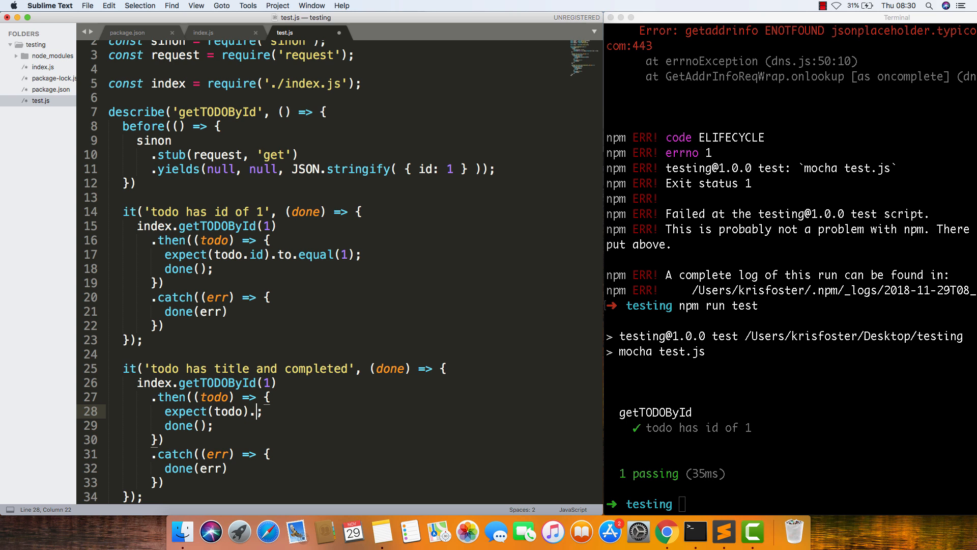
{"action": "type", "text": "to.have."}
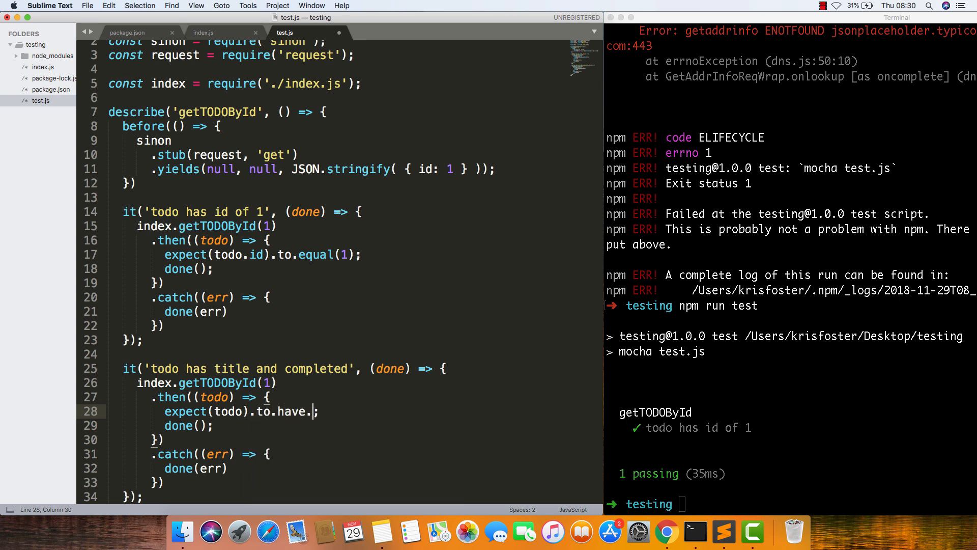
{"action": "type", "text": "property"}
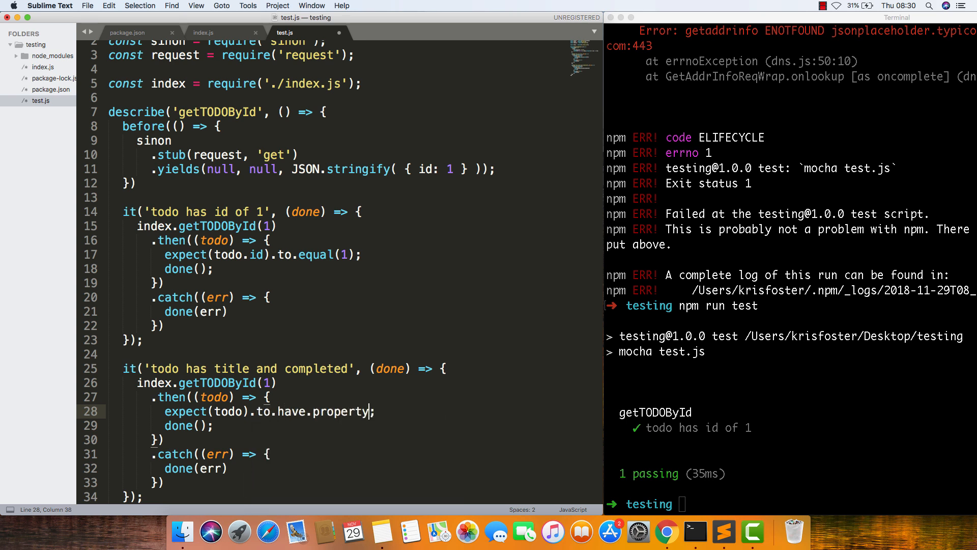
{"action": "type", "text": "('')"}
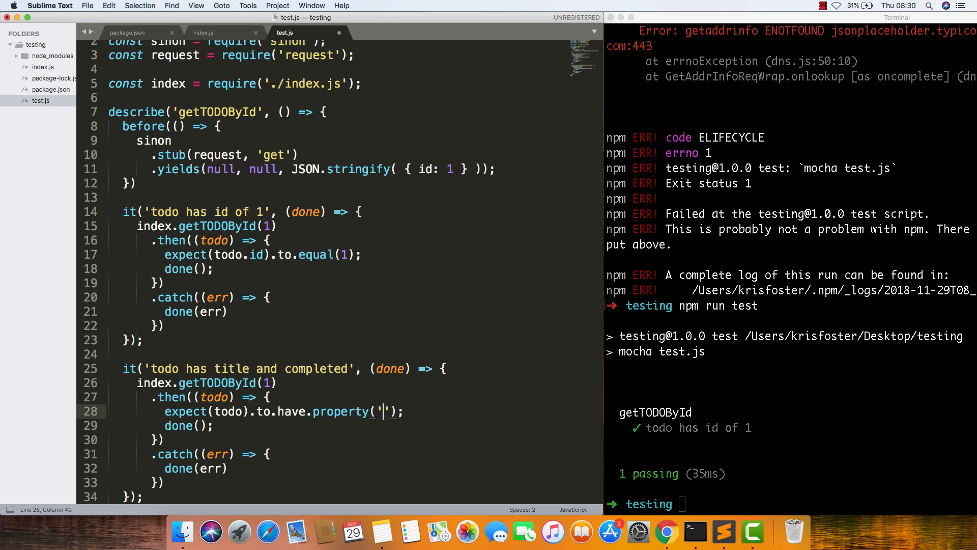
{"action": "type", "text": "title"}
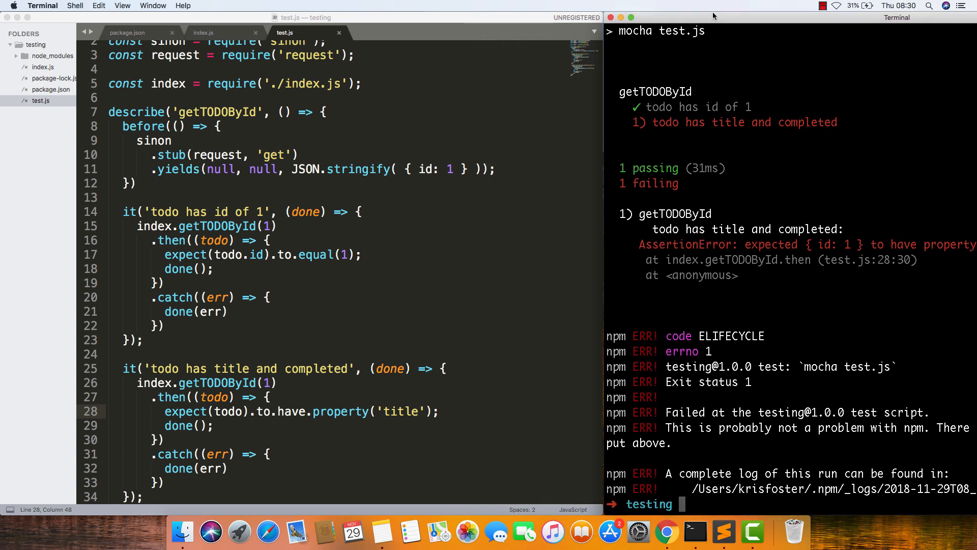
- Add title: 'todo title' after the id in the stubbed todo JSON
{"action": "left_click", "coordinate": [454, 169]}
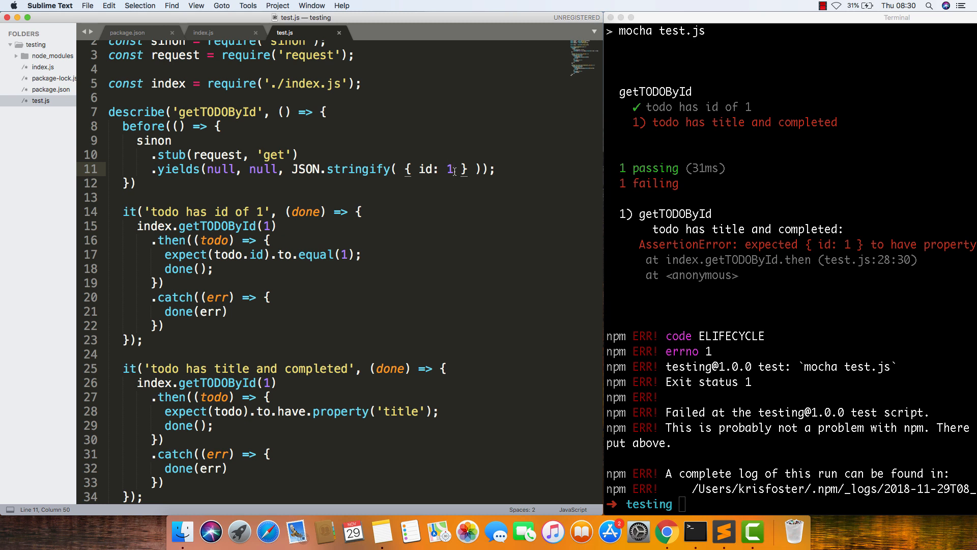
{"action": "type", "text": ", title:"}
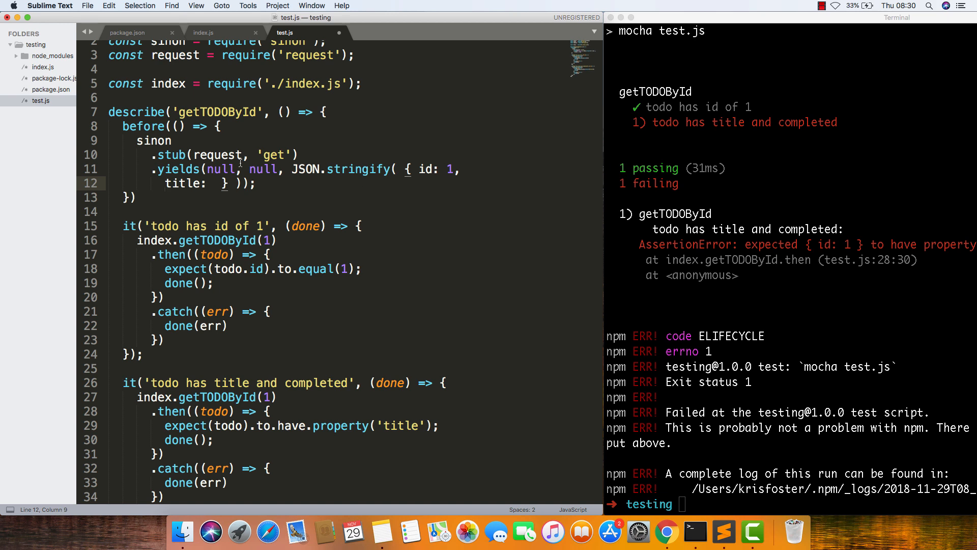
{"action": "type", "text": "''"}
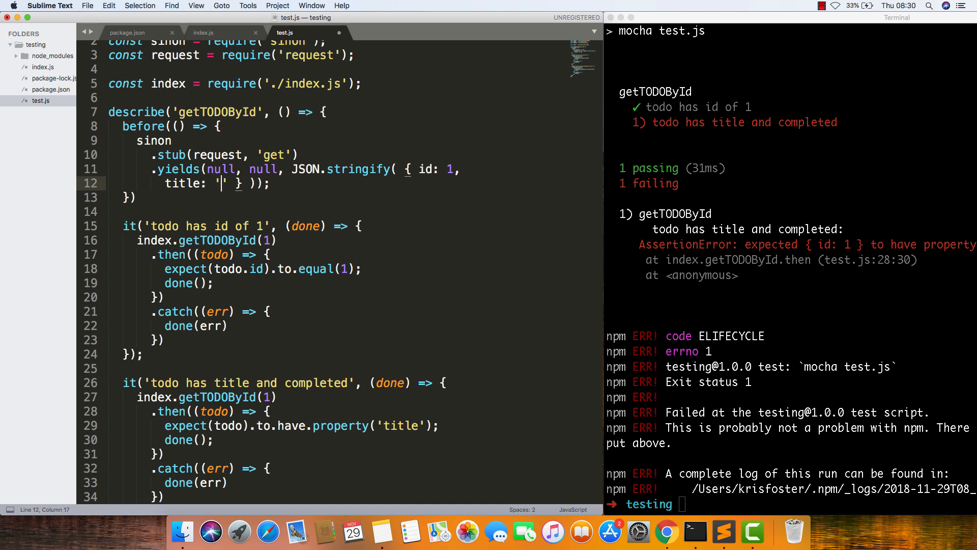
{"action": "type", "text": "todo title"}
{"action": "type", "text": "expect(todo).to.have.property('field');"}
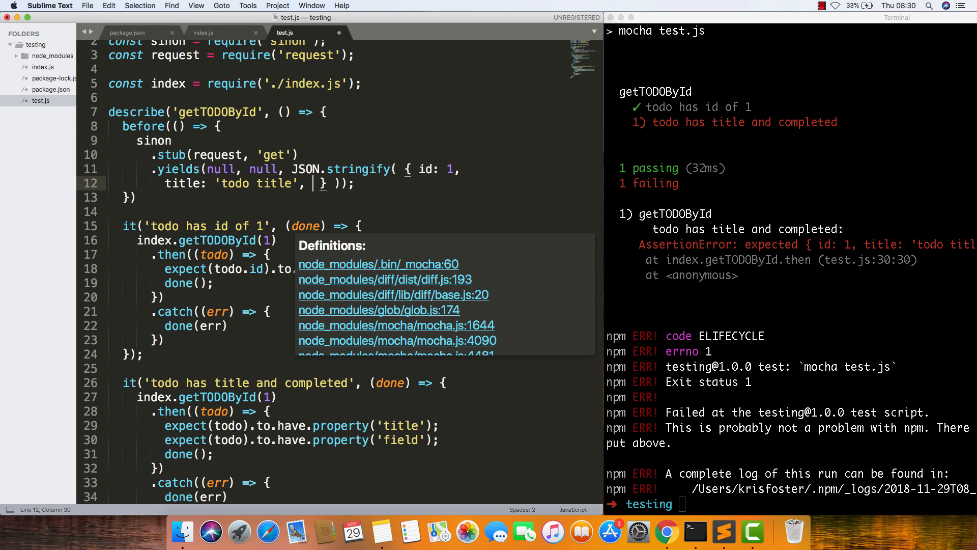
- Begin the completed field, checking the real todo's fields in the browser
{"action": "type", "text": "c"}
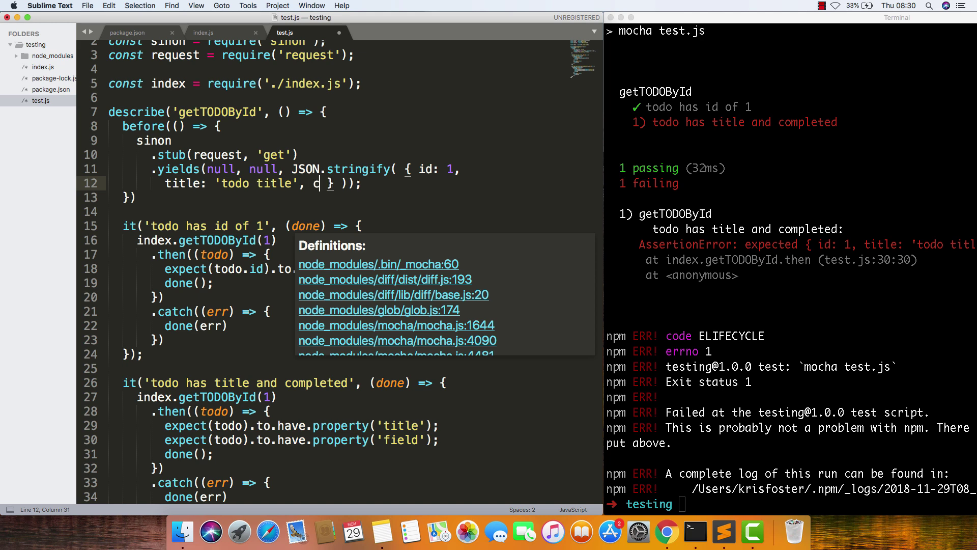
{"action": "type", "text": "ompleted"}
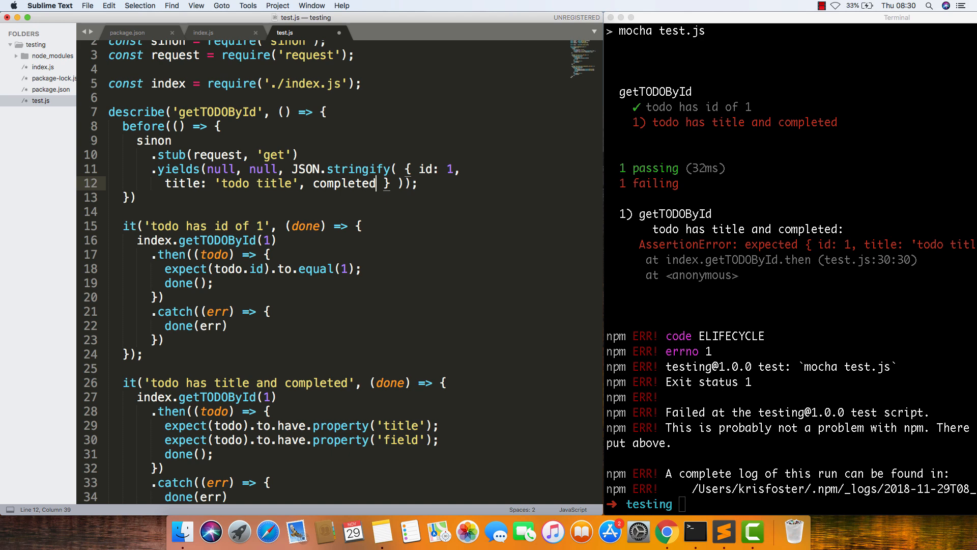
{"action": "left_click", "coordinate": [665, 532]}
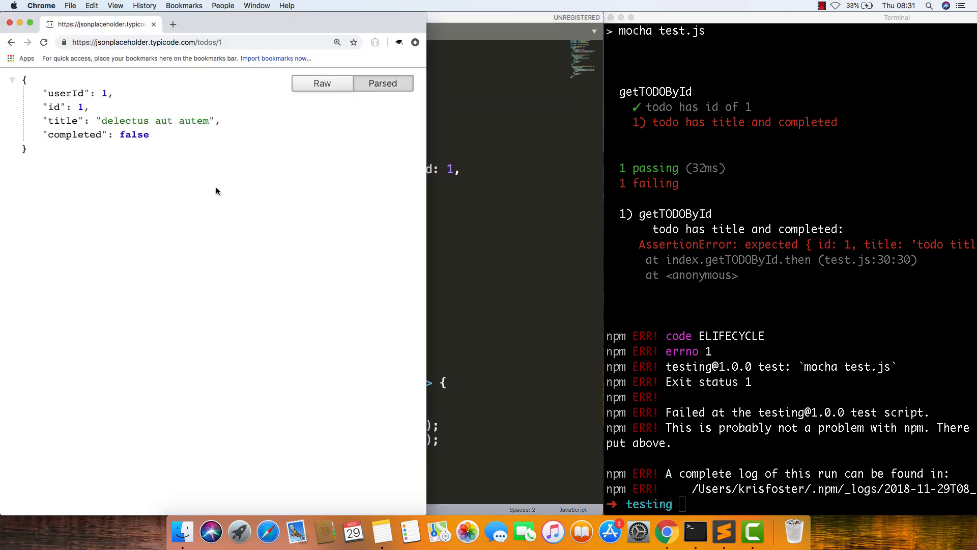
{"action": "left_click", "coordinate": [723, 532]}
{"action": "type", "text": "npm run test"}
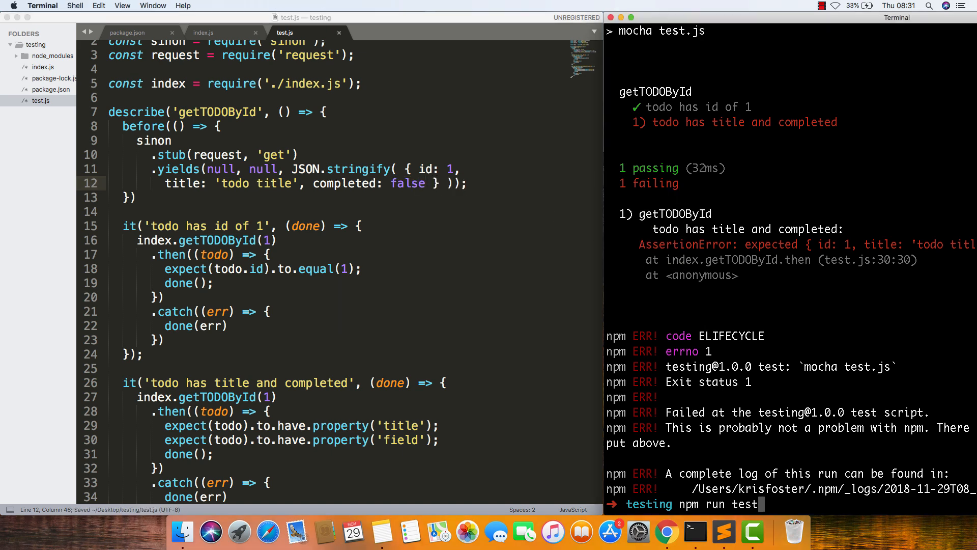
- Rerun npm run test and change the second expected property to 'completed'
{"action": "key", "text": "Return"}
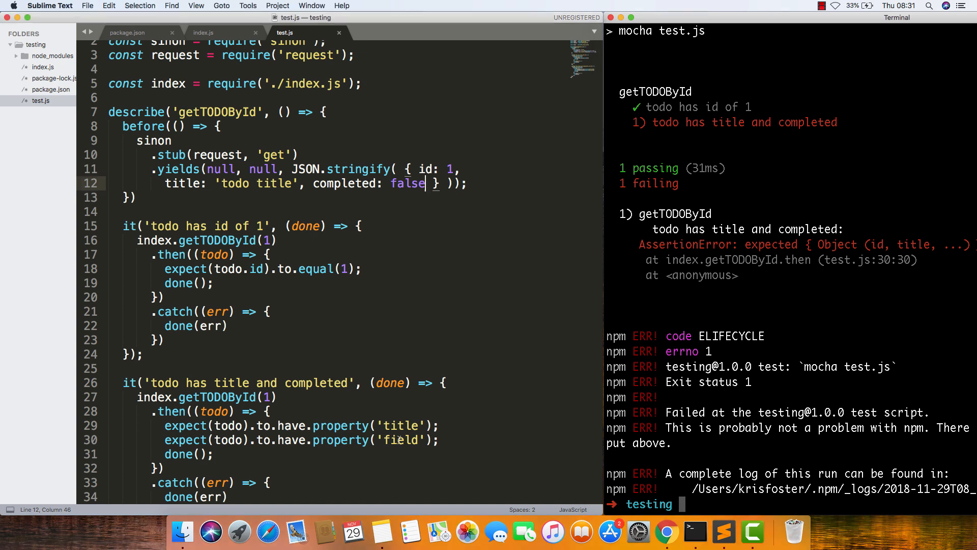
{"action": "type", "text": "completed"}
{"action": "left_click", "coordinate": [791, 504]}
{"action": "type", "text": "npm run test"}
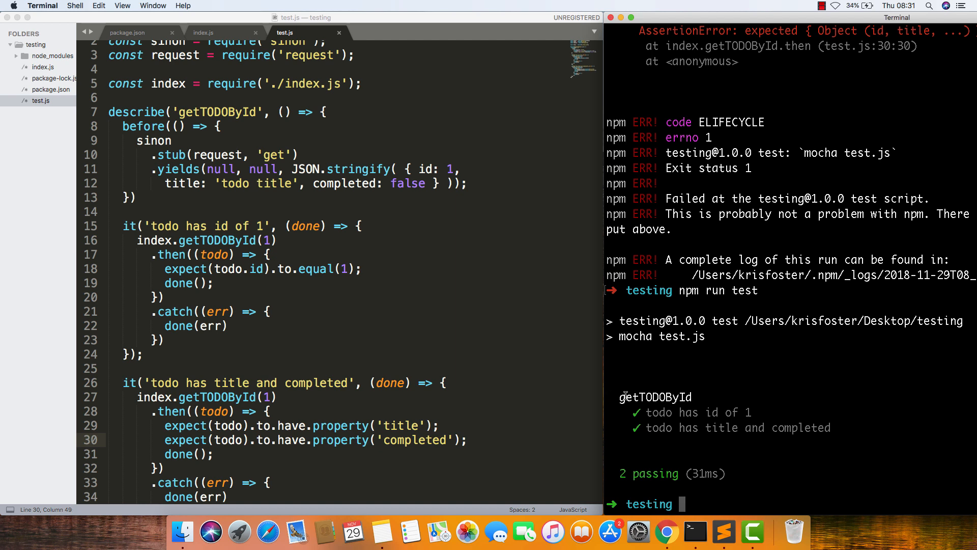
{"action": "mouse_move", "coordinate": [765, 218]}
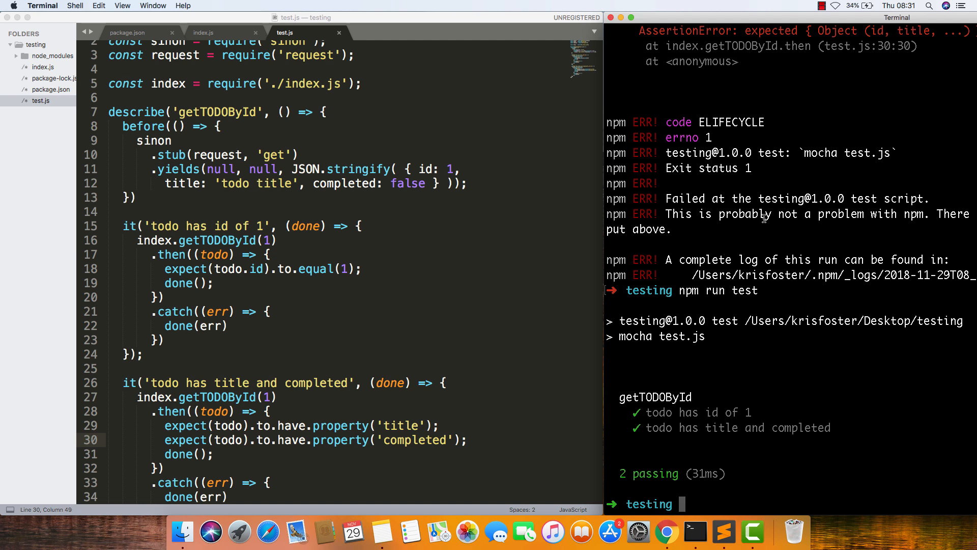
{"action": "mouse_move", "coordinate": [700, 472]}
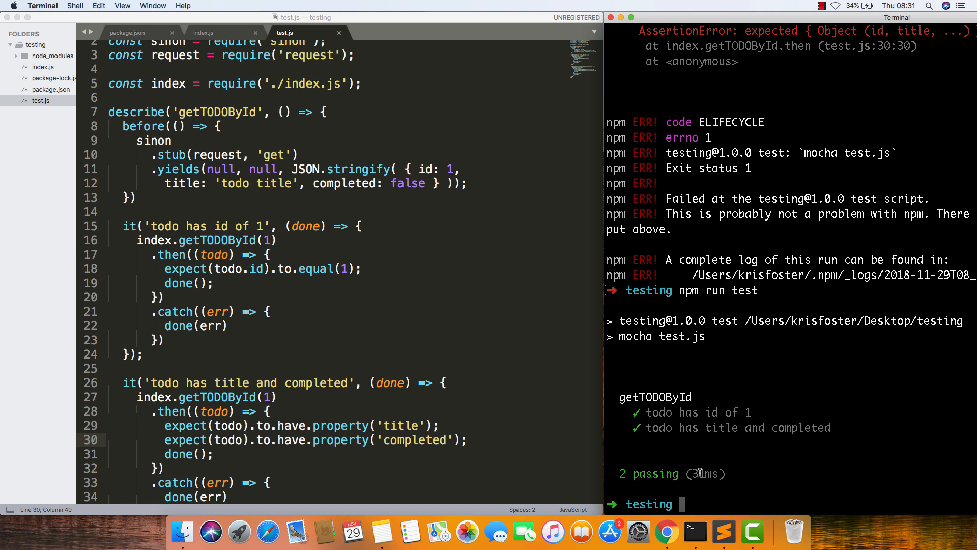
{"action": "mouse_move", "coordinate": [547, 376]}
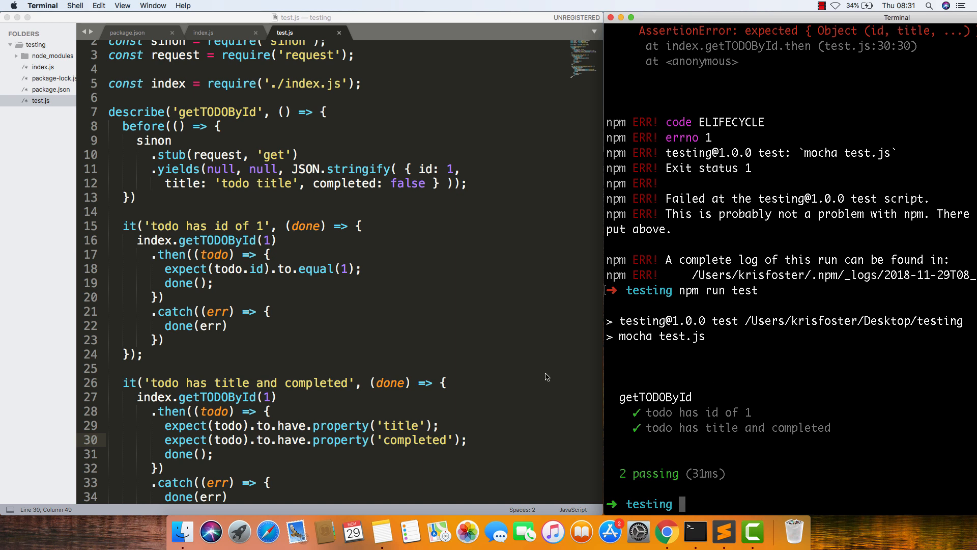
{"action": "mouse_move", "coordinate": [287, 158]}
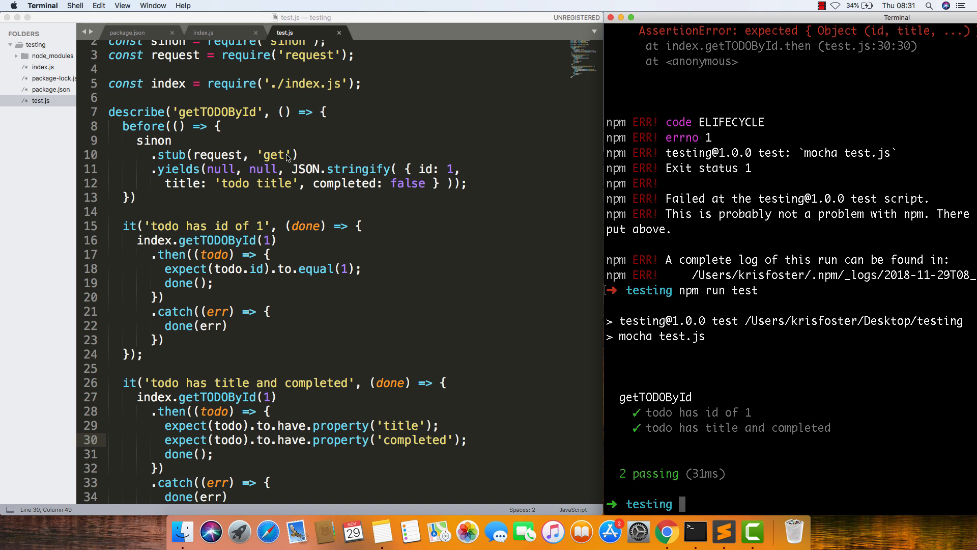
{"action": "mouse_move", "coordinate": [614, 367]}
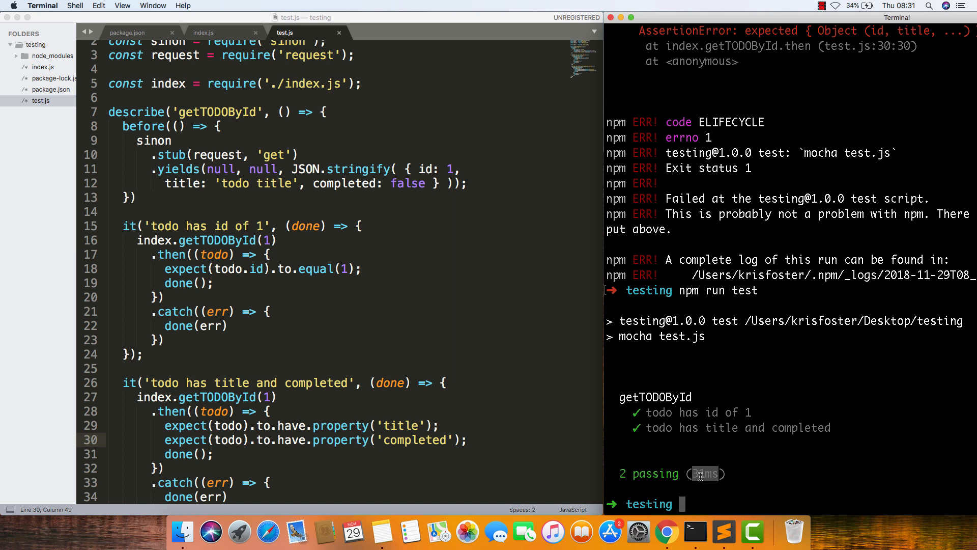
{"action": "left_click", "coordinate": [835, 6]}
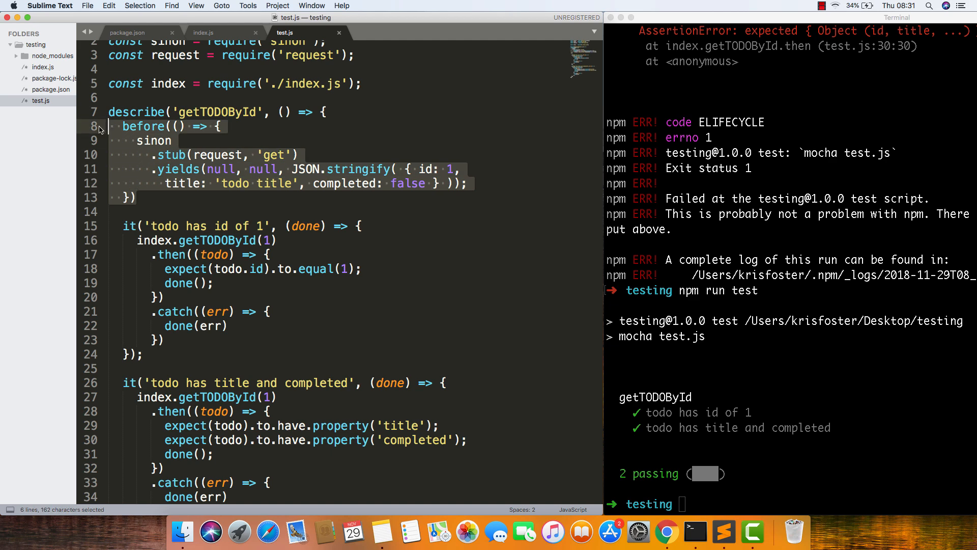
- Comment out the sinon before hook and compare runs: 252ms unstubbed versus 30ms stubbed
{"action": "key", "text": "cmd+/"}
{"action": "type", "text": "npm run test"}
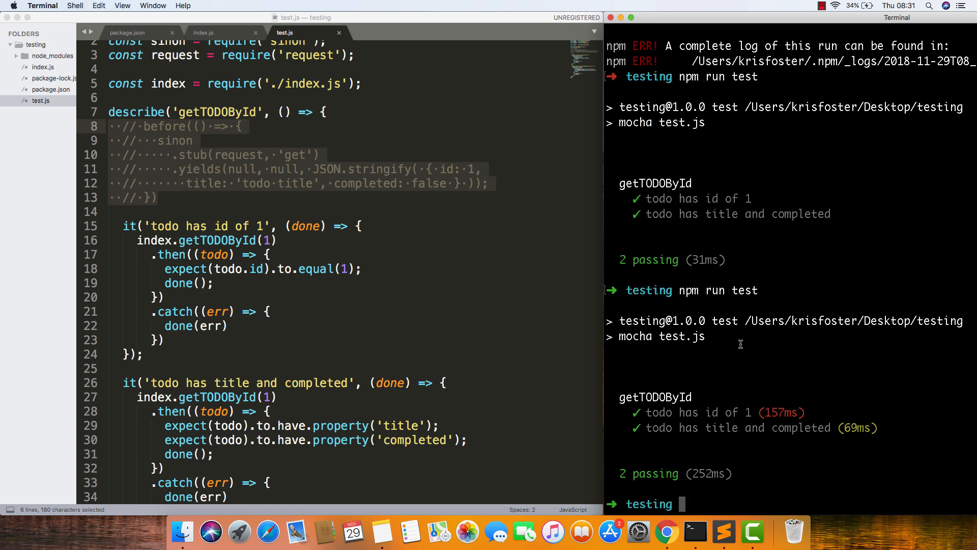
{"action": "mouse_move", "coordinate": [703, 474]}
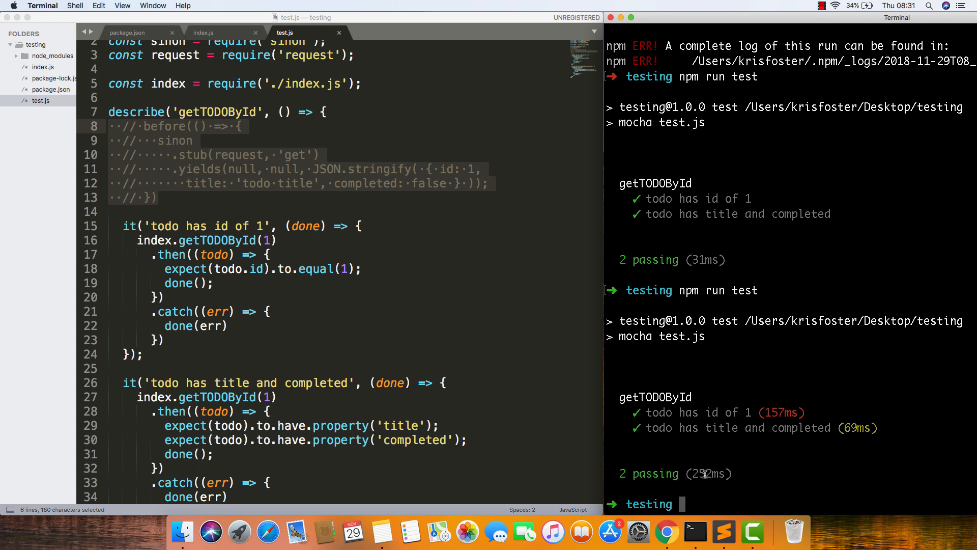
{"action": "scroll", "scroll_direction": "up", "scroll_amount": 3}
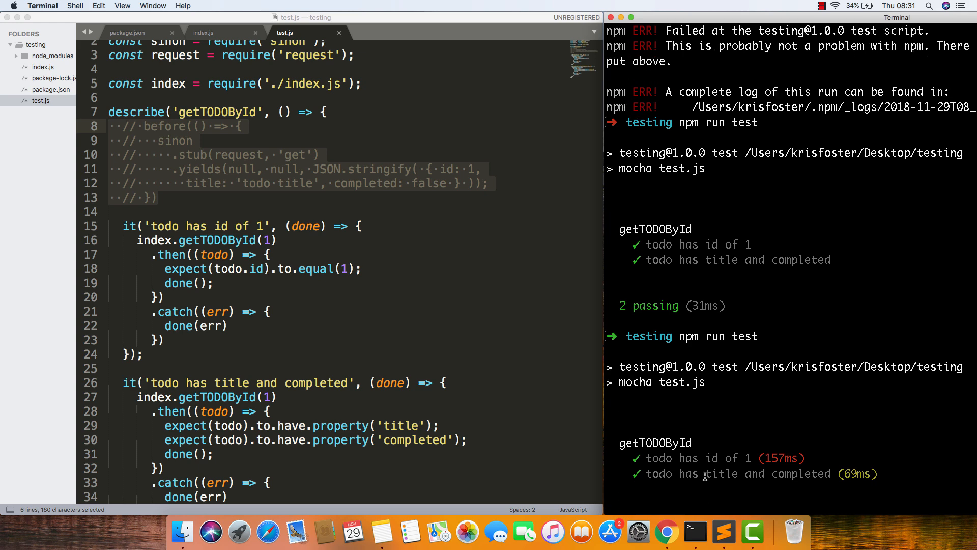
{"action": "scroll", "scroll_direction": "down", "scroll_amount": 3}
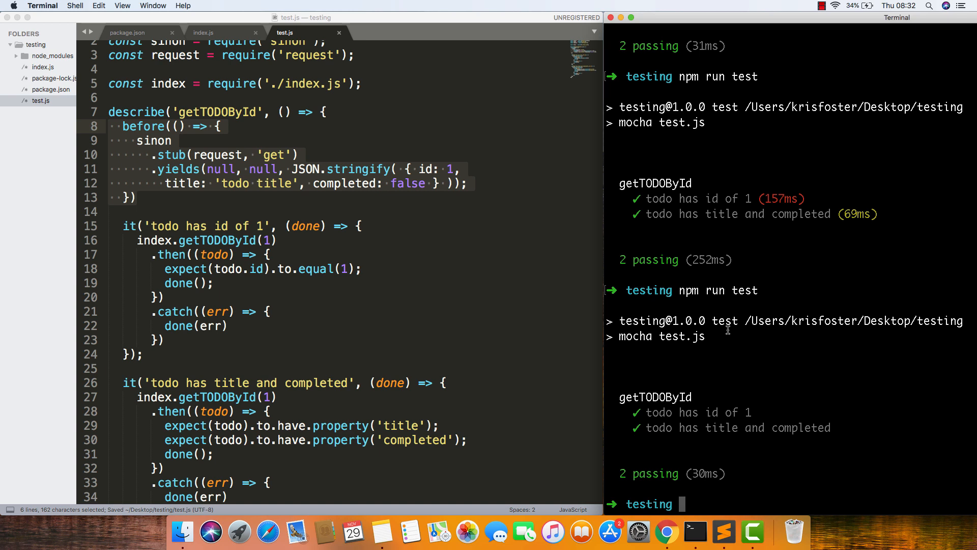
{"action": "mouse_move", "coordinate": [833, 41]}
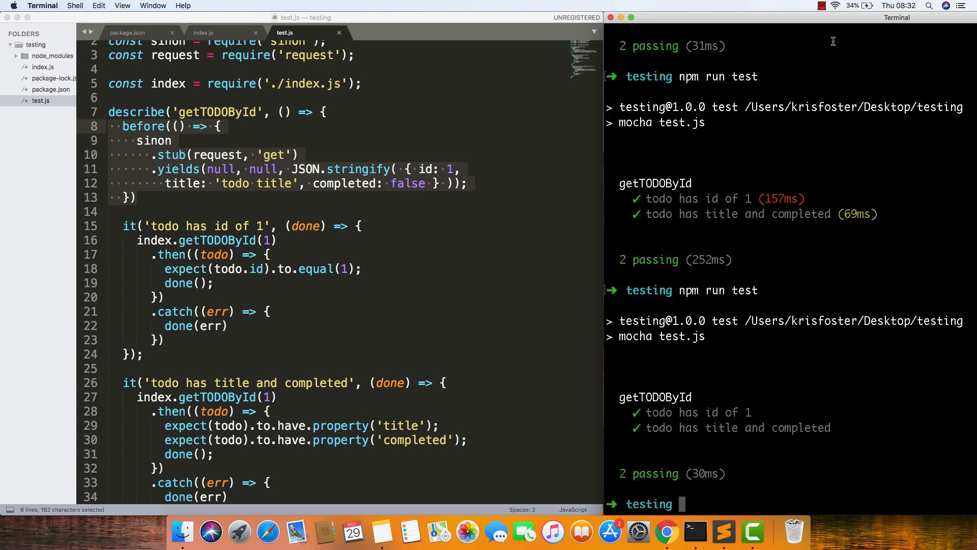
{"action": "left_click", "coordinate": [430, 269]}
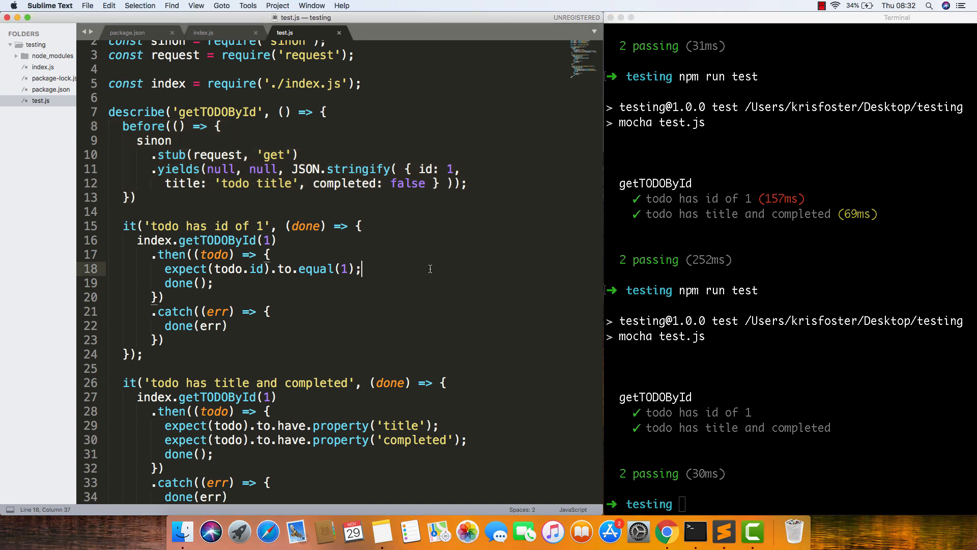
{"action": "scroll", "scroll_direction": "down", "scroll_amount": 3}
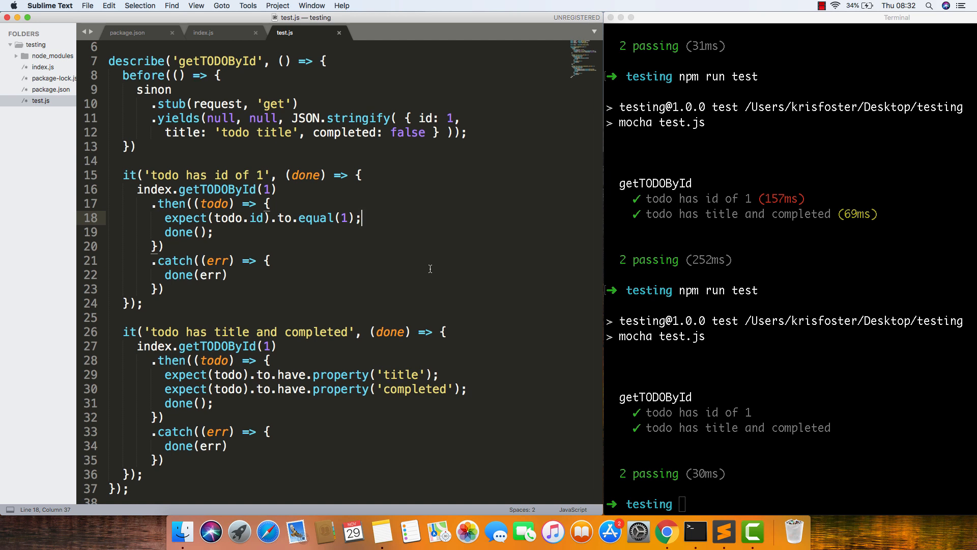
{"action": "scroll", "scroll_direction": "up", "scroll_amount": 3}
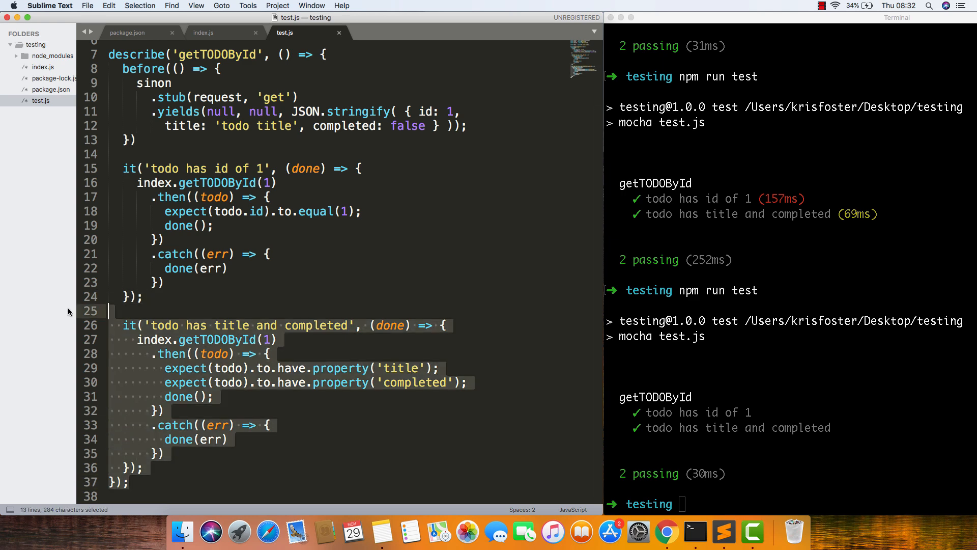
- Request jsonplaceholder /todos/zzz in Chrome and see an empty object returned
{"action": "left_click", "coordinate": [666, 532]}
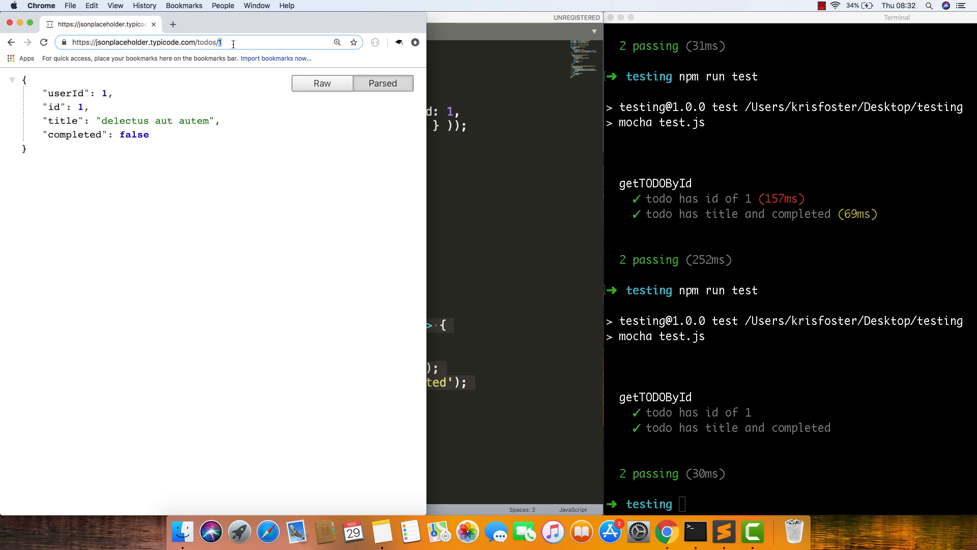
{"action": "type", "text": "zzz"}
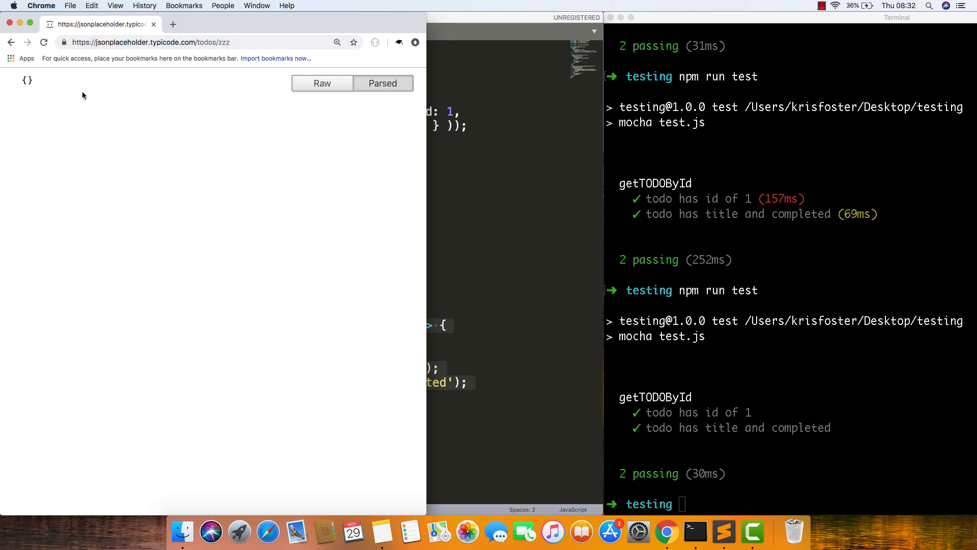
{"action": "left_click", "coordinate": [724, 532]}
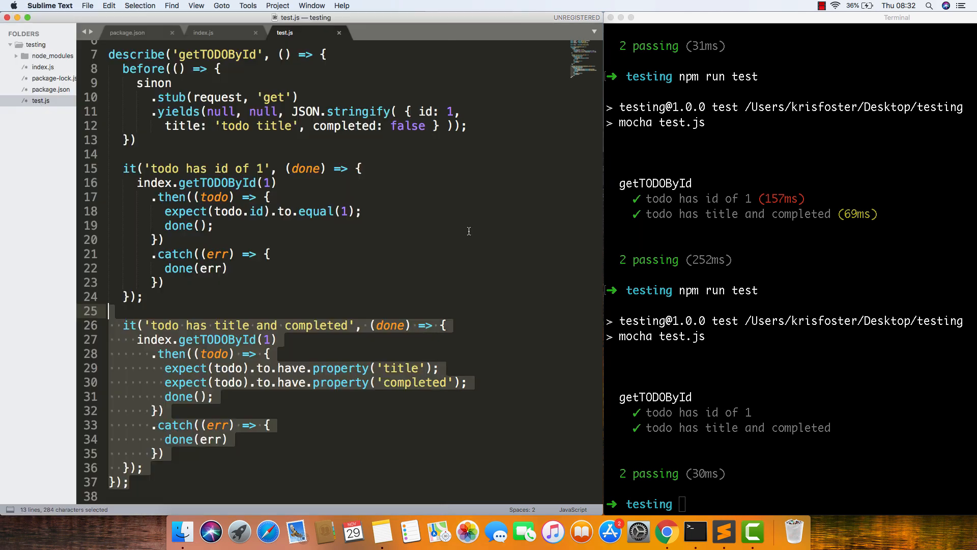
- Paste a copy of the getTODOById describe block and name its test 'todo with this id does not exist'
{"action": "left_click", "coordinate": [138, 483]}
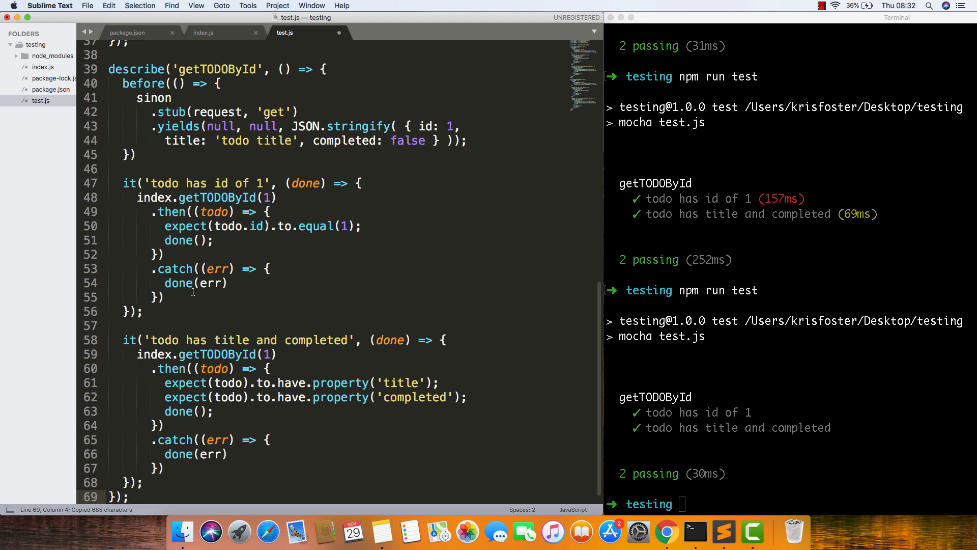
{"action": "left_click", "coordinate": [146, 481]}
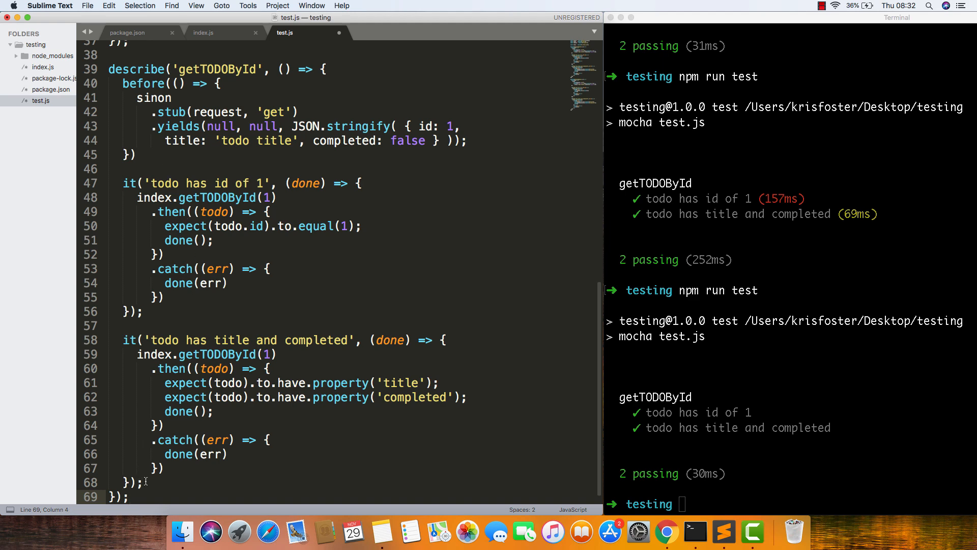
{"action": "scroll", "scroll_direction": "down", "scroll_amount": 3}
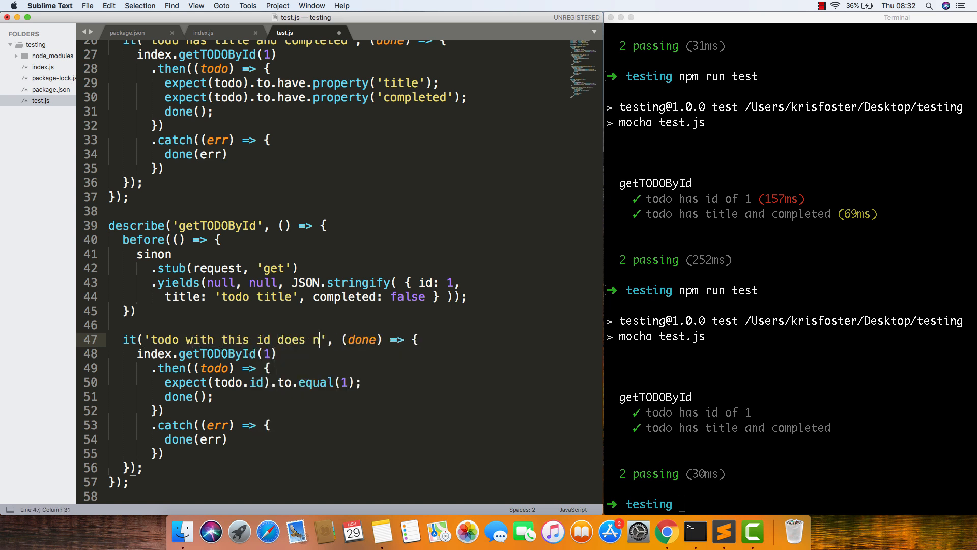
{"action": "type", "text": "ot exist"}
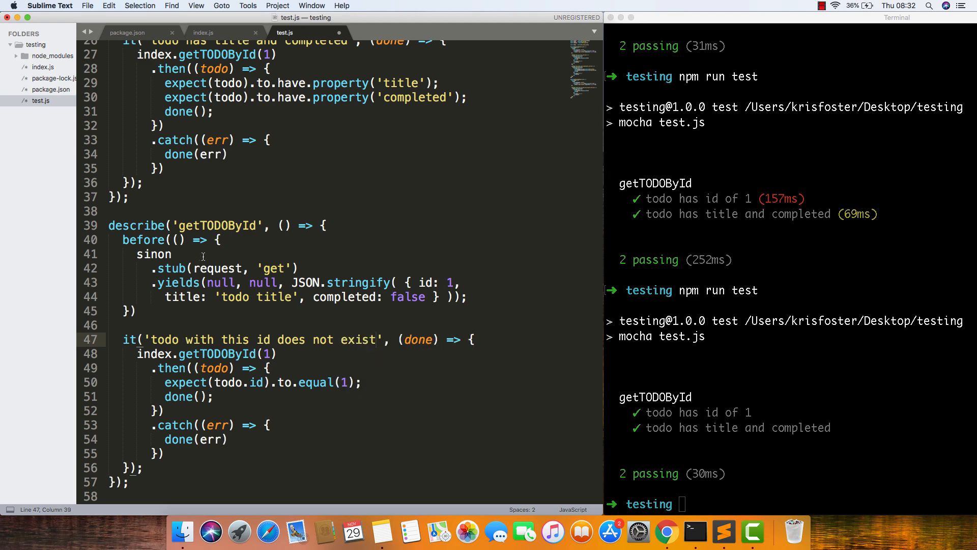
{"action": "scroll", "scroll_direction": "up", "scroll_amount": 3}
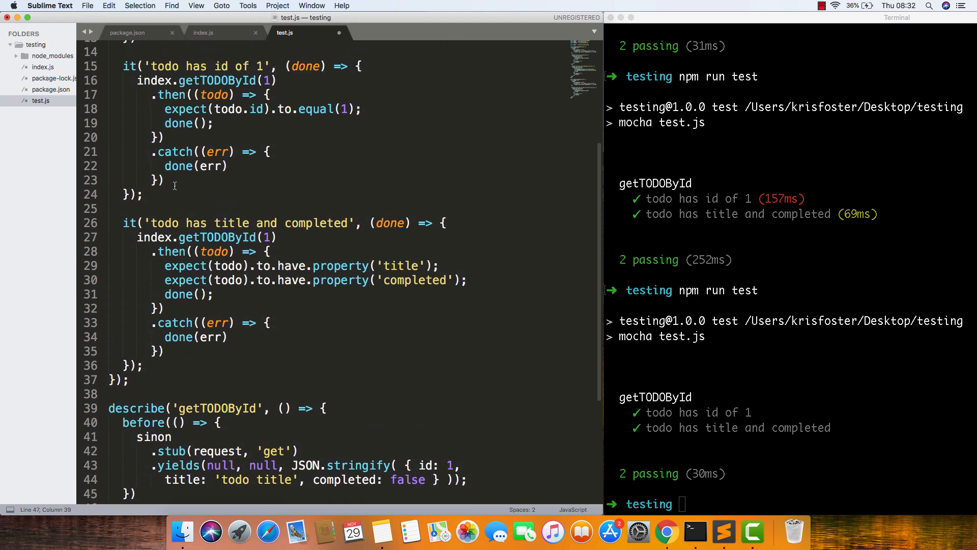
- Type 'todo exists' and 'todo does not exist:' before getTODOById in the two describe titles
{"action": "scroll", "scroll_direction": "up", "scroll_amount": 3}
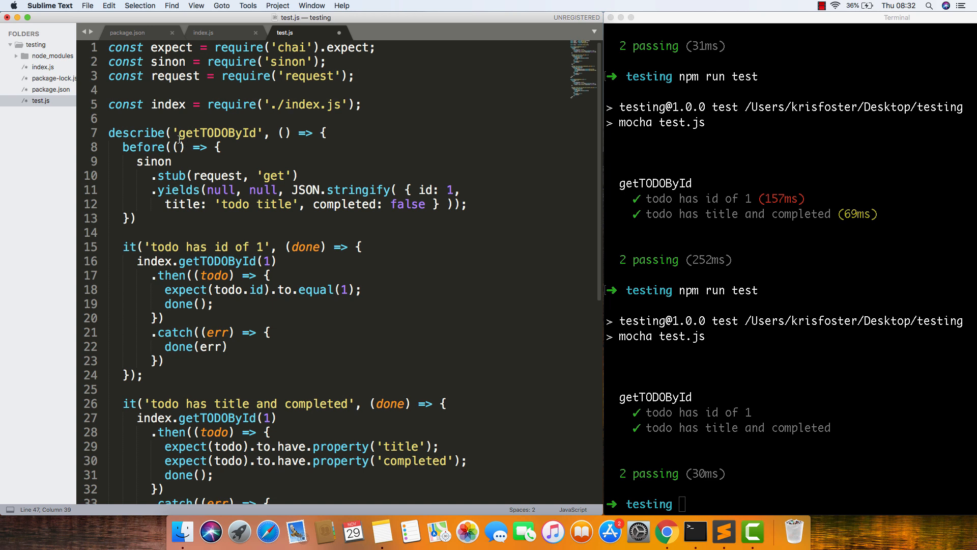
{"action": "left_click", "coordinate": [181, 132]}
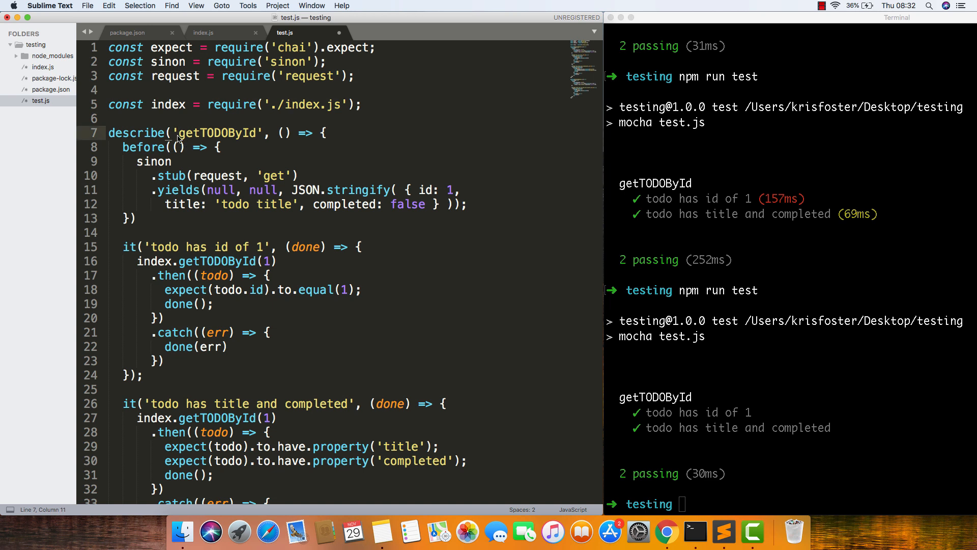
{"action": "type", "text": "todo exists"}
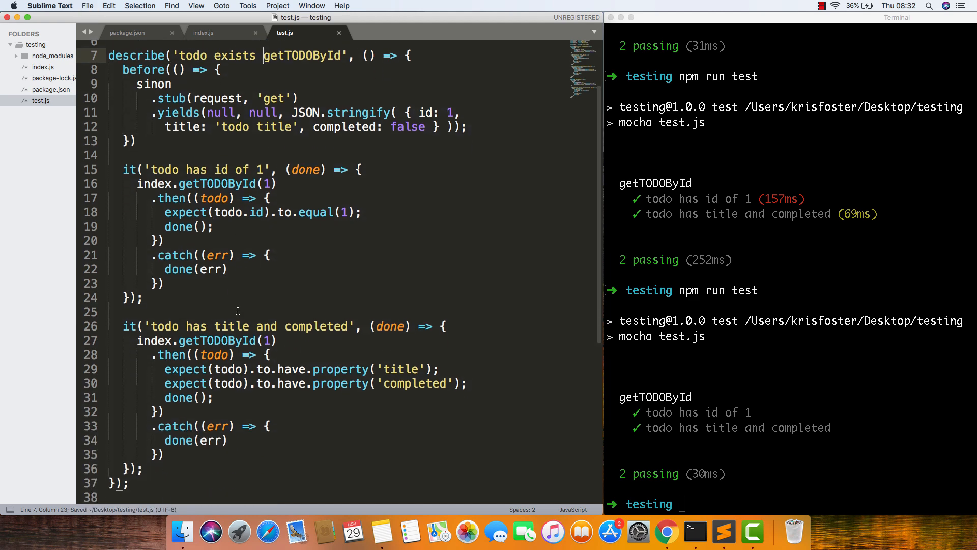
{"action": "scroll", "scroll_direction": "down", "scroll_amount": 3}
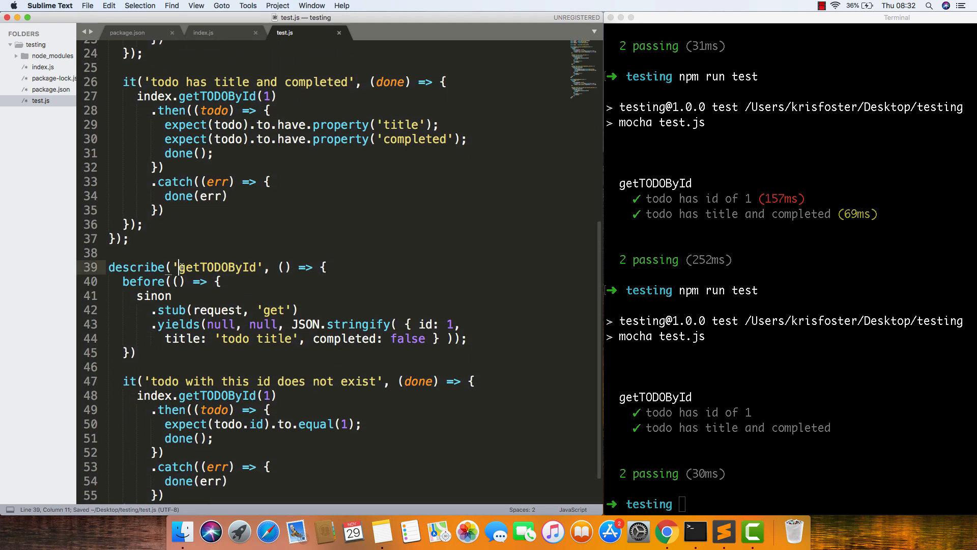
{"action": "type", "text": "todo does n"}
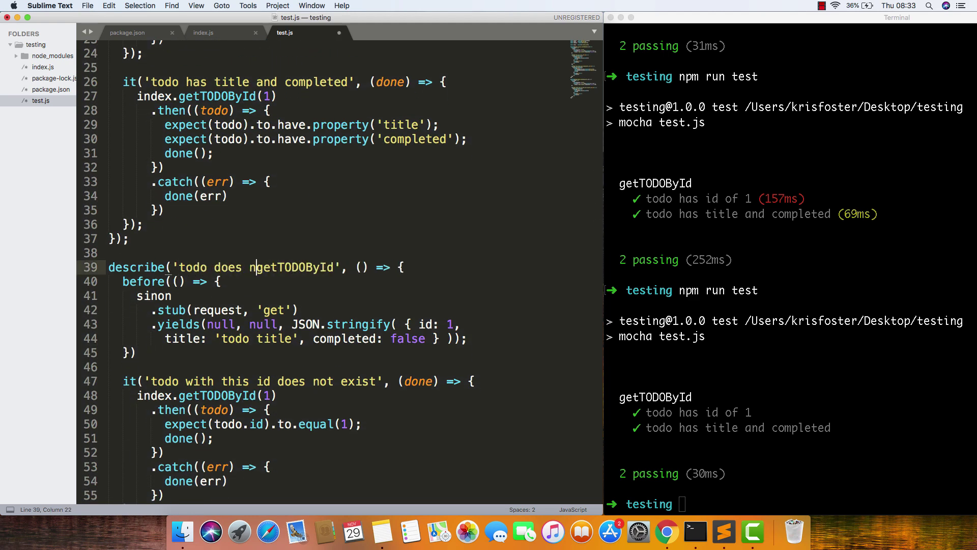
{"action": "type", "text": "not exist"}
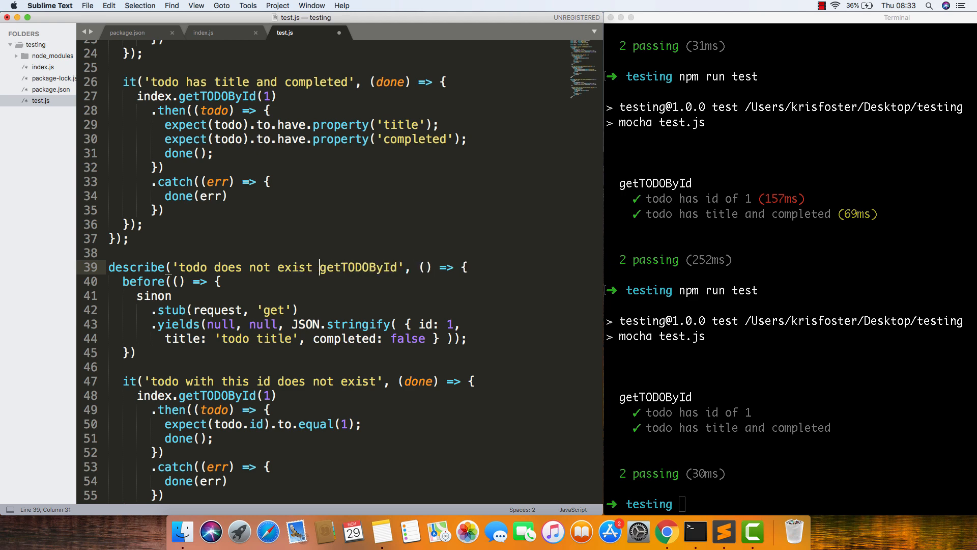
{"action": "type", "text": ":"}
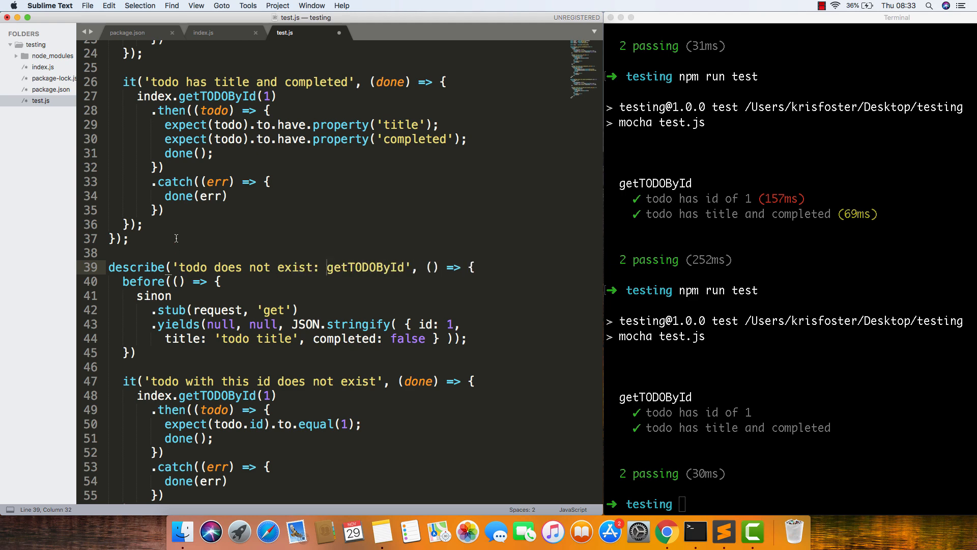
{"action": "scroll", "scroll_direction": "up", "scroll_amount": 3}
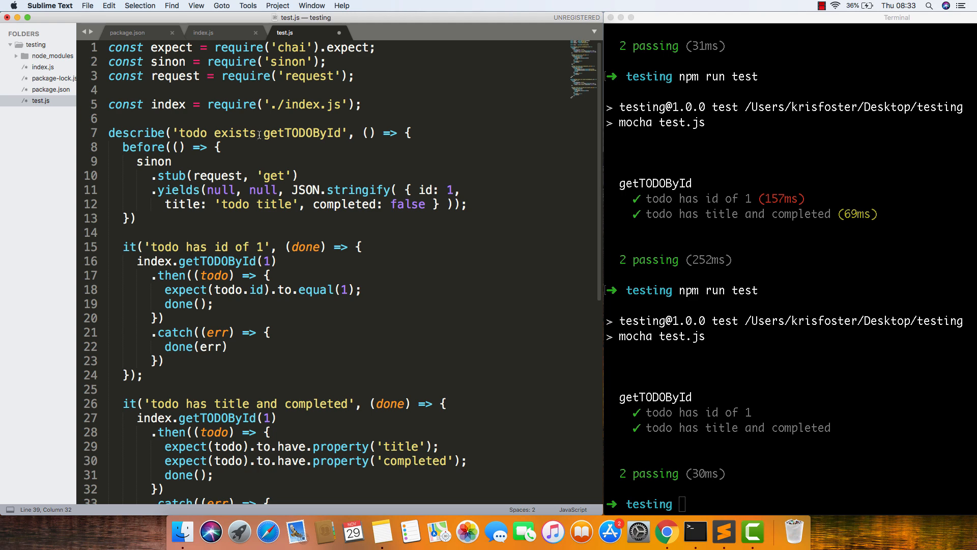
{"action": "scroll", "scroll_direction": "down", "scroll_amount": 3}
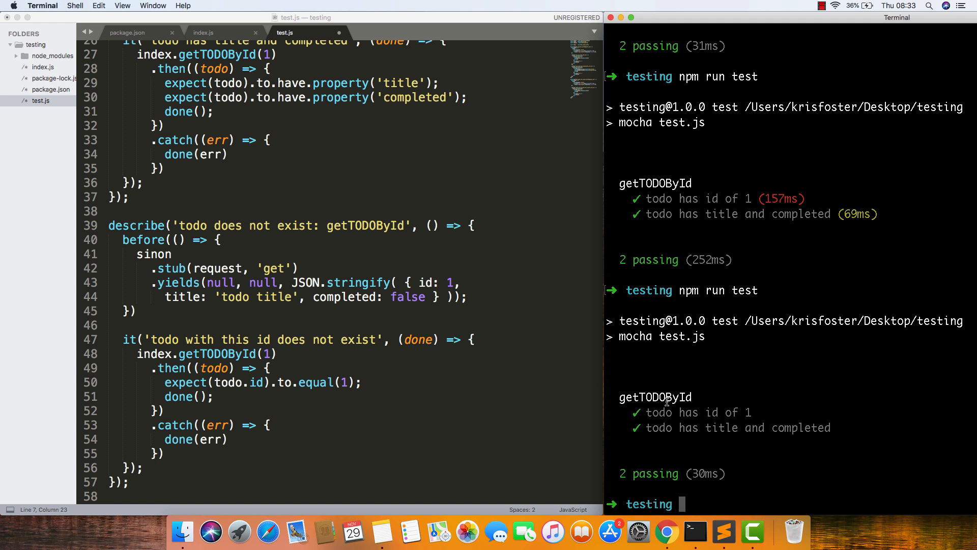
{"action": "mouse_move", "coordinate": [441, 321]}
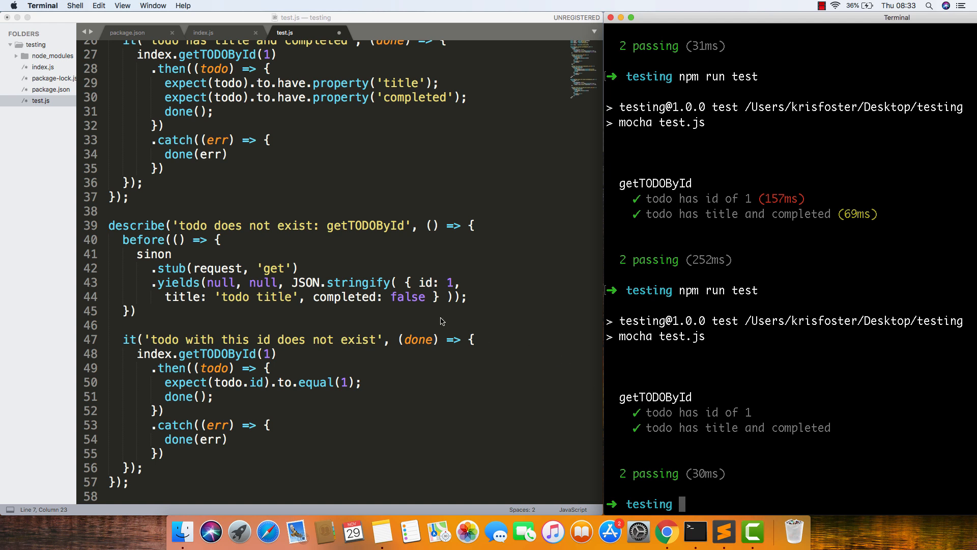
{"action": "mouse_move", "coordinate": [551, 531]}
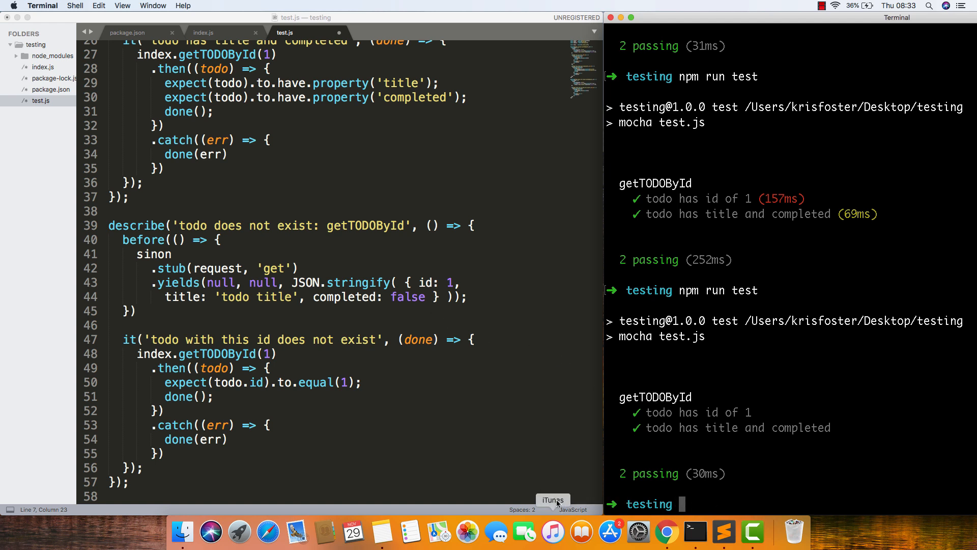
- Glance at the empty {} response for todos/zzz in Chrome
{"action": "left_click", "coordinate": [667, 532]}
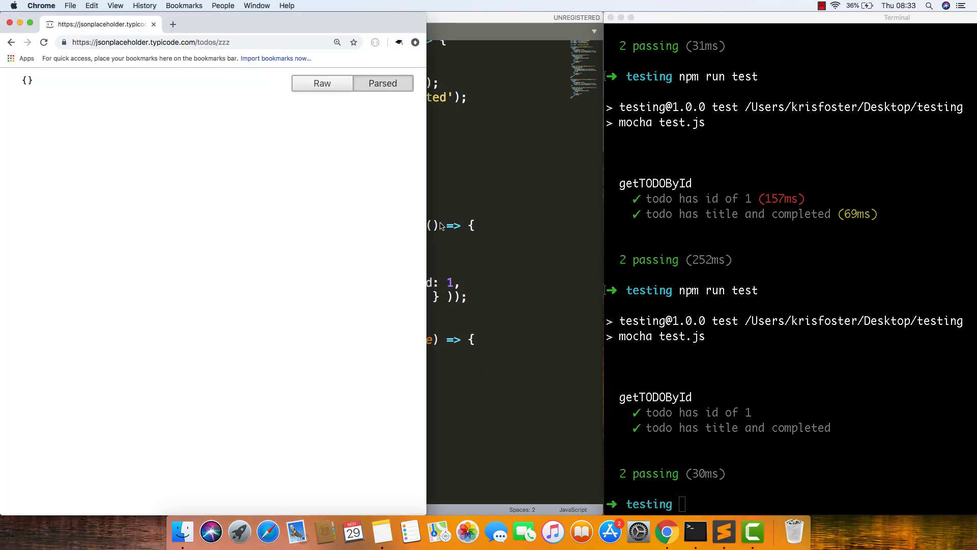
{"action": "left_click", "coordinate": [723, 532]}
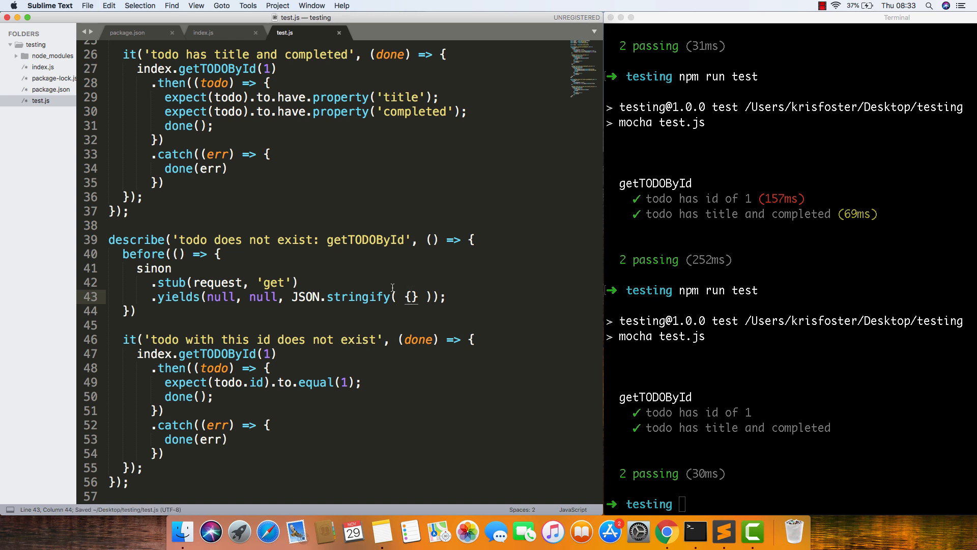
{"action": "mouse_move", "coordinate": [214, 45]}
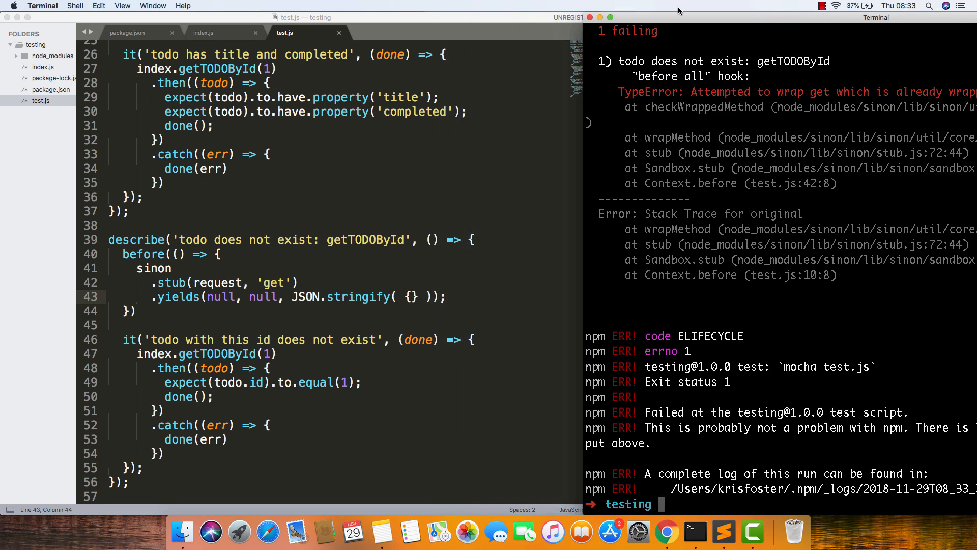
- Scroll up in test.js to the second before hook's stubbed response
{"action": "scroll", "scroll_direction": "up", "scroll_amount": 3}
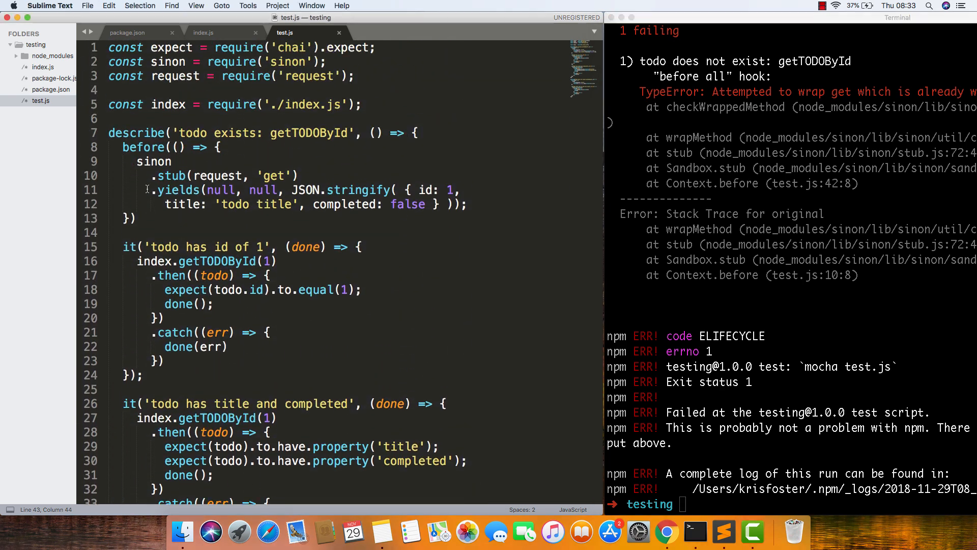
- Type after(() => { request.get.restore(); }) below the first before hook
{"action": "left_click", "coordinate": [139, 218]}
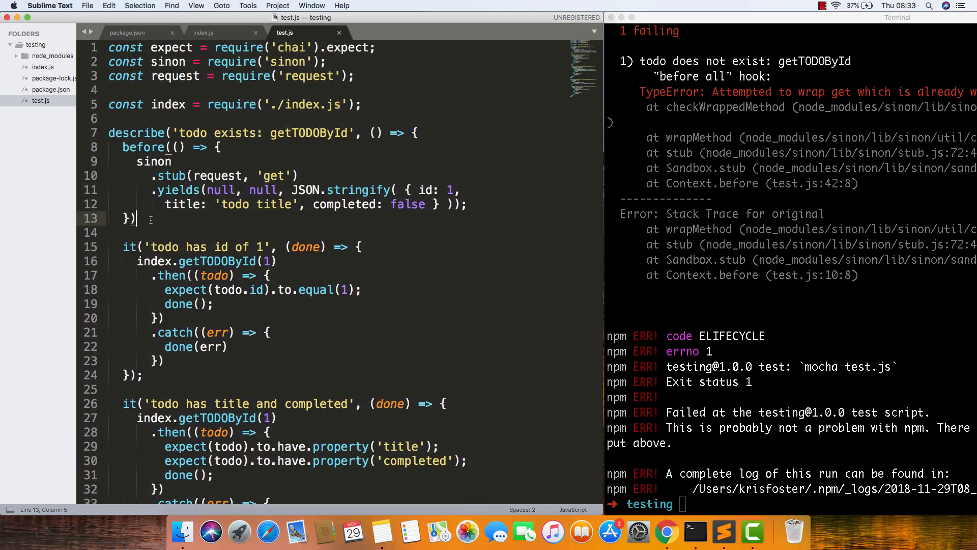
{"action": "type", "text": "a"}
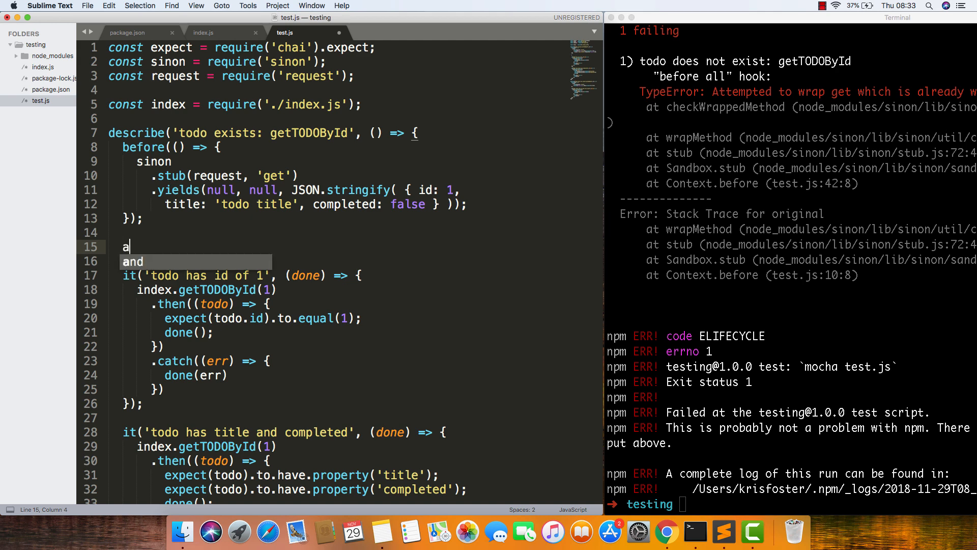
{"action": "type", "text": "fter(())"}
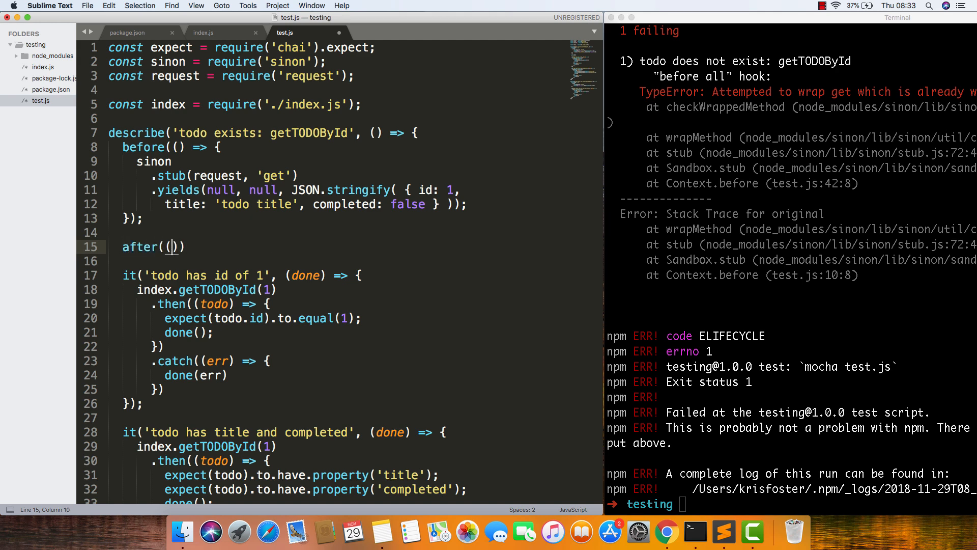
{"action": "type", "text": ") => {"}
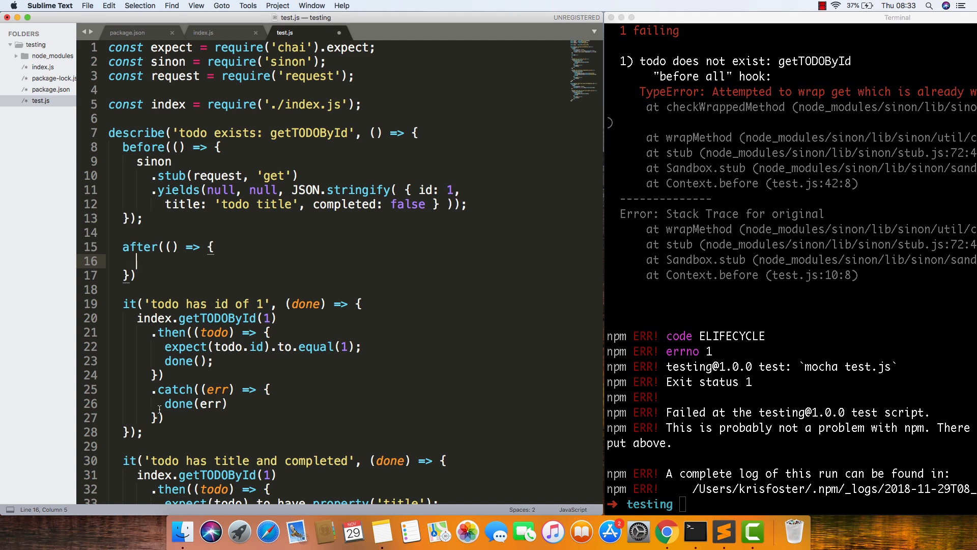
{"action": "type", "text": "request.get."}
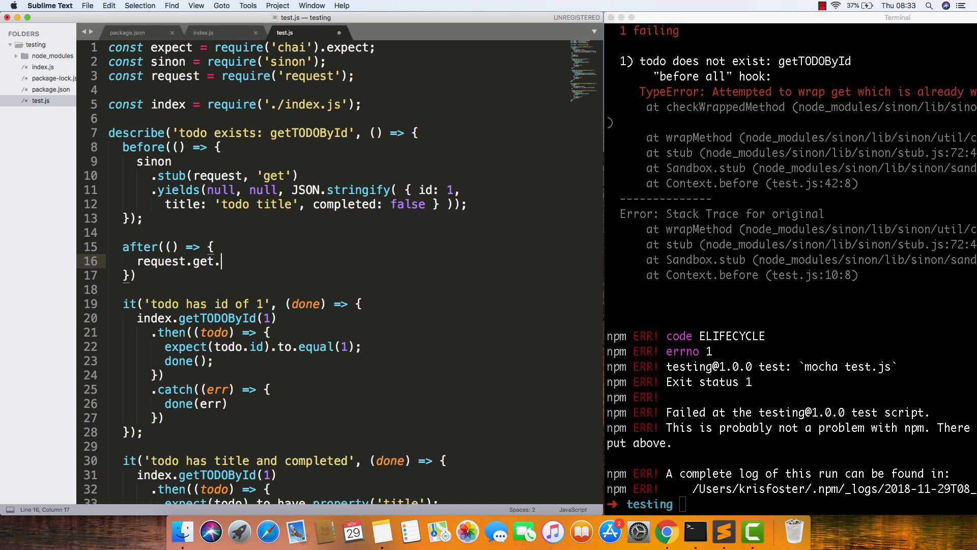
{"action": "type", "text": "restore"}
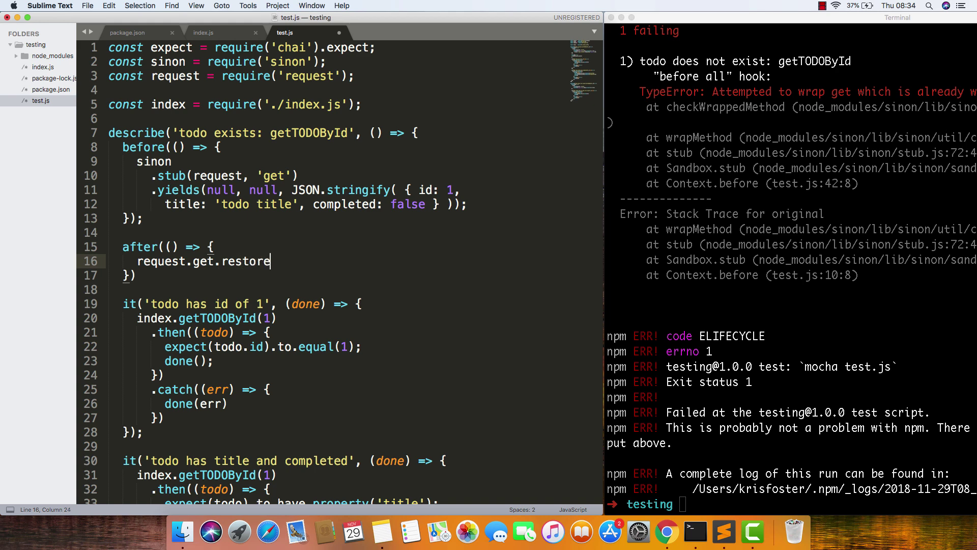
{"action": "type", "text": "();"}
{"action": "left_click", "coordinate": [792, 504]}
{"action": "type", "text": "npm run test"}
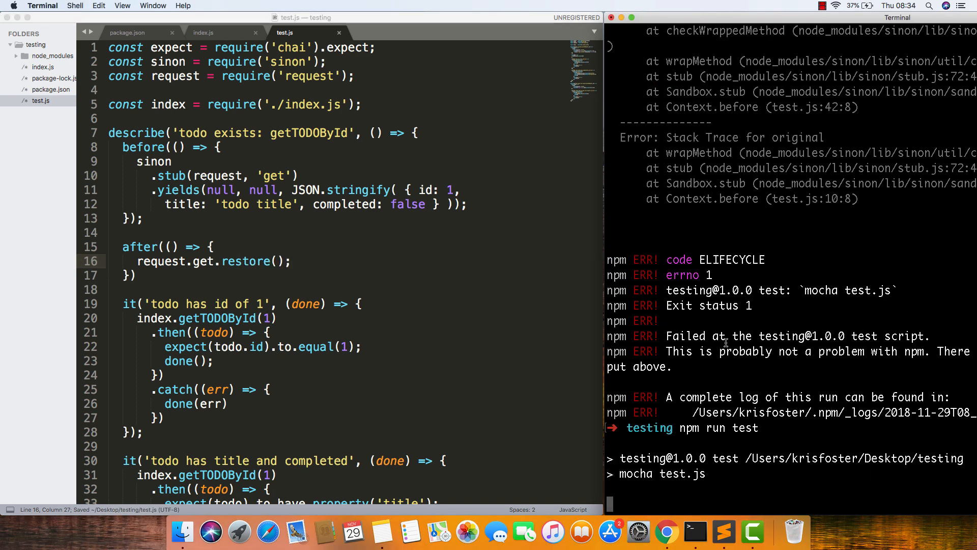
{"action": "scroll", "scroll_direction": "up", "scroll_amount": 3}
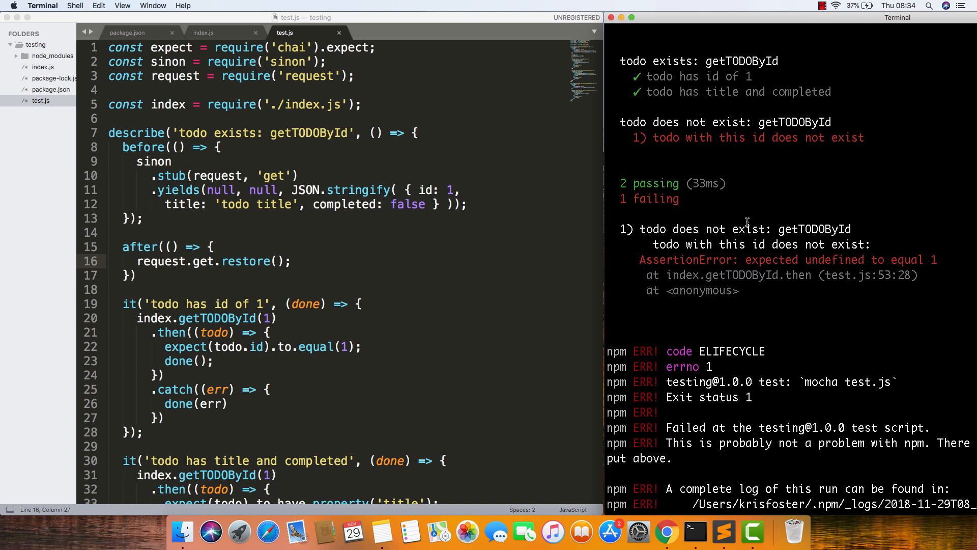
{"action": "left_click", "coordinate": [116, 275]}
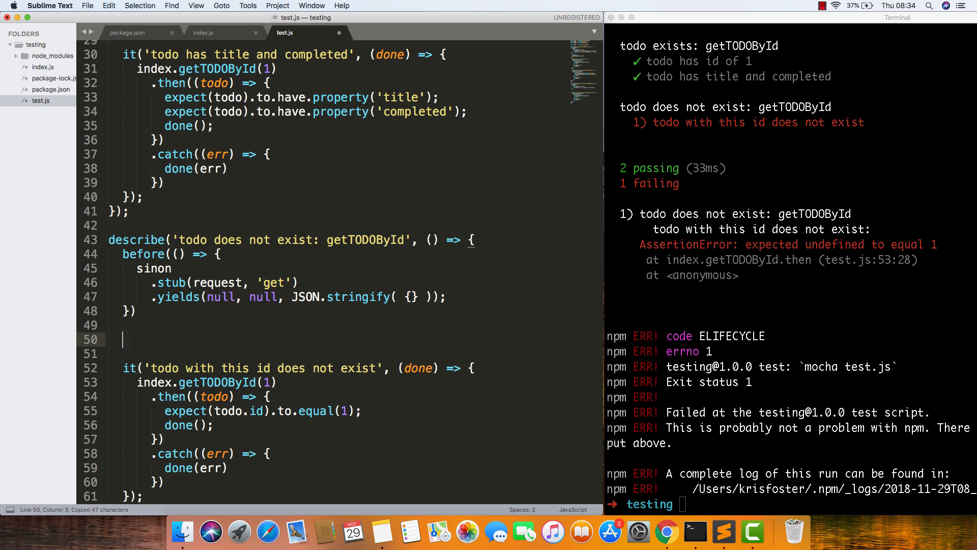
- Type the after(() => { request.get.restore() }) hook below the second before hook
{"action": "type", "text": "after(() => {"}
{"action": "type", "text": "request.get.restore();"}
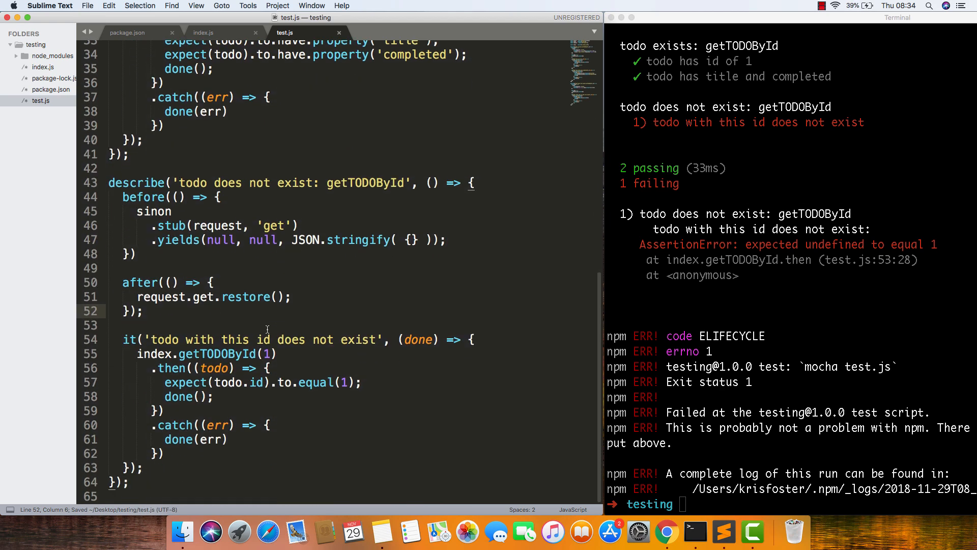
{"action": "mouse_move", "coordinate": [716, 312]}
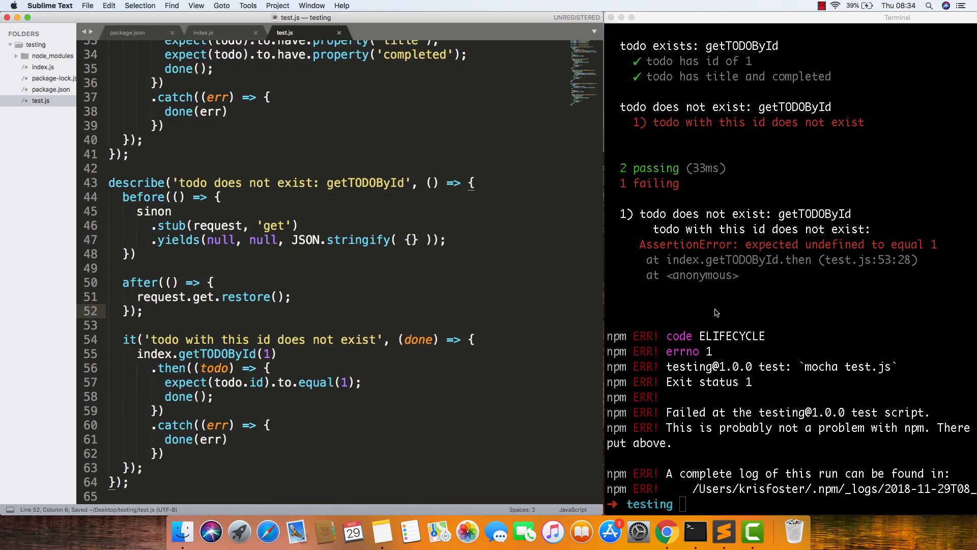
{"action": "mouse_move", "coordinate": [889, 246]}
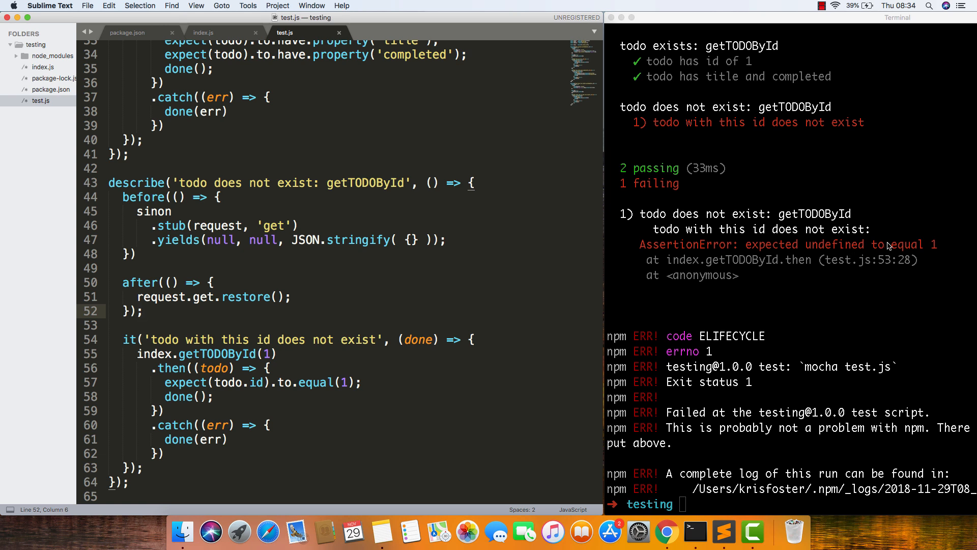
- In the not-exist test, request id 'zzz' and expect the todo id to equal undefined
{"action": "left_click", "coordinate": [254, 382]}
{"action": "type", "text": "'"}
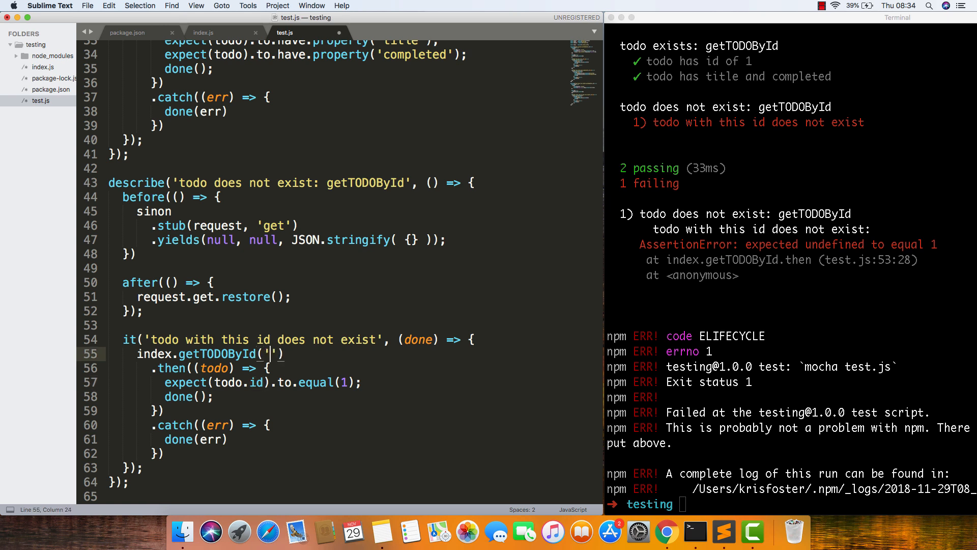
{"action": "type", "text": "zzz"}
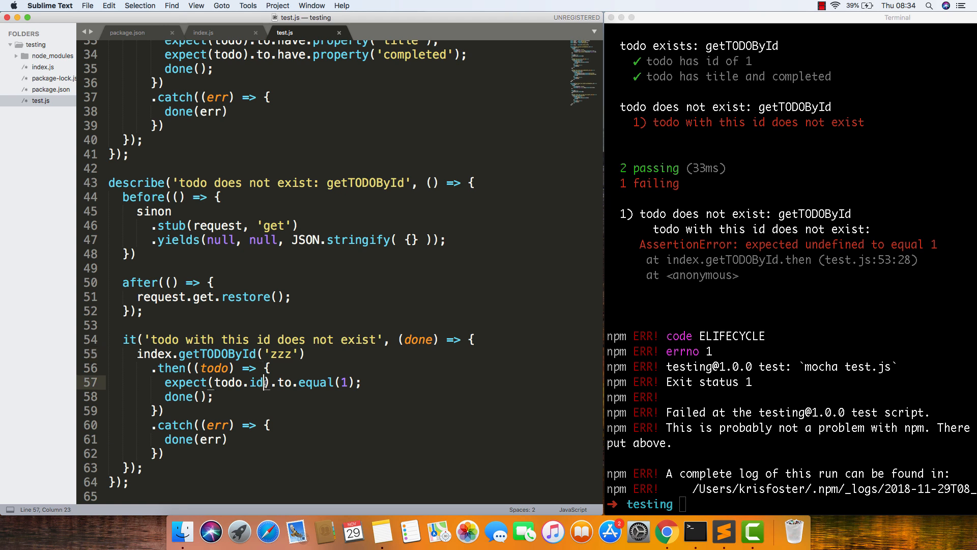
{"action": "key", "text": "backspace"}
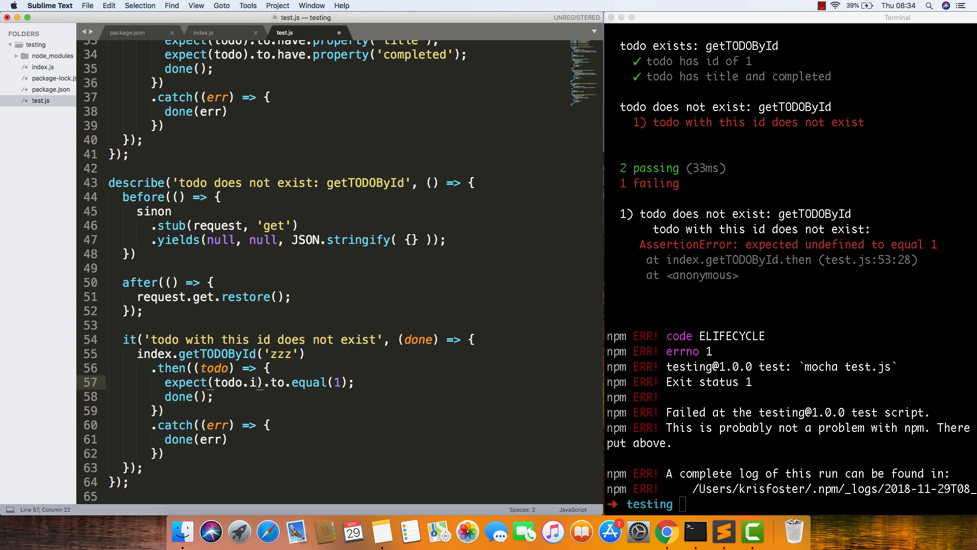
{"action": "type", "text": "d"}
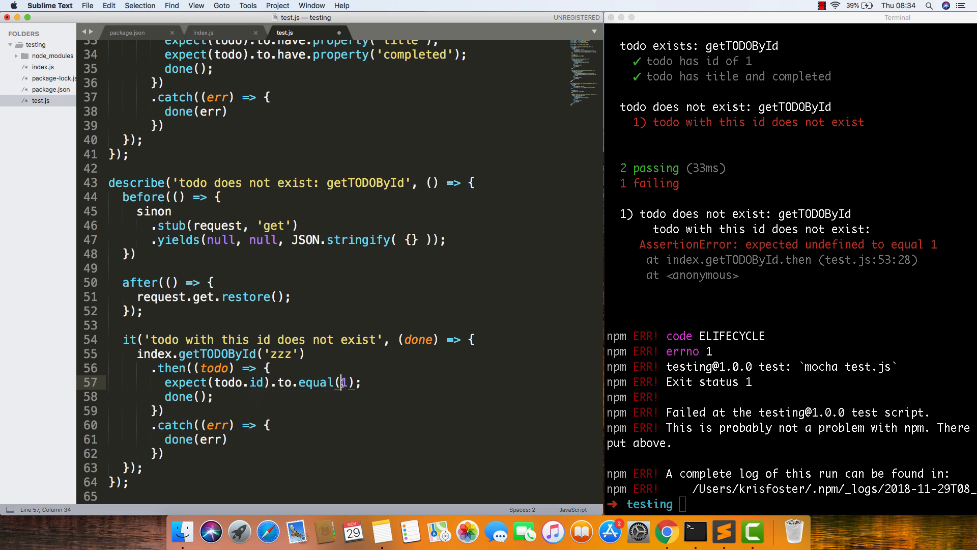
{"action": "type", "text": "undefine"}
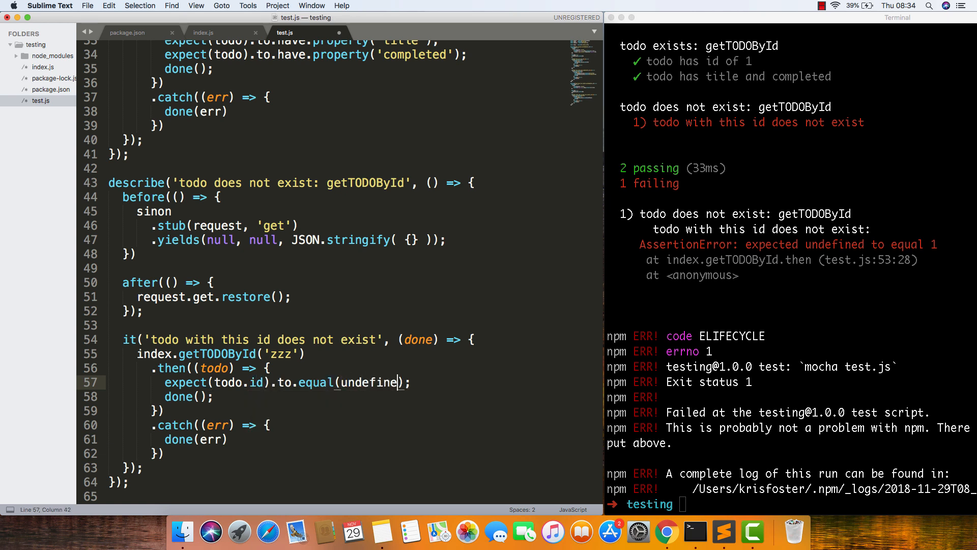